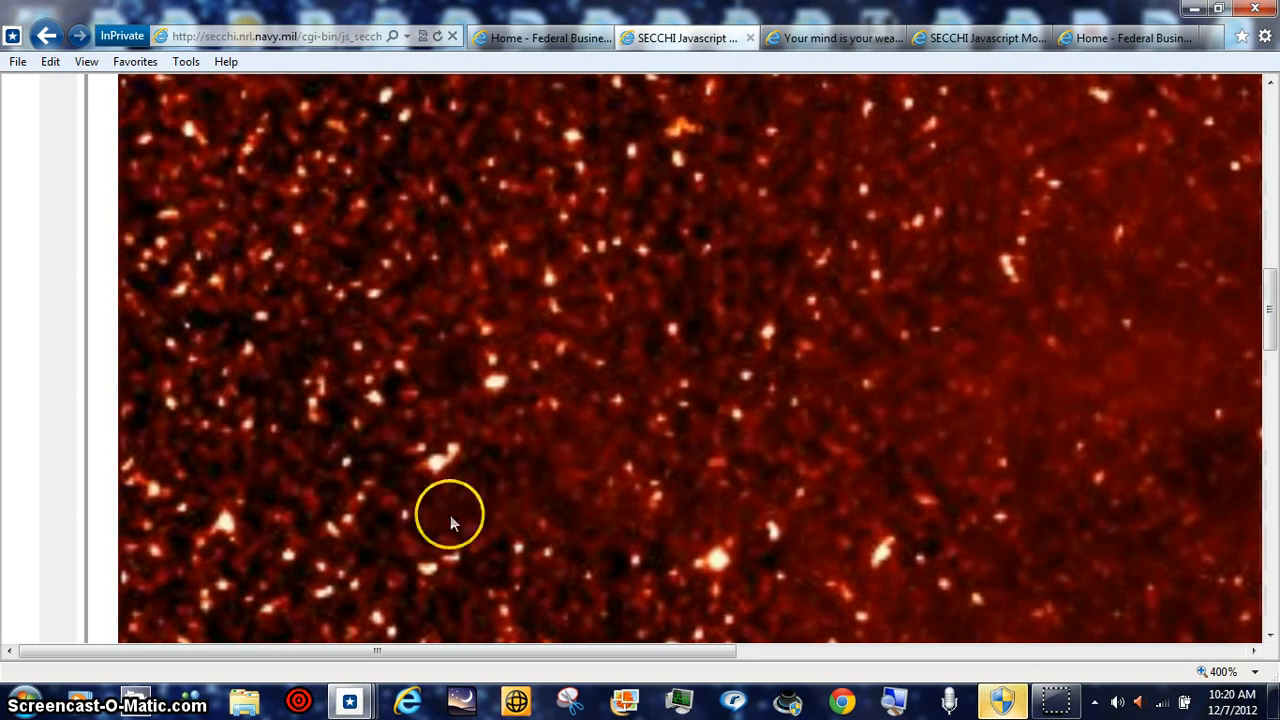
Set Internet Explorer's zoom on the SECCHI star-field page to a custom 888%.
left_click(1257, 671)
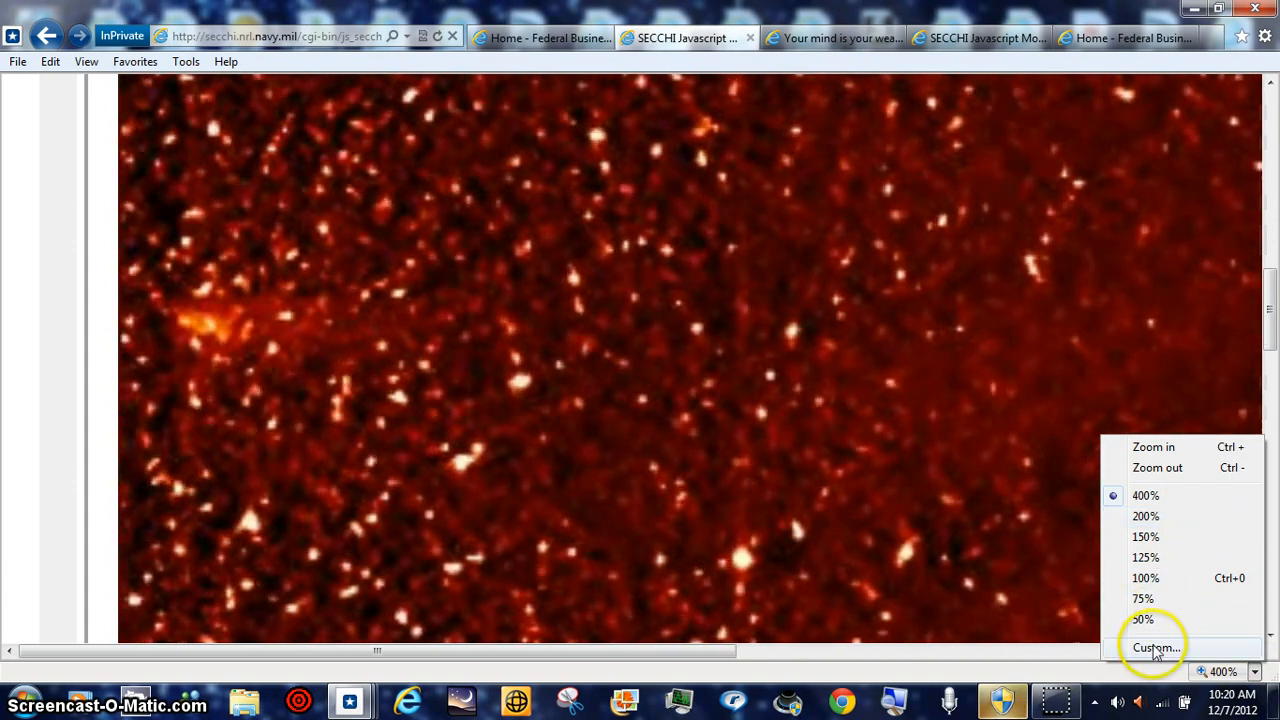
left_click(1156, 647)
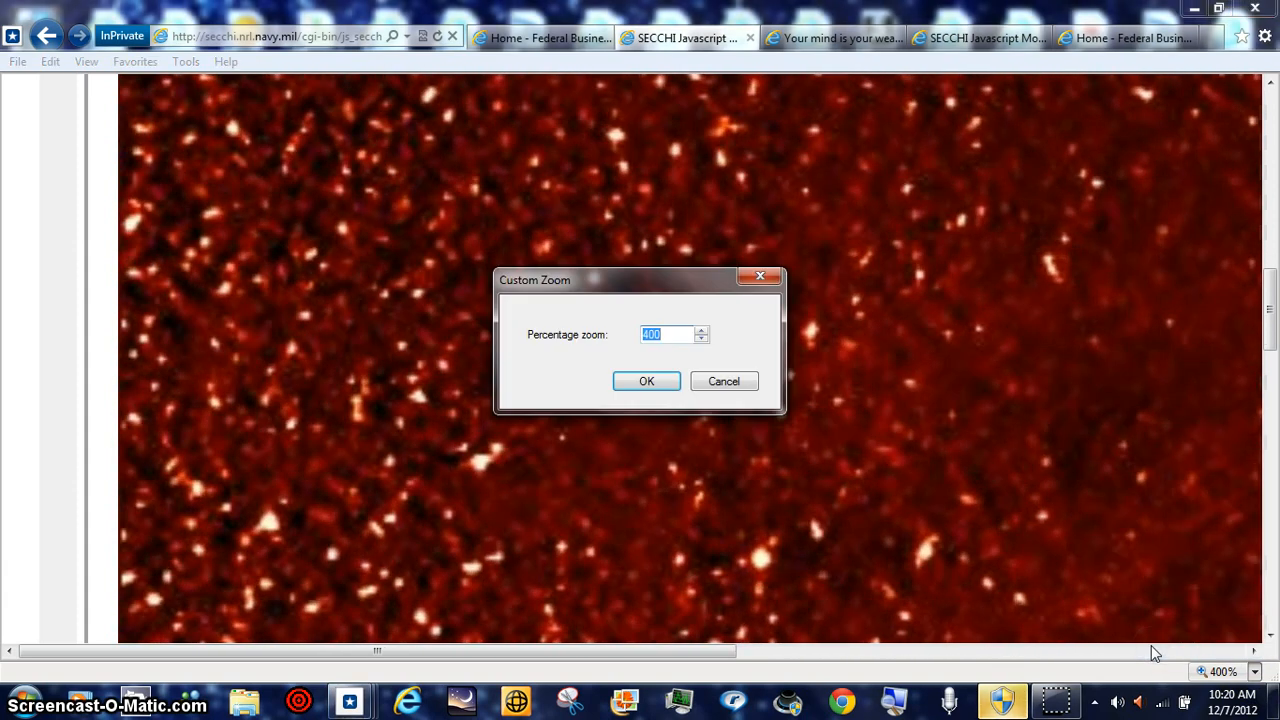
type("888")
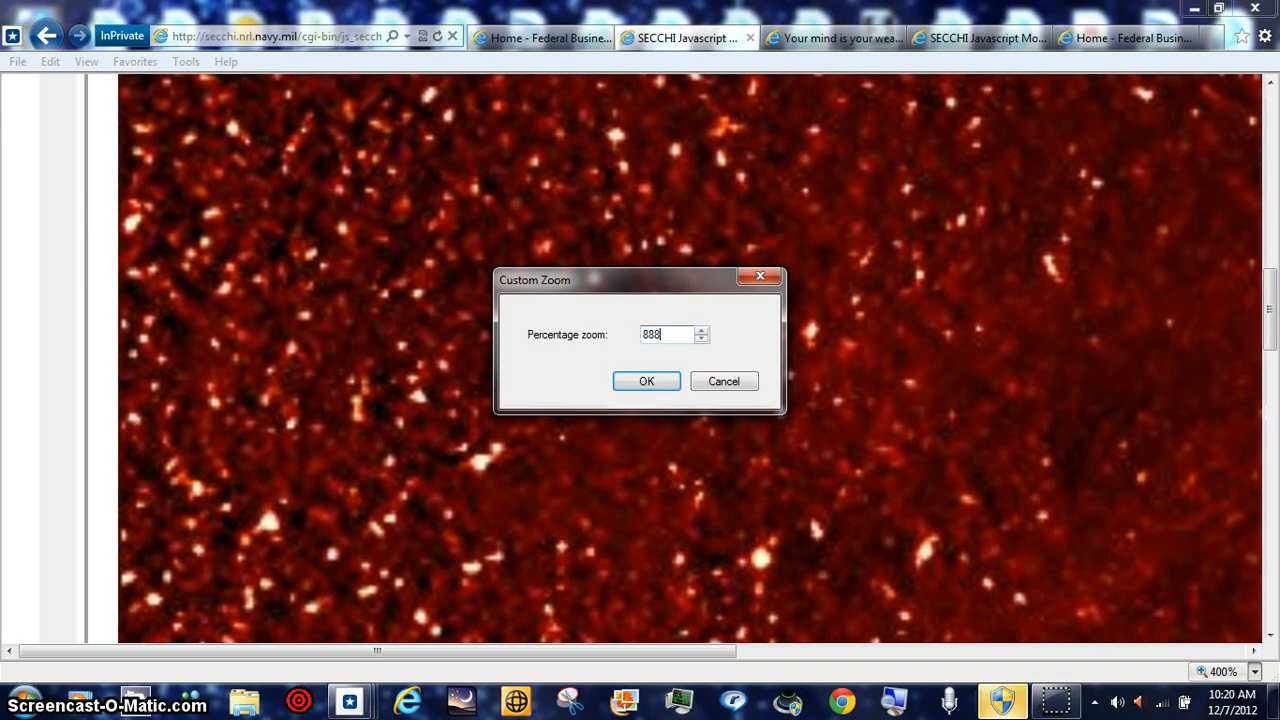
left_click(646, 381)
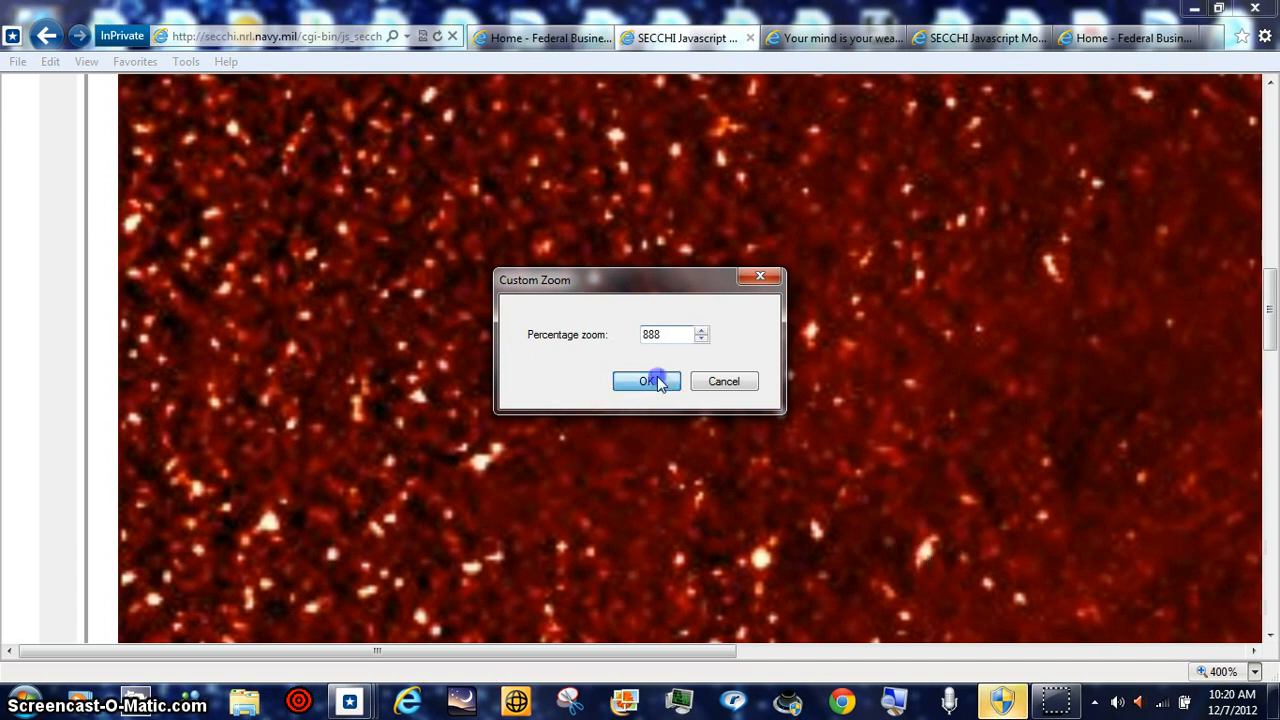
left_click(646, 381)
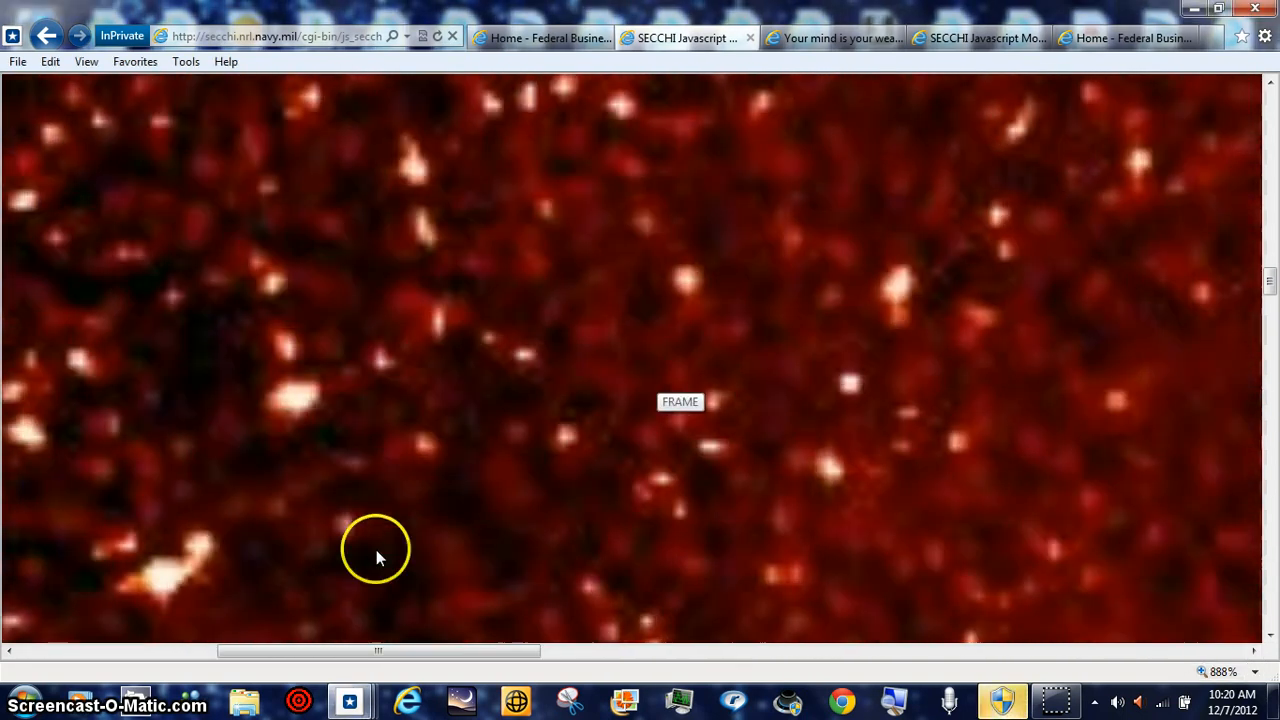
mouse_move(349, 701)
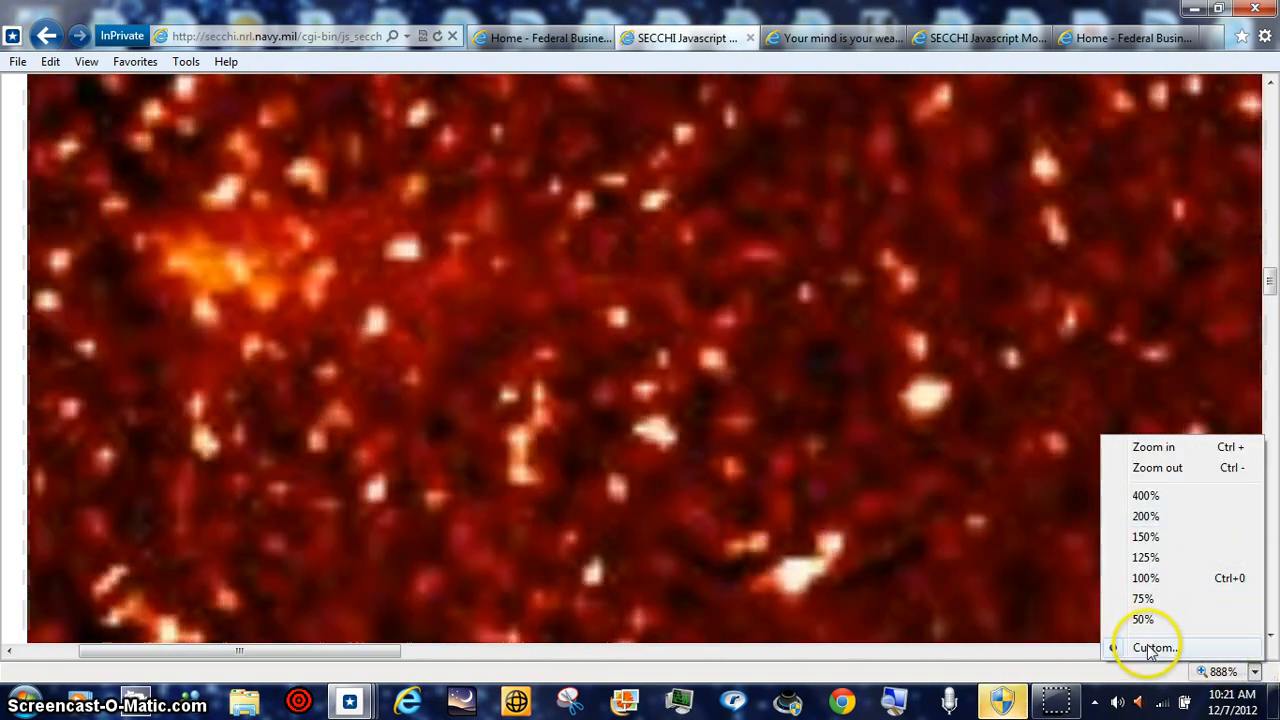
Choose Custom in the zoom menu to enter a custom zoom percentage.
left_click(1155, 647)
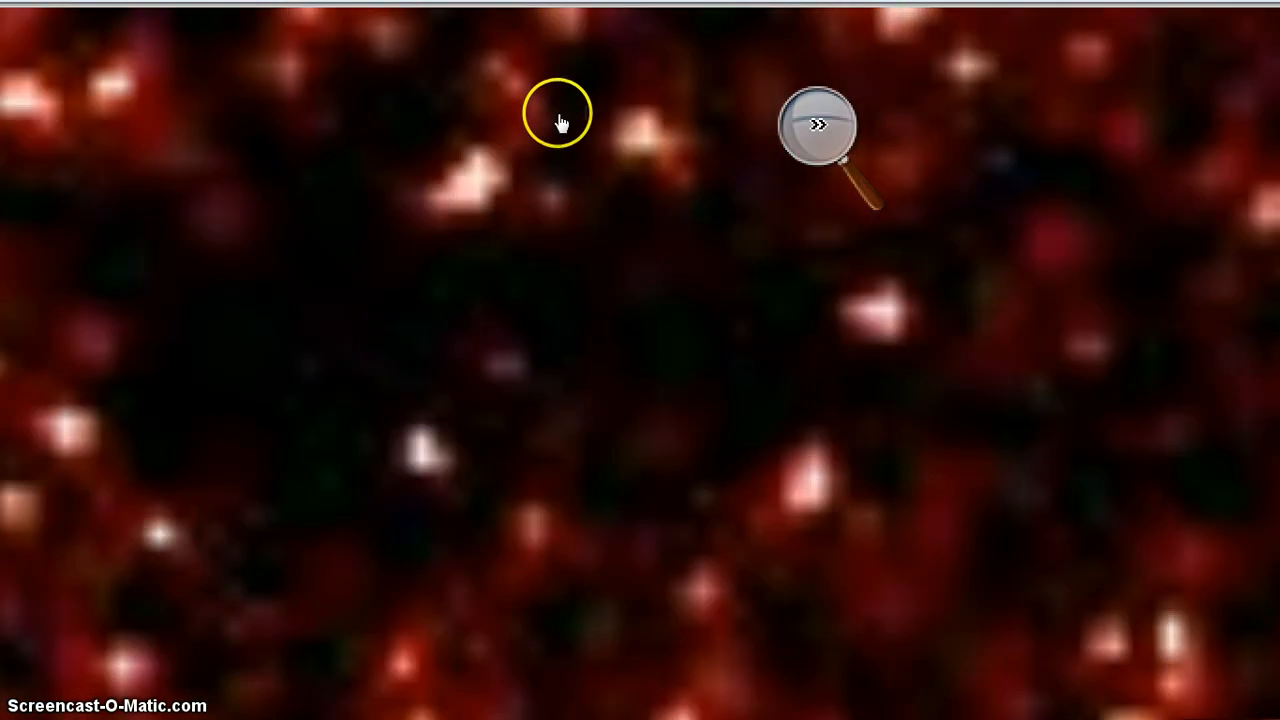
Show the Magnifier toolbar and raise the star-field magnification to 300%.
left_click(815, 125)
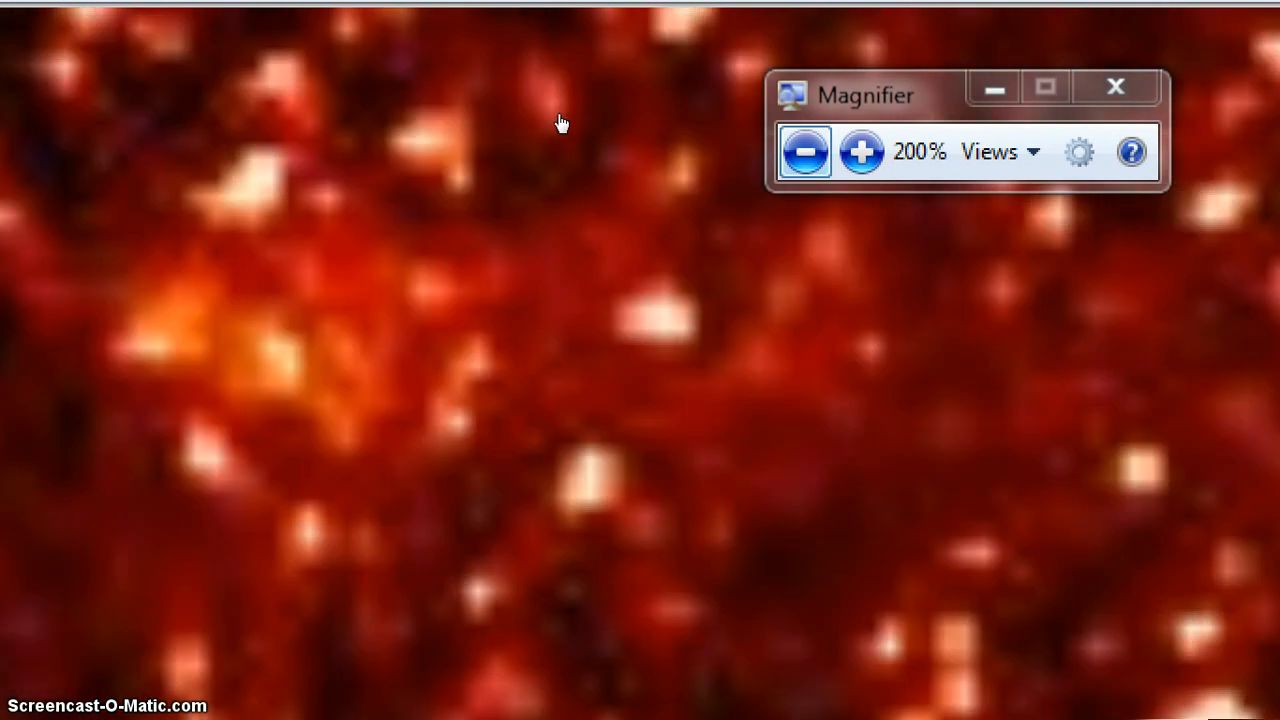
left_click(862, 152)
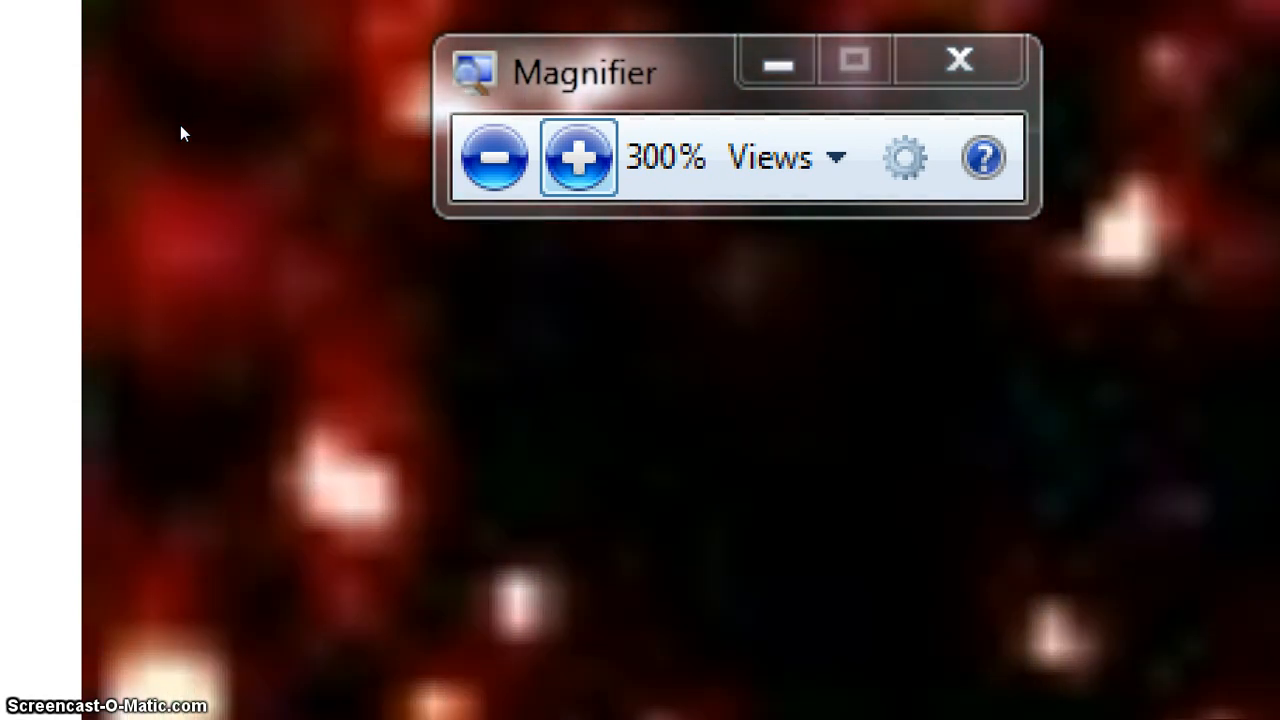
Keep increasing Windows Magnifier until it reaches 600%.
left_click(577, 157)
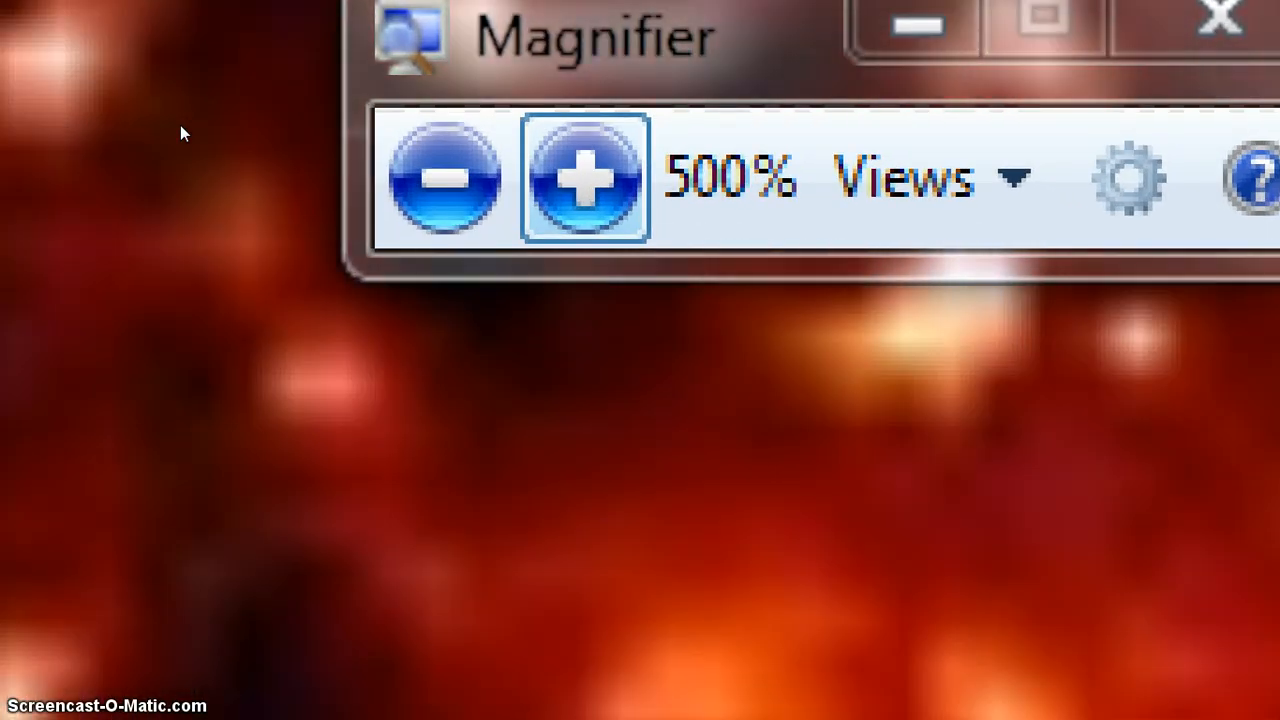
left_click(585, 178)
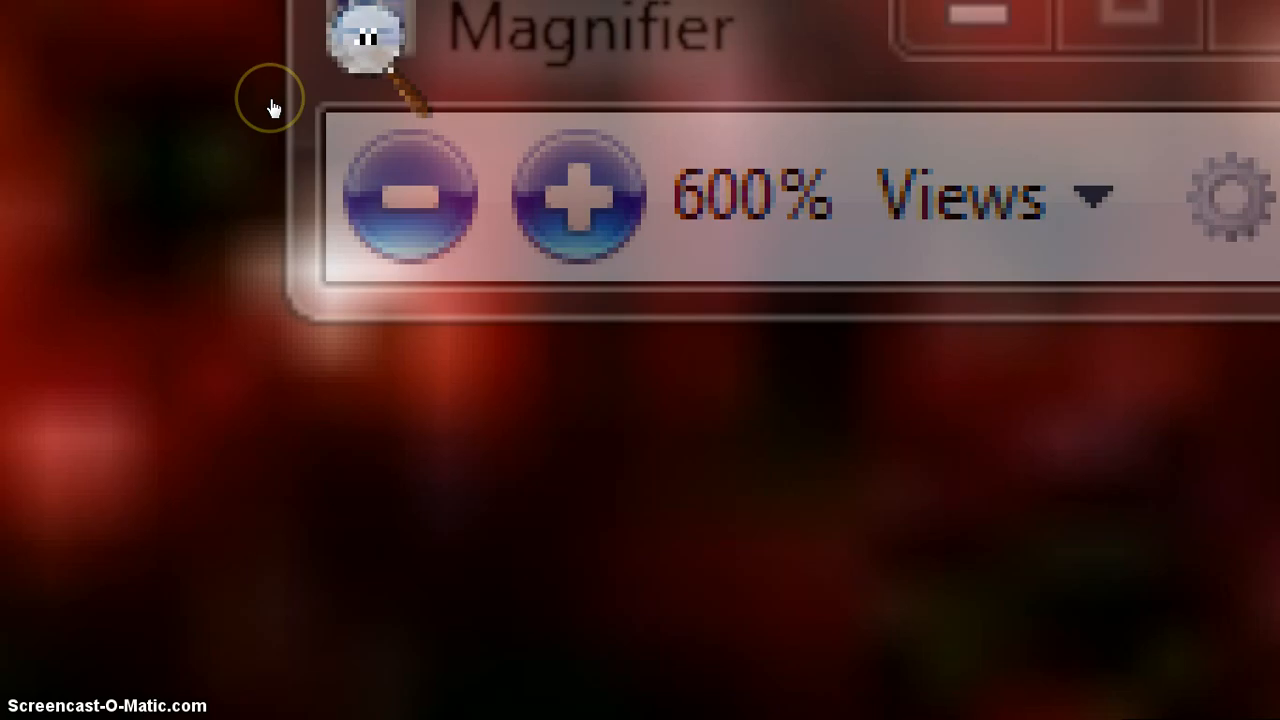
left_click(408, 195)
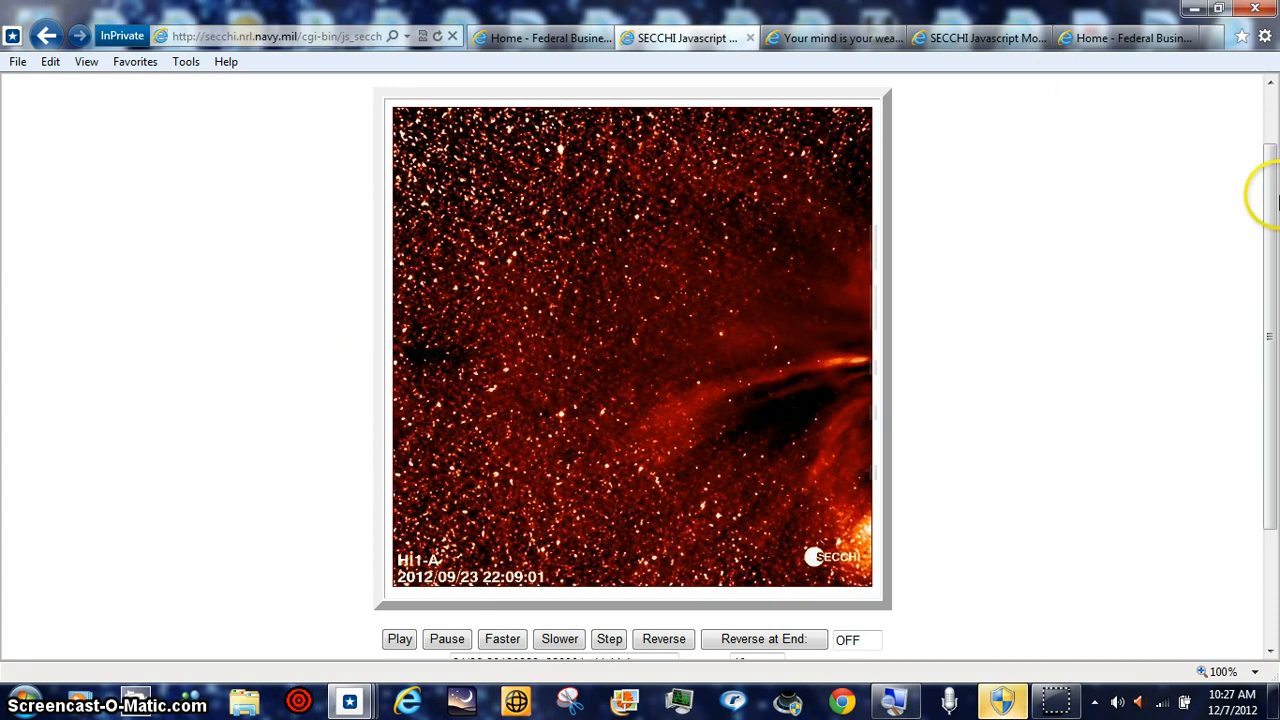
Play the HI1-A movie, speed it up, and step forward four frames.
left_click(446, 639)
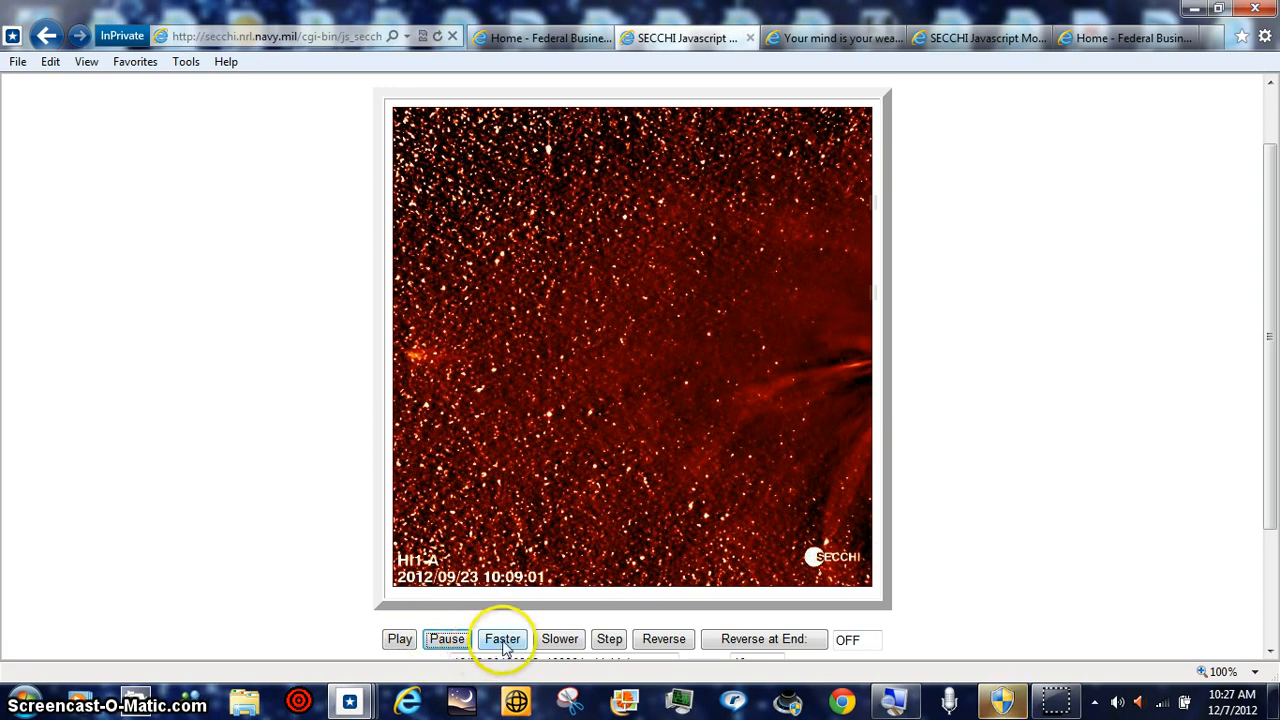
left_click(609, 639)
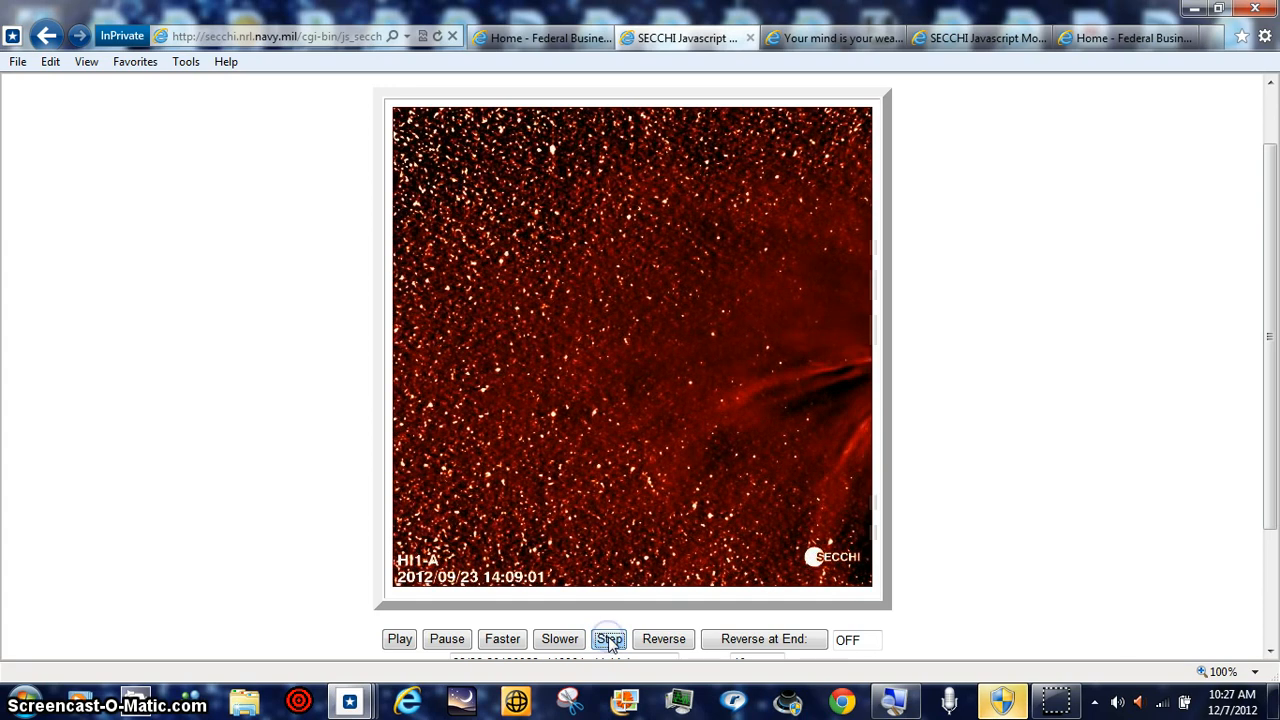
left_click(609, 639)
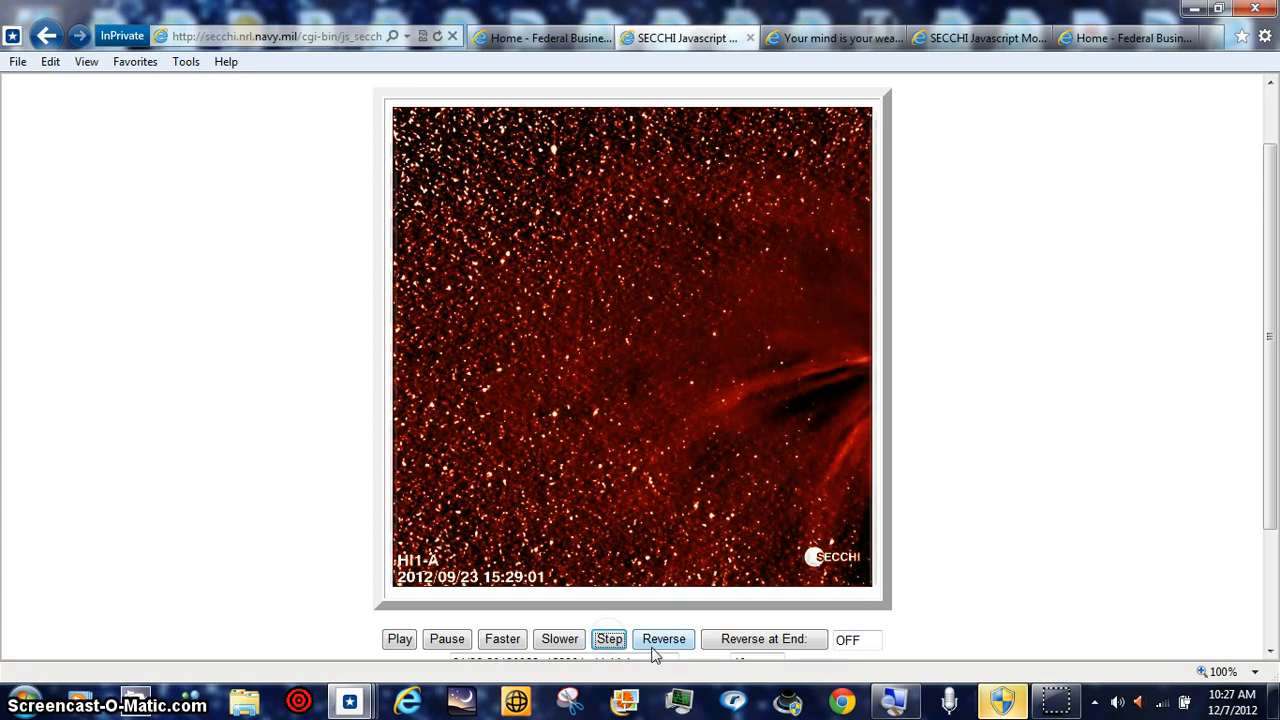
left_click(609, 639)
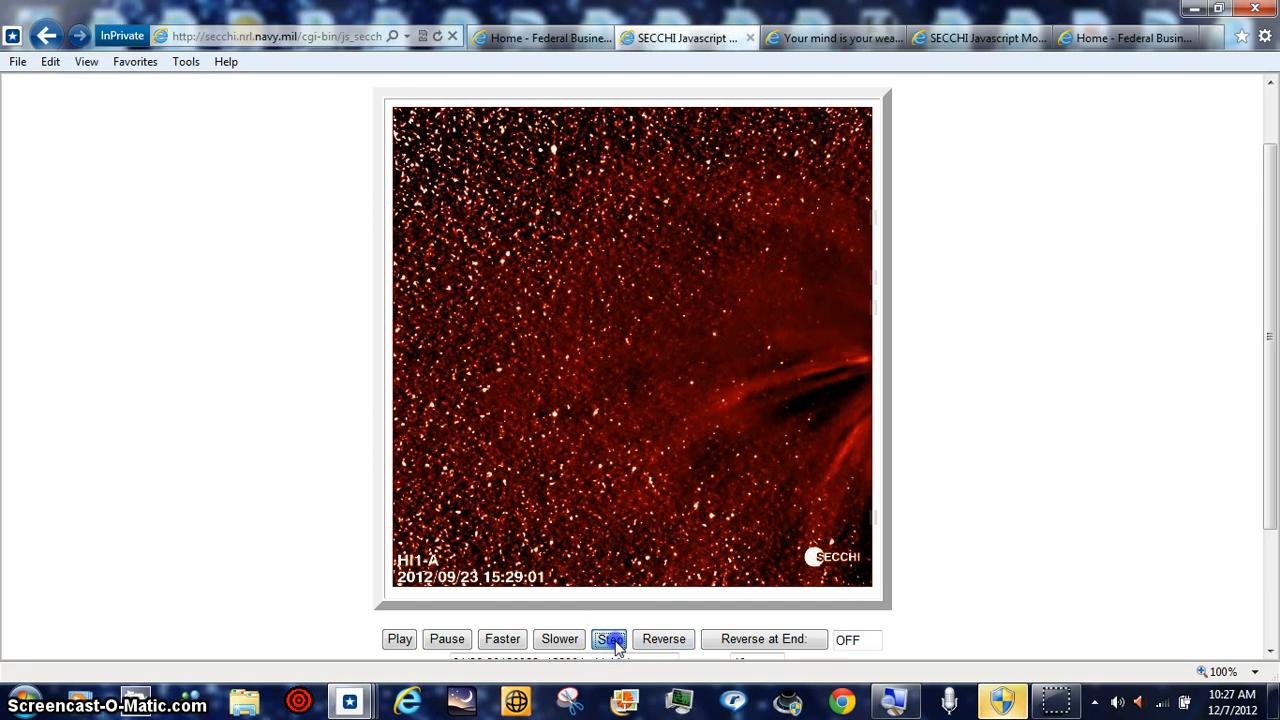
left_click(610, 639)
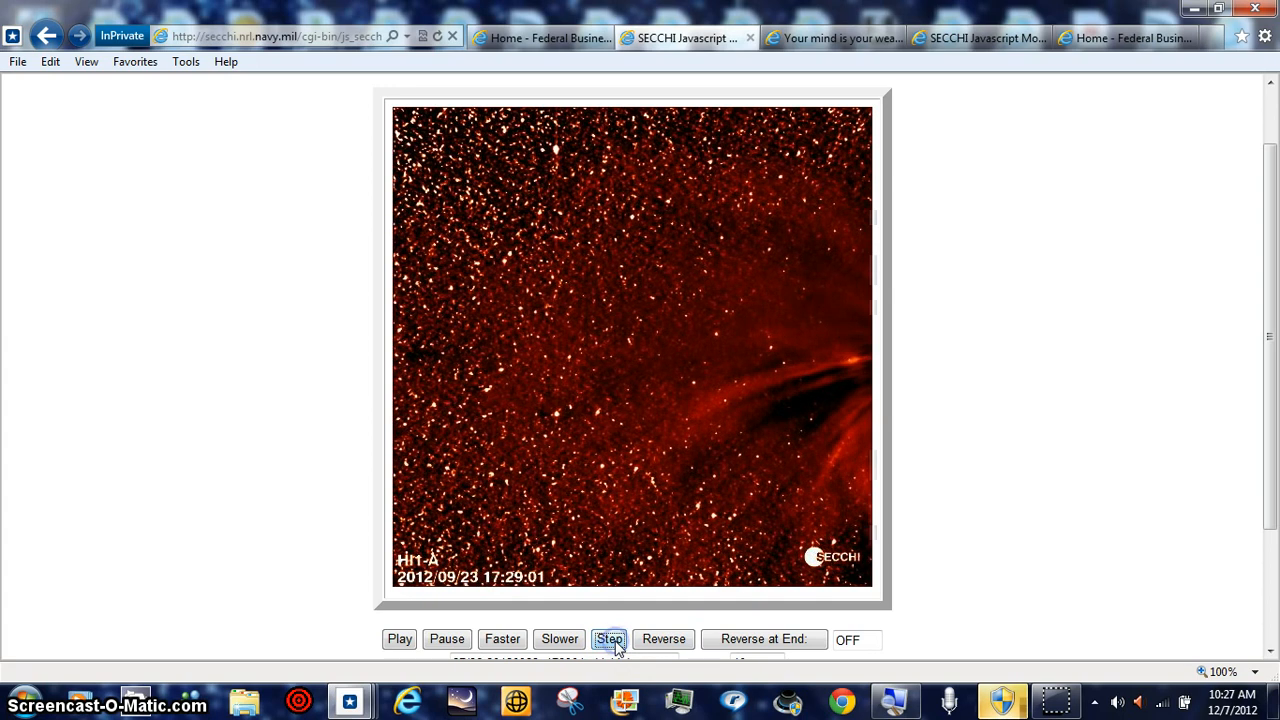
left_click(609, 639)
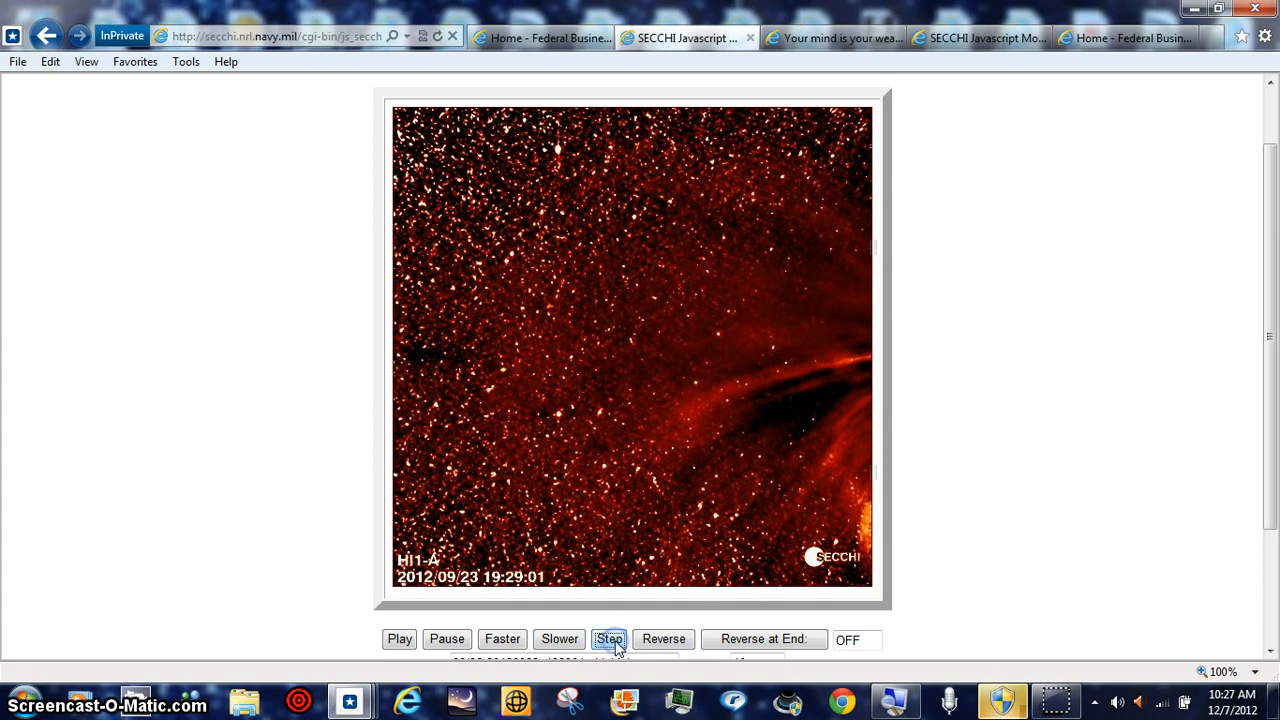
Step one more frame, reverse direction, and step back to the 14:49 frame.
left_click(610, 639)
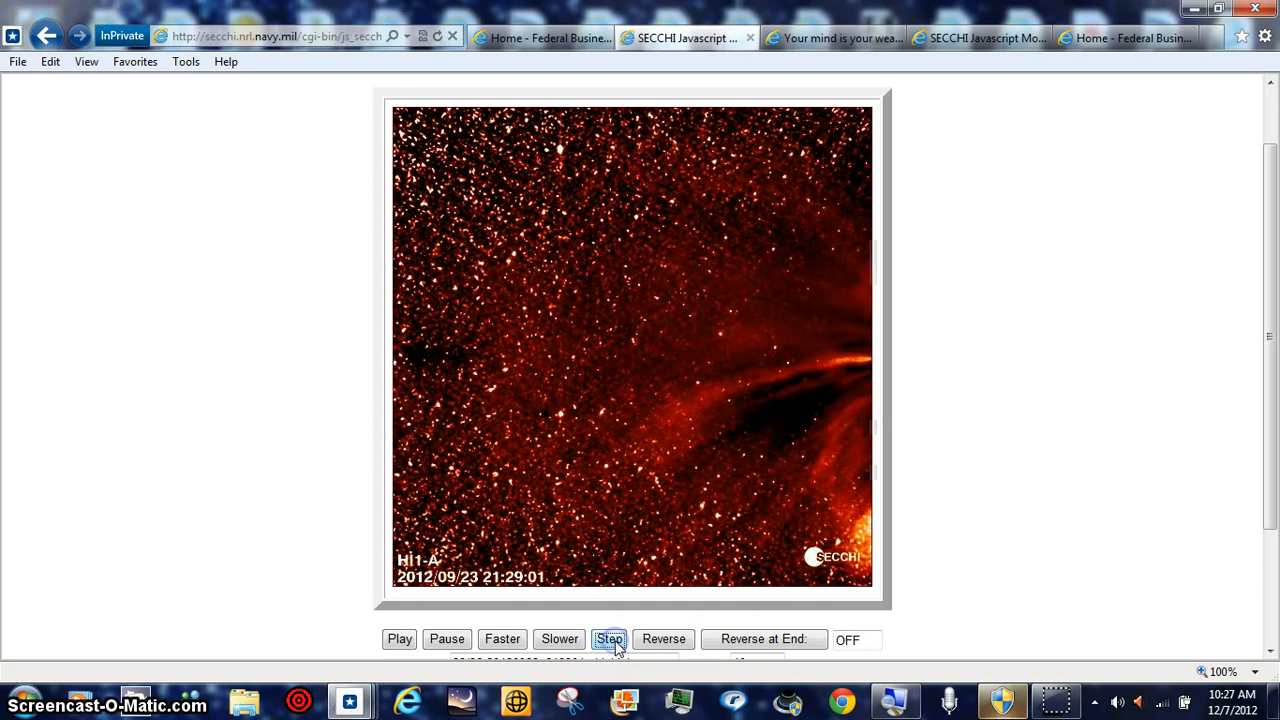
left_click(610, 639)
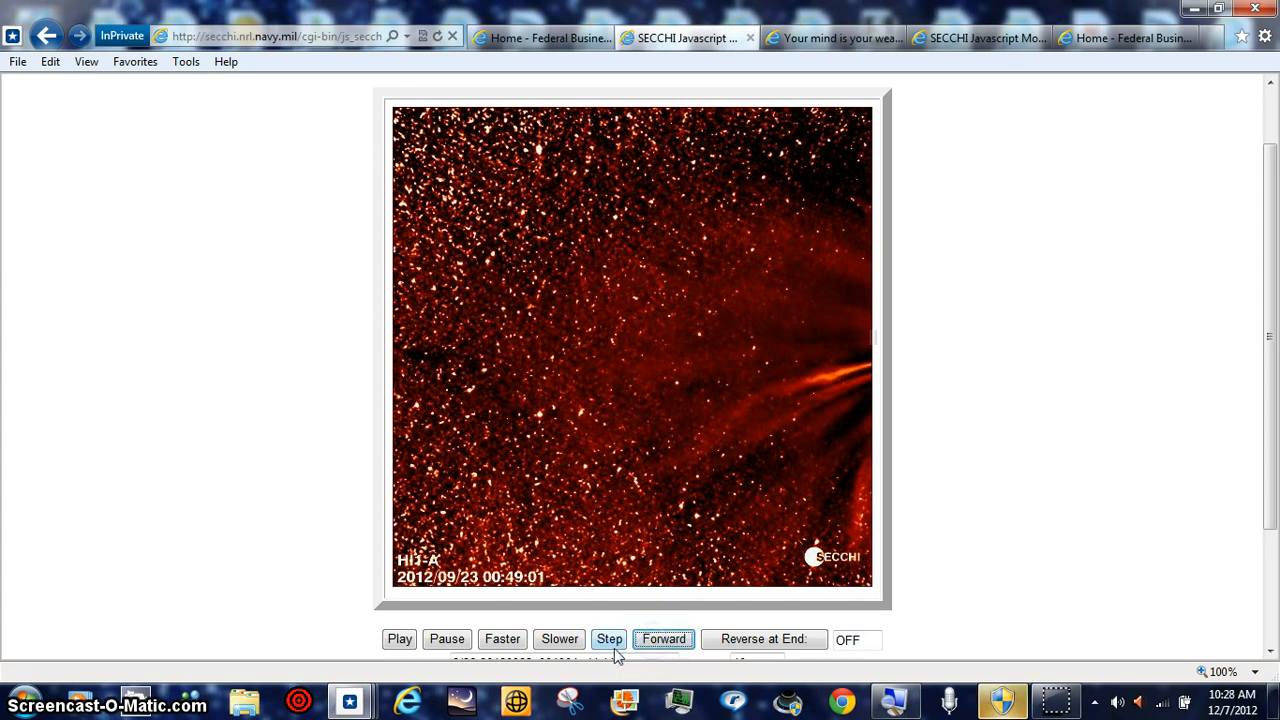
left_click(609, 639)
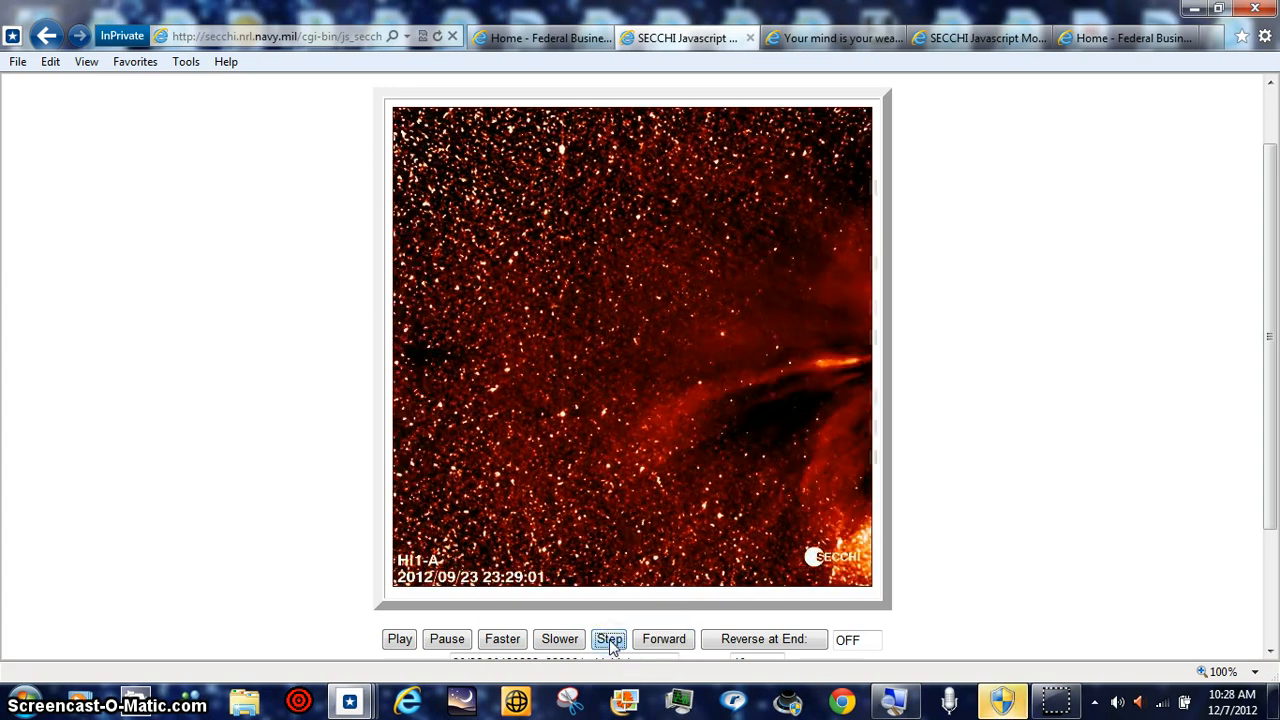
left_click(609, 639)
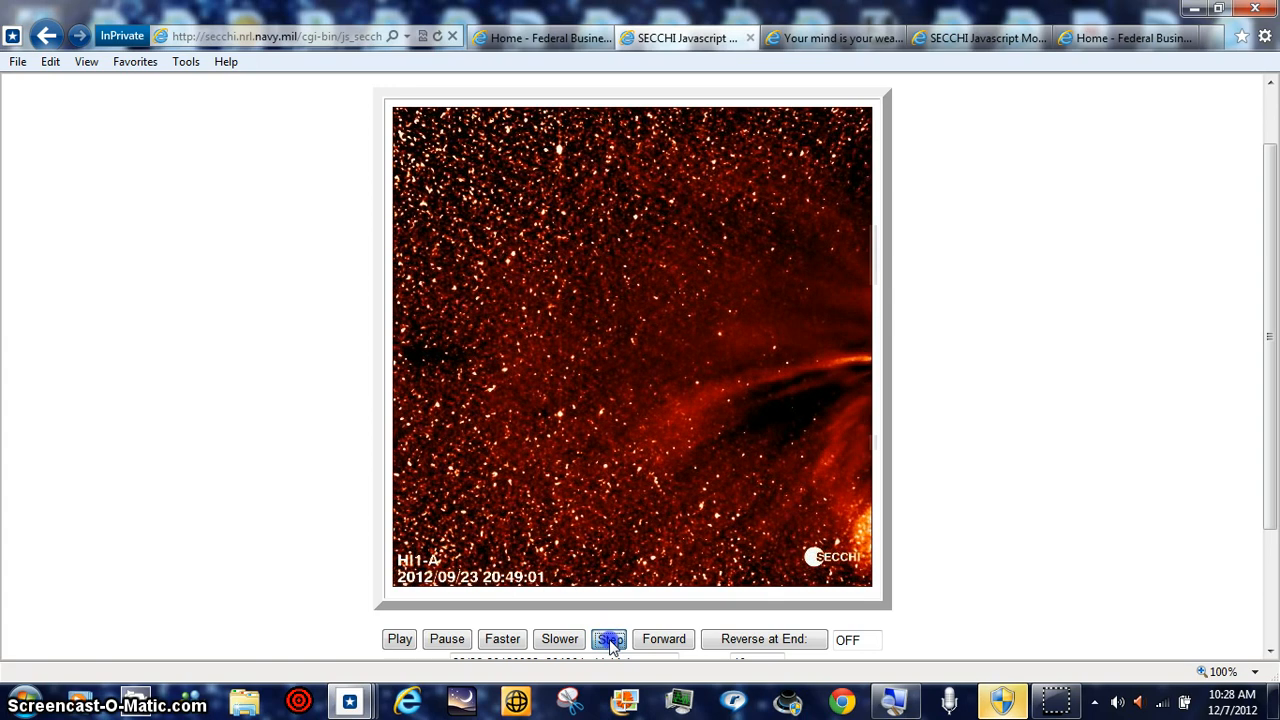
left_click(610, 639)
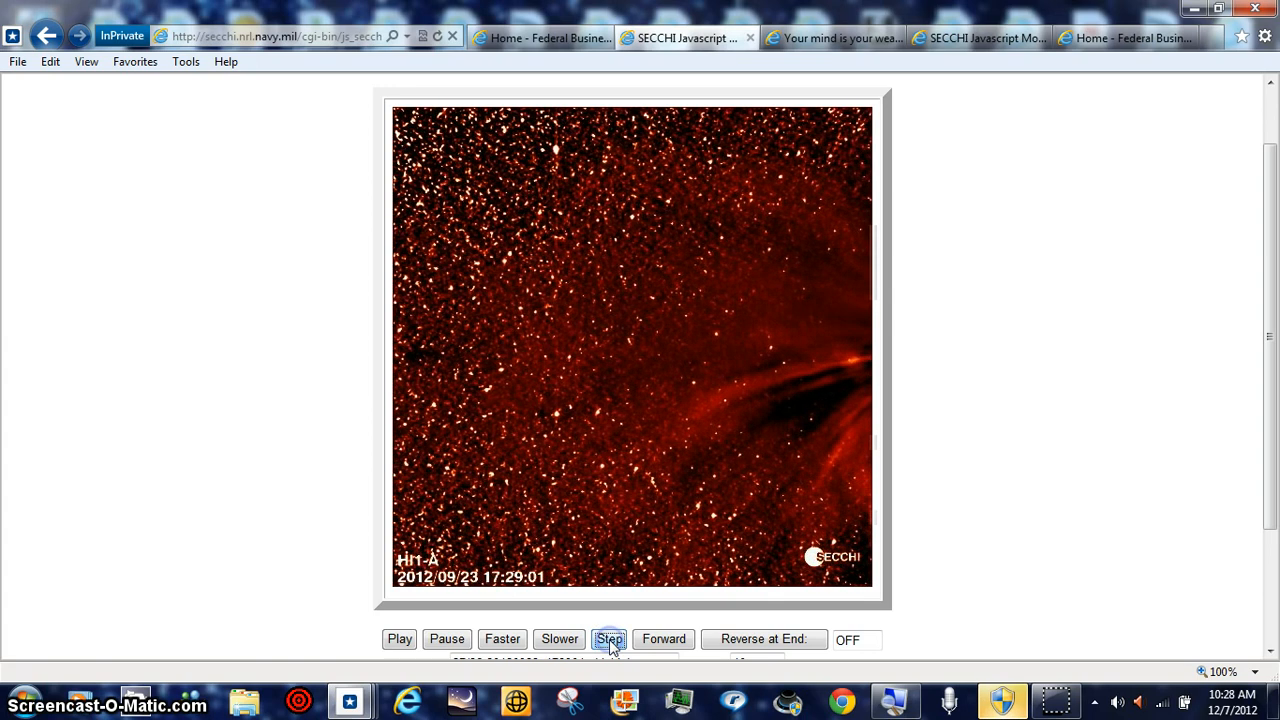
left_click(609, 639)
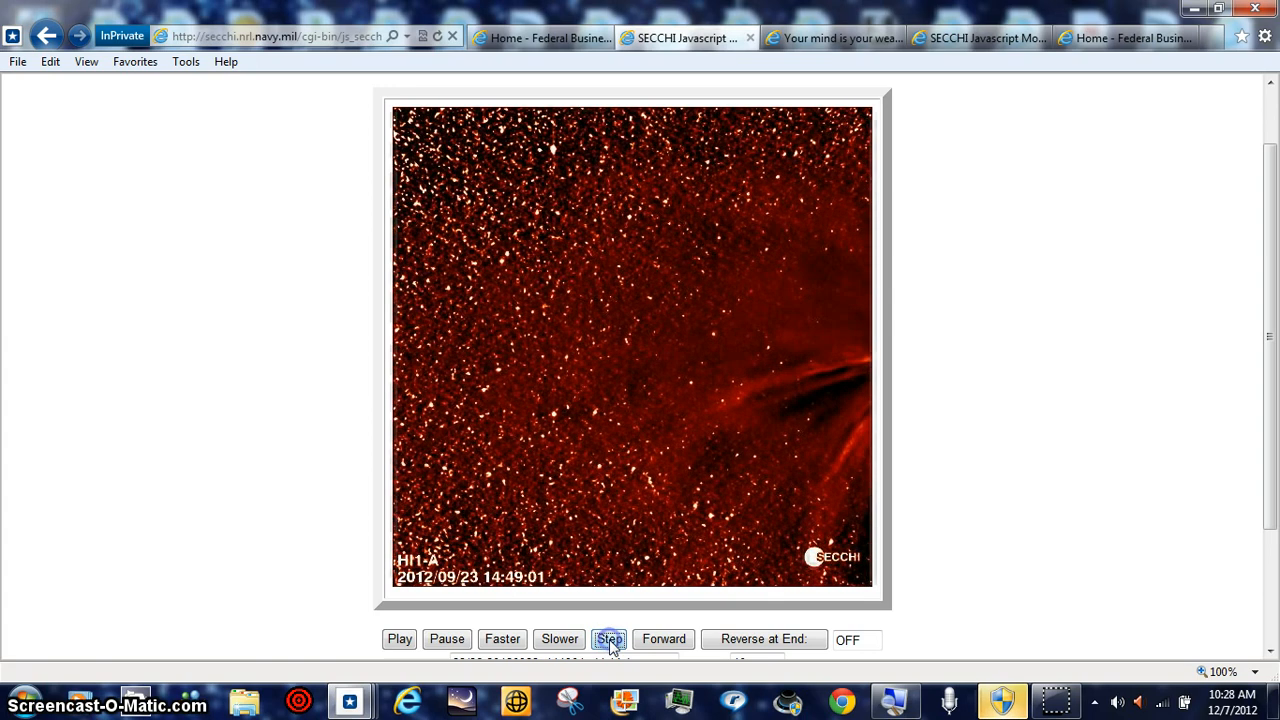
Step back through the 12:49, 11:29 and 09:29 frames, then one more.
left_click(609, 639)
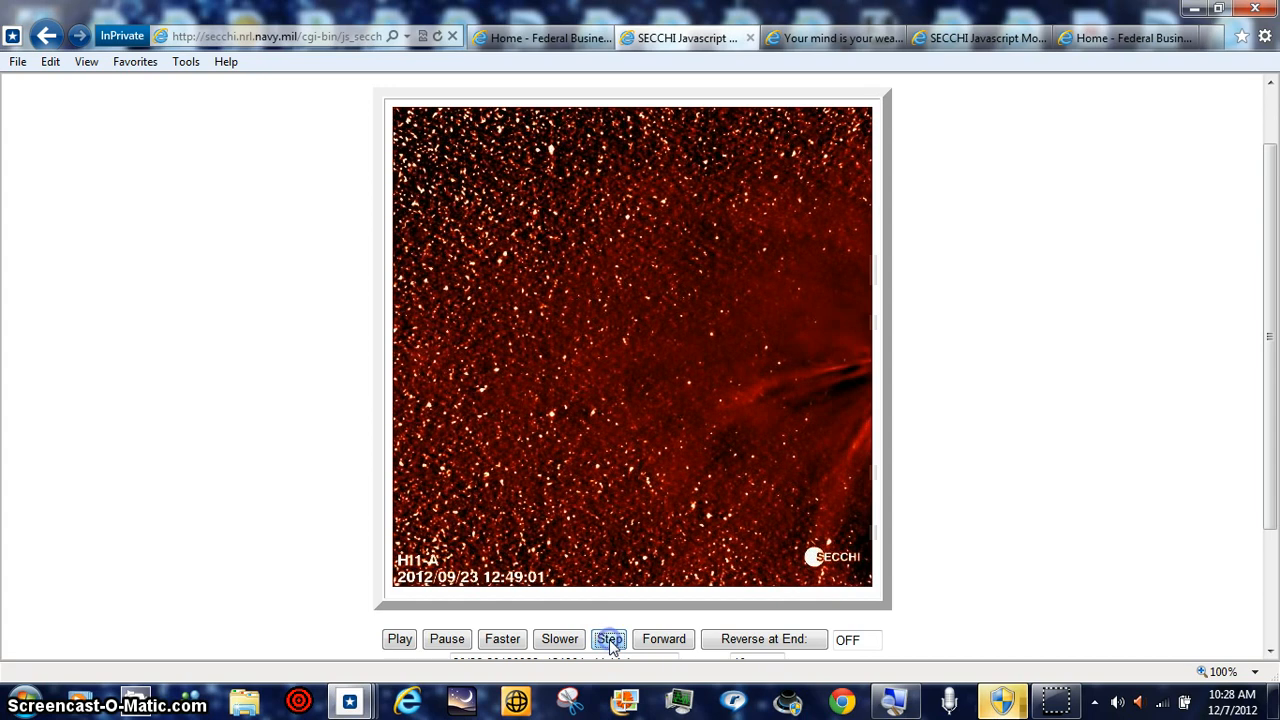
left_click(609, 639)
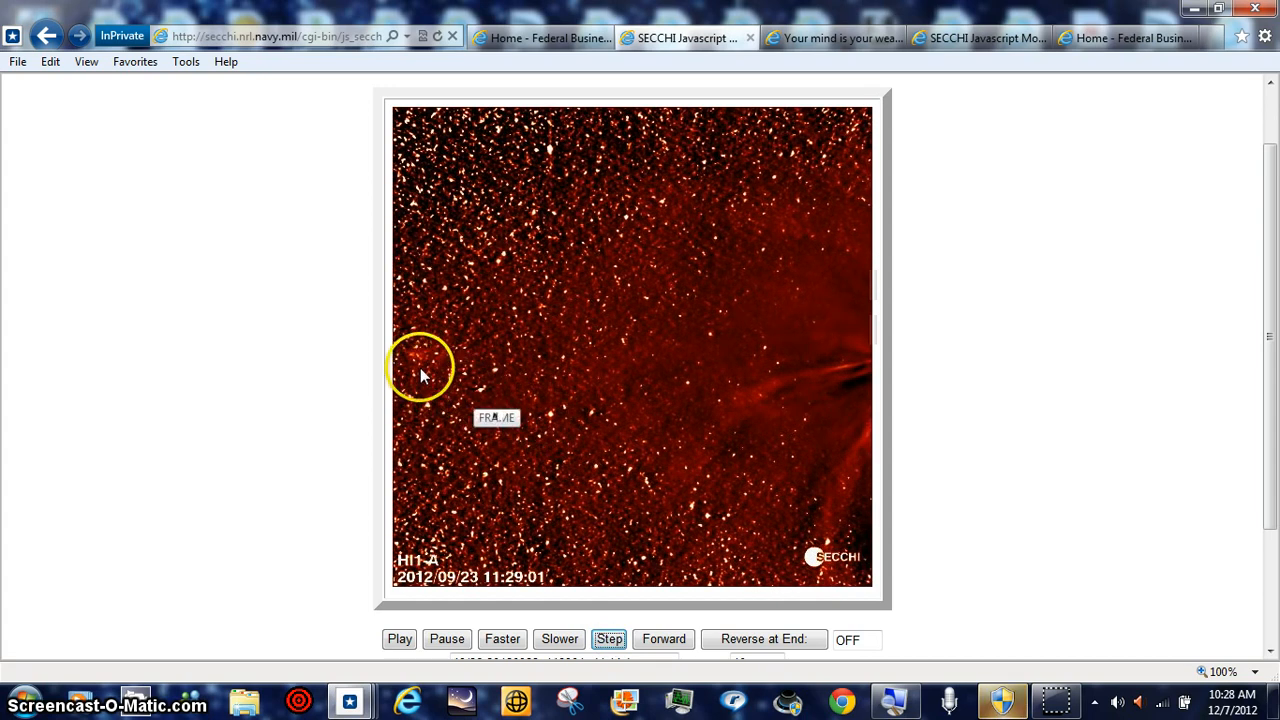
left_click(609, 639)
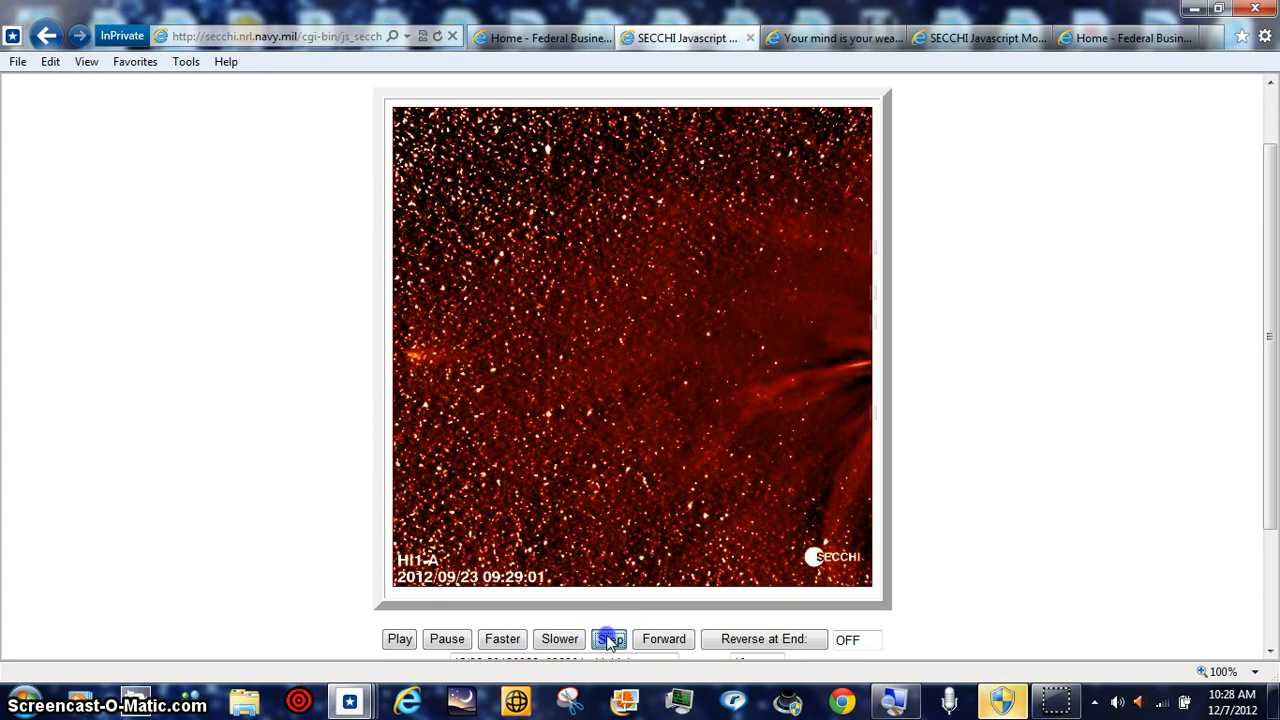
left_click(609, 639)
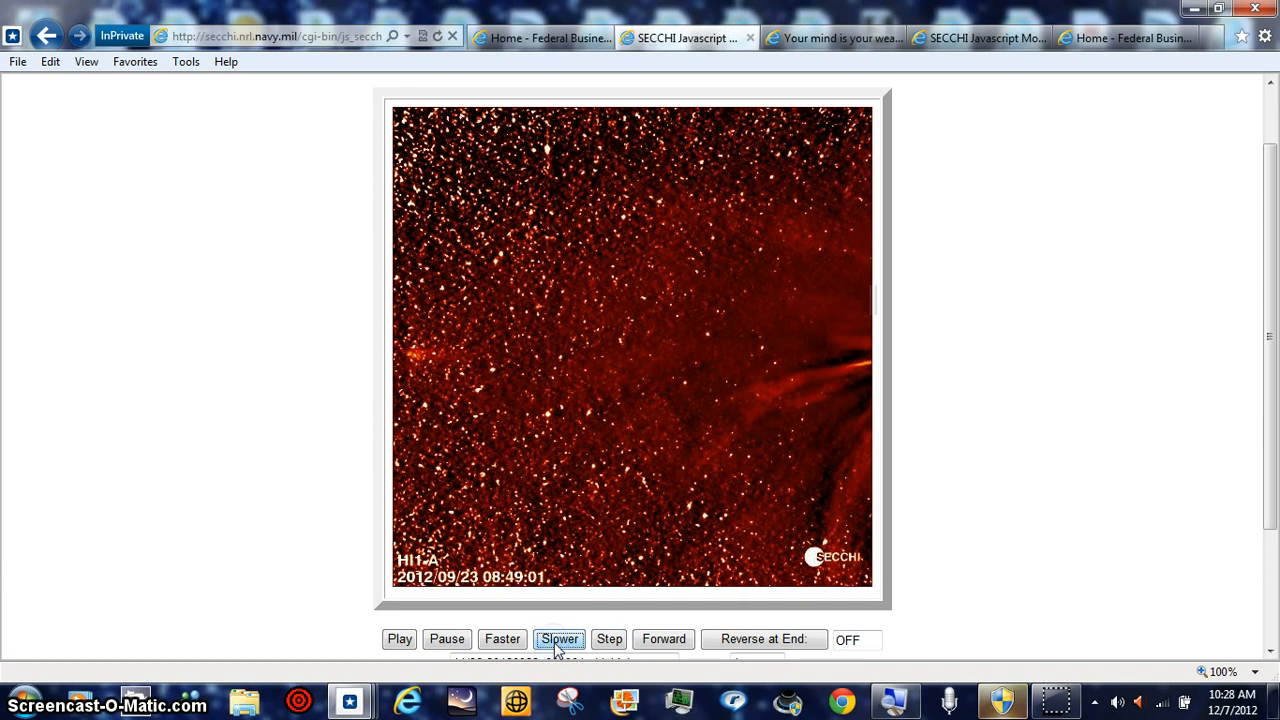
Slow playback twice, then toggle direction and step frames to 2012/09/23 08:09:01.
left_click(560, 639)
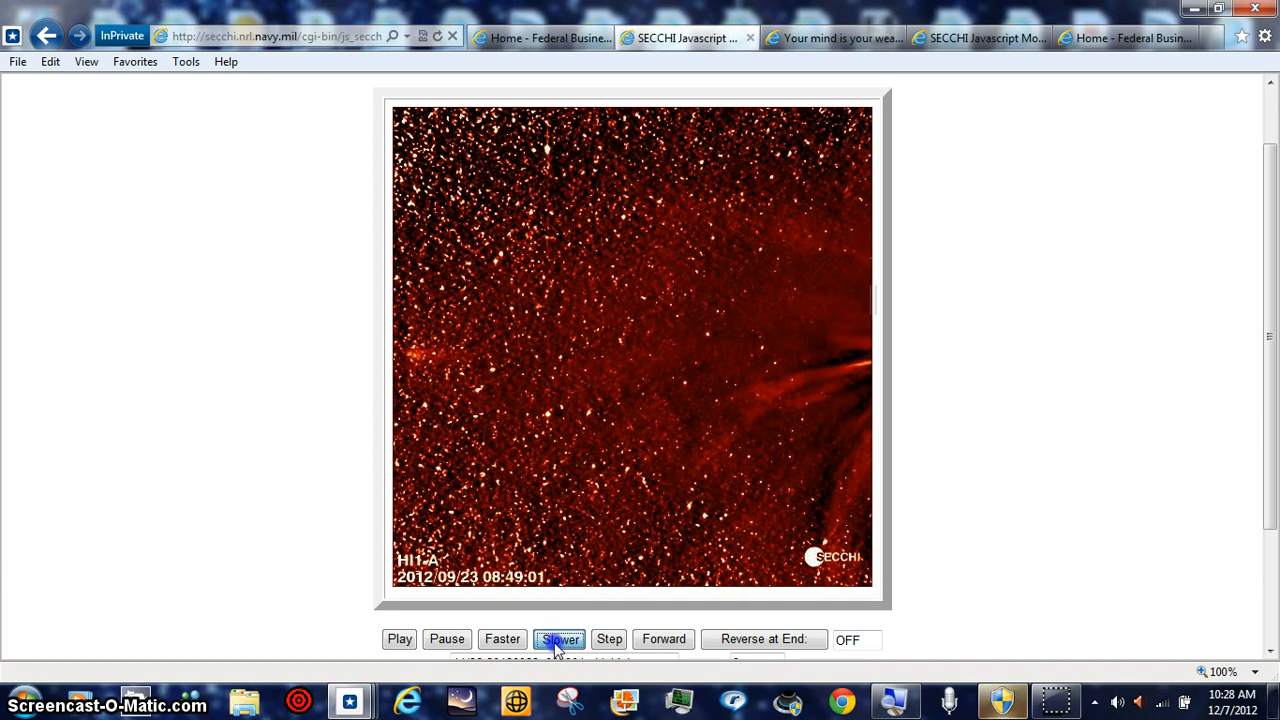
left_click(560, 639)
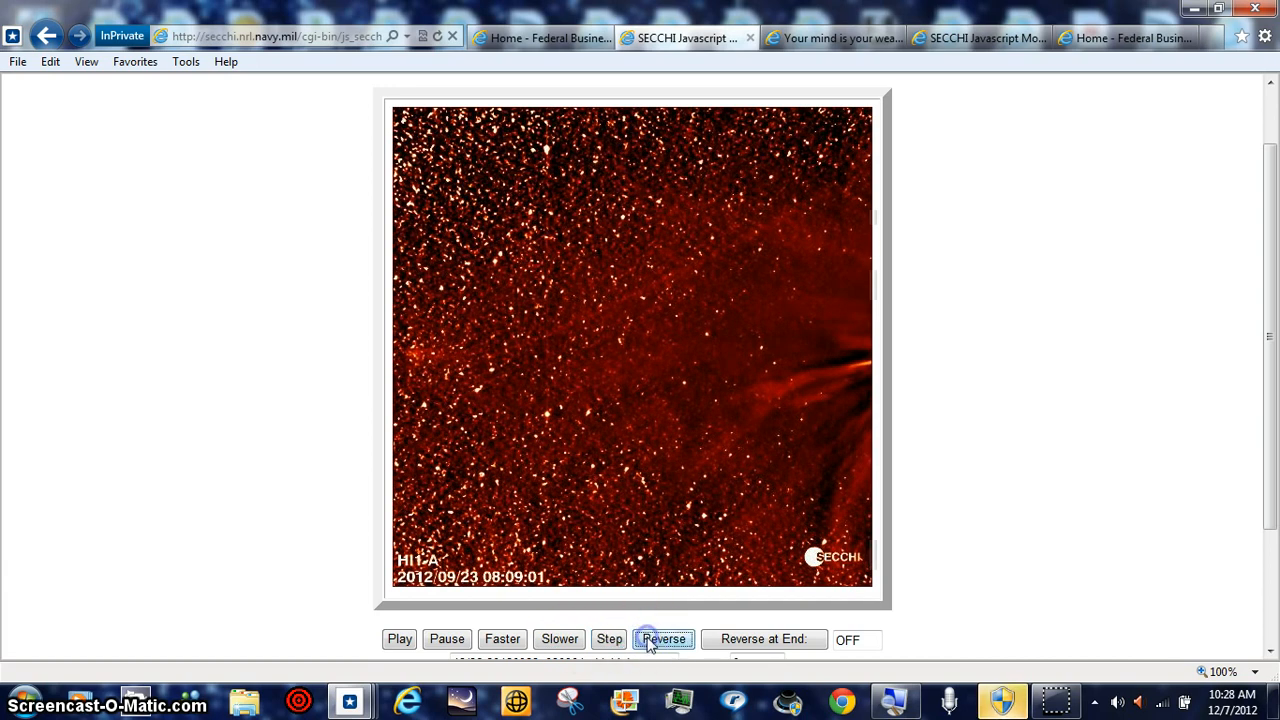
left_click(609, 639)
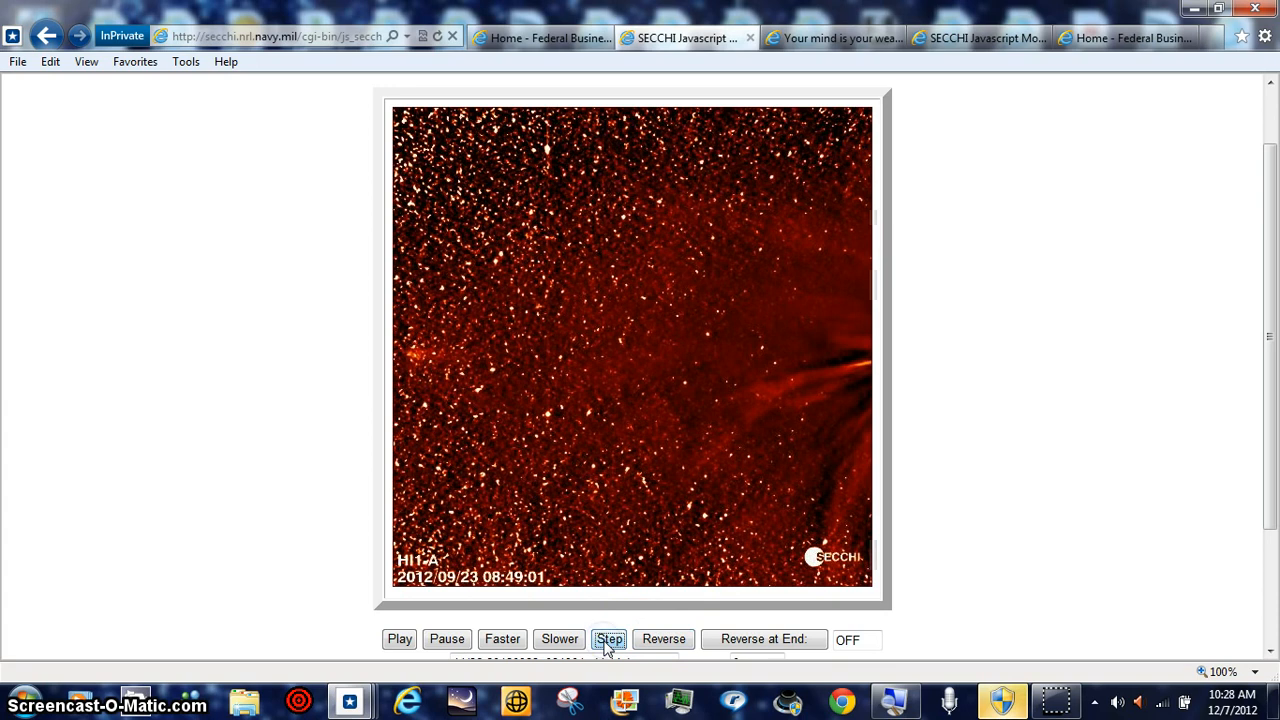
left_click(610, 639)
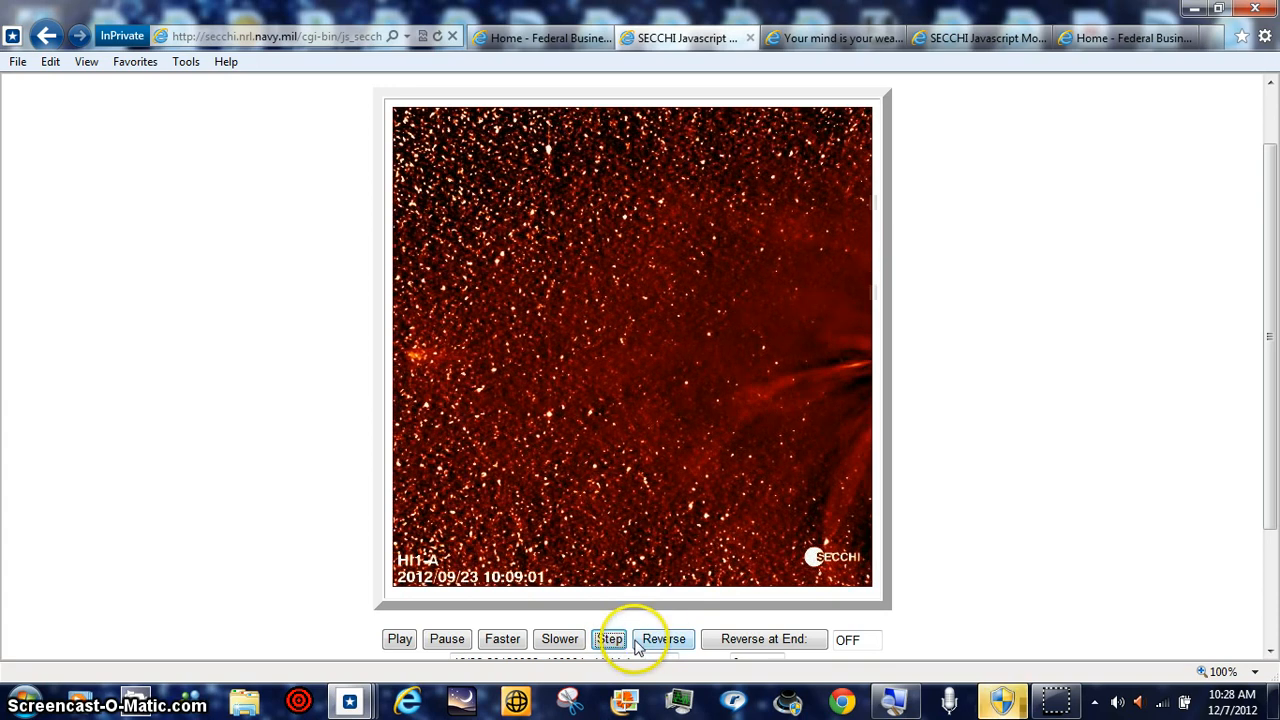
left_click(609, 639)
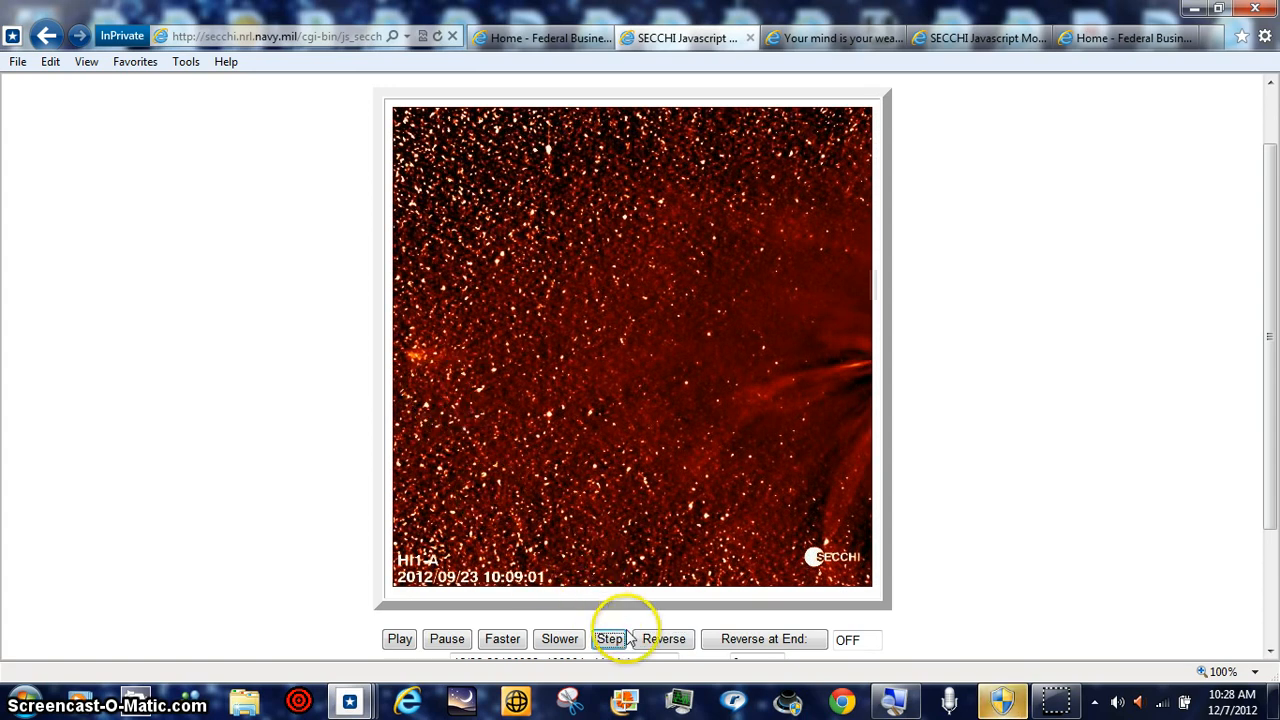
left_click(611, 639)
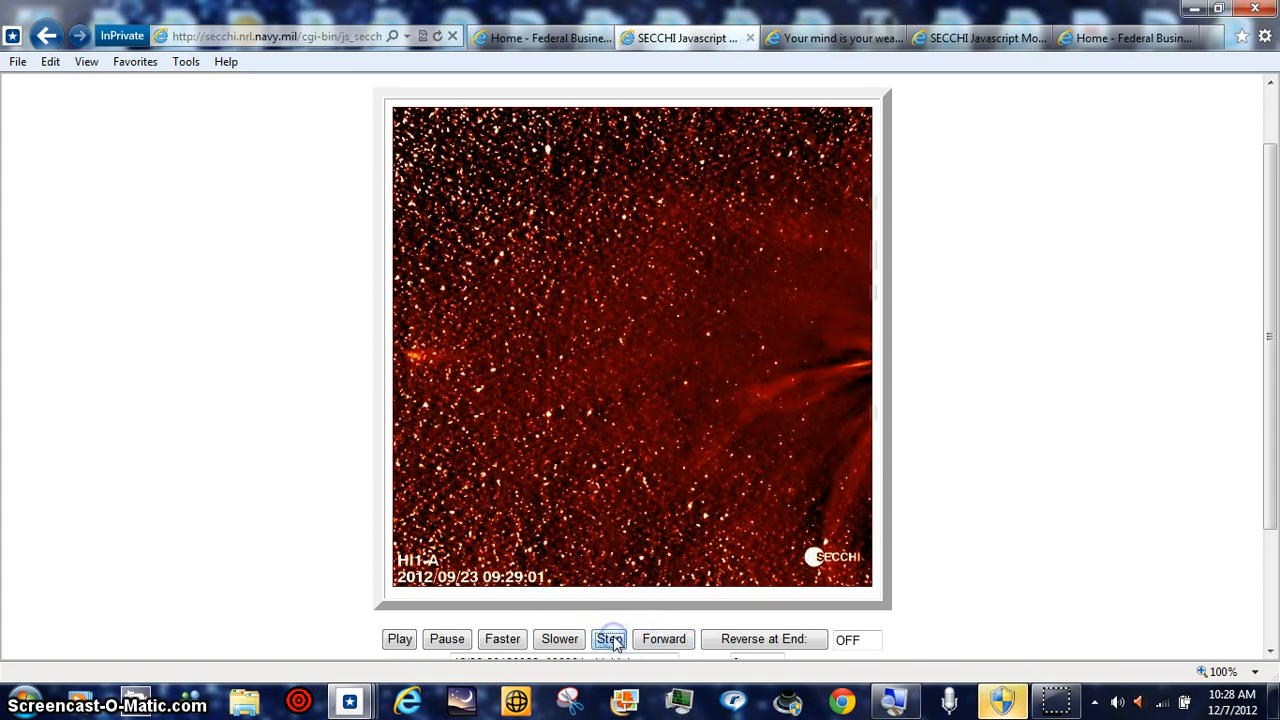
left_click(610, 639)
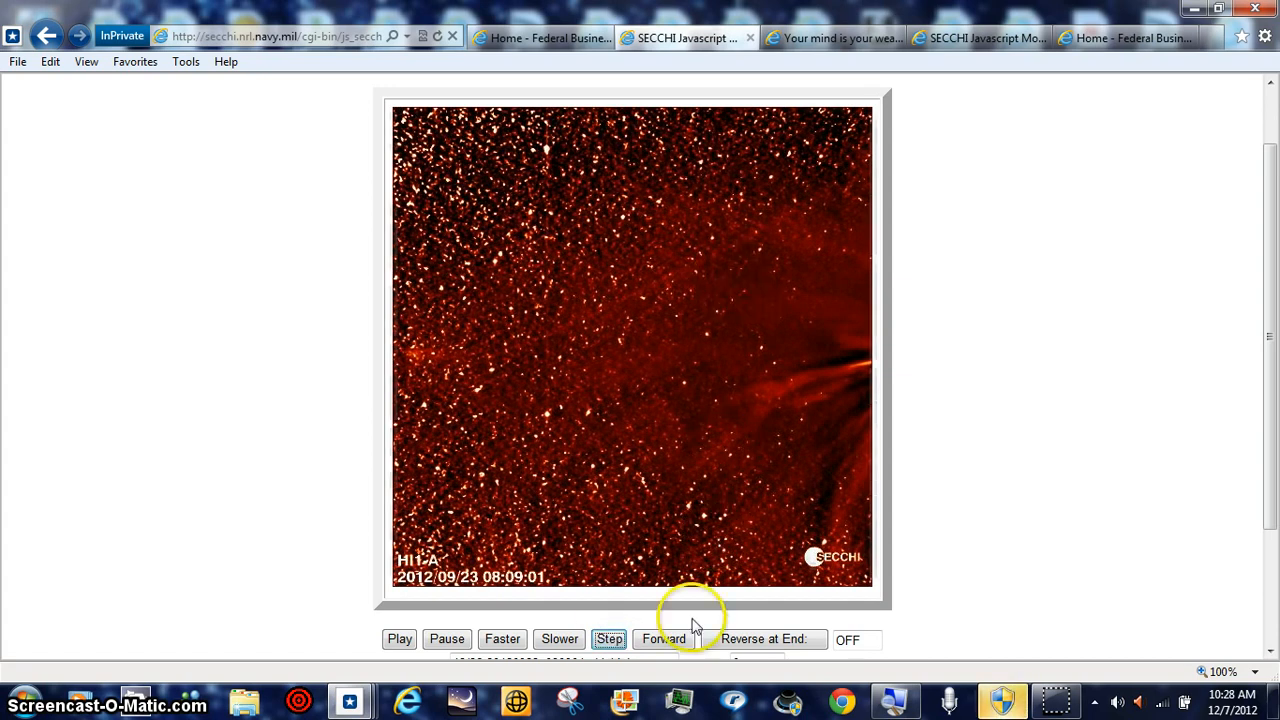
left_click(663, 639)
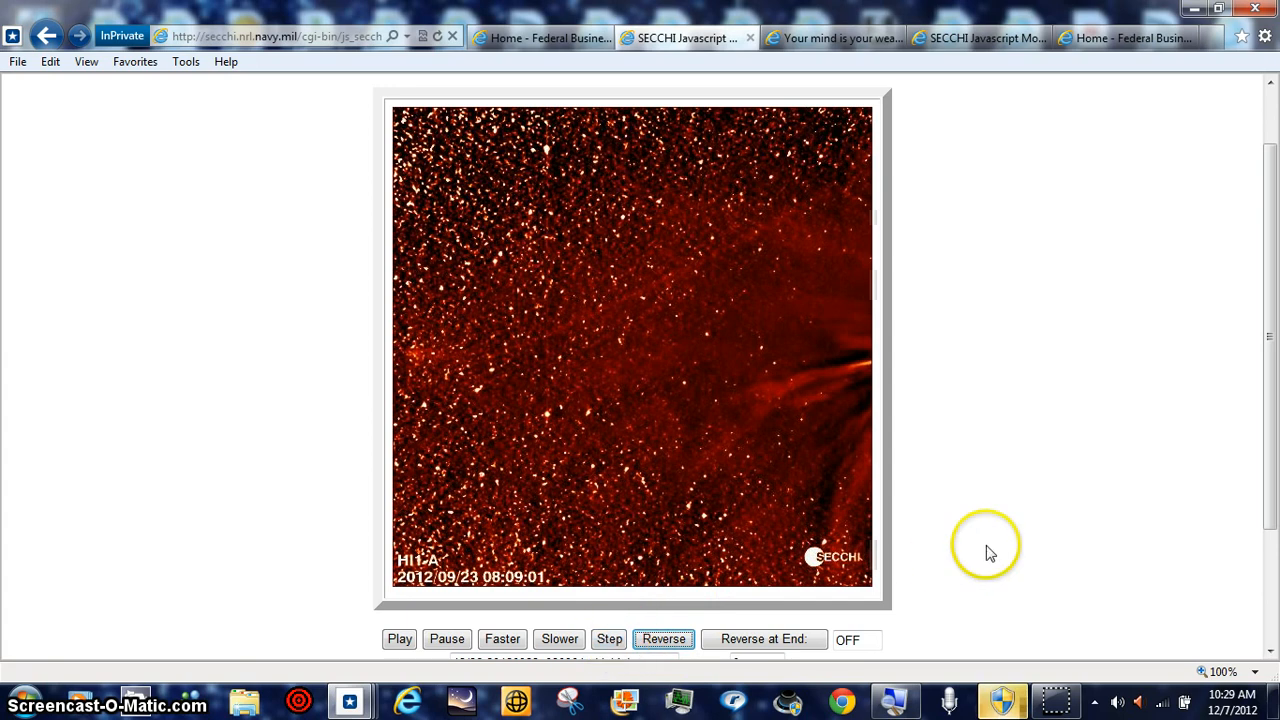
mouse_move(830, 290)
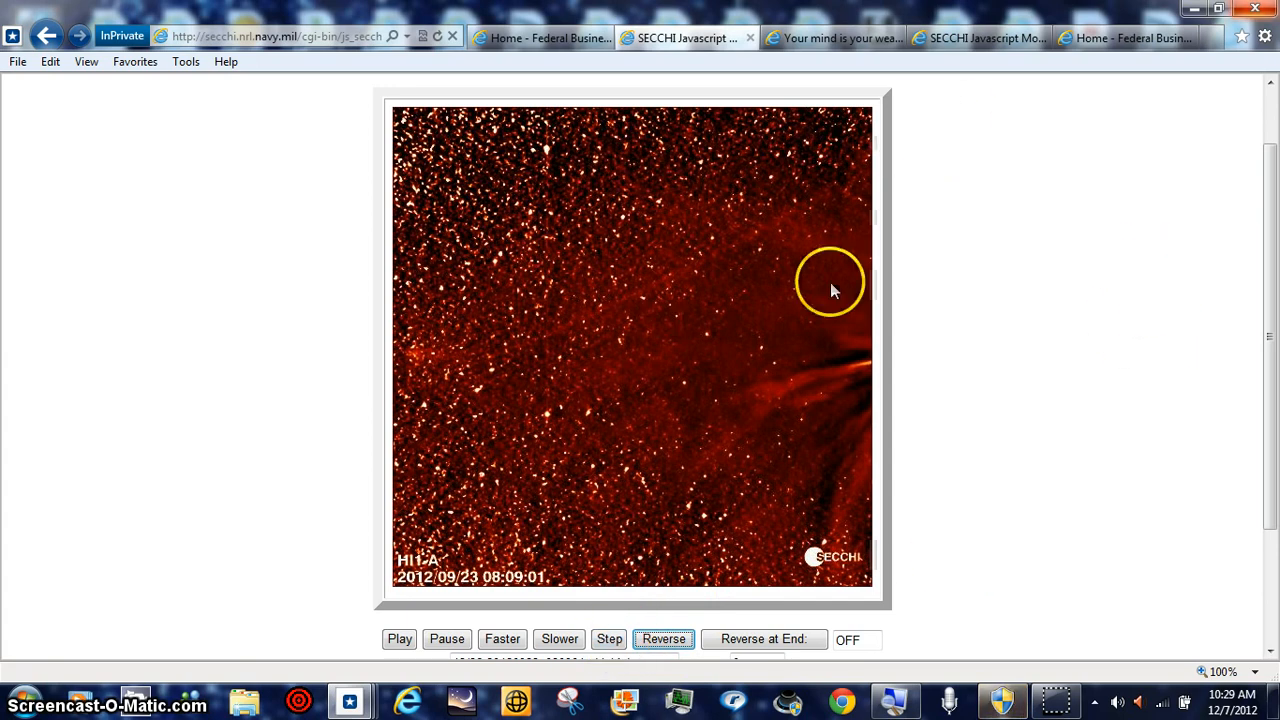
mouse_move(320, 675)
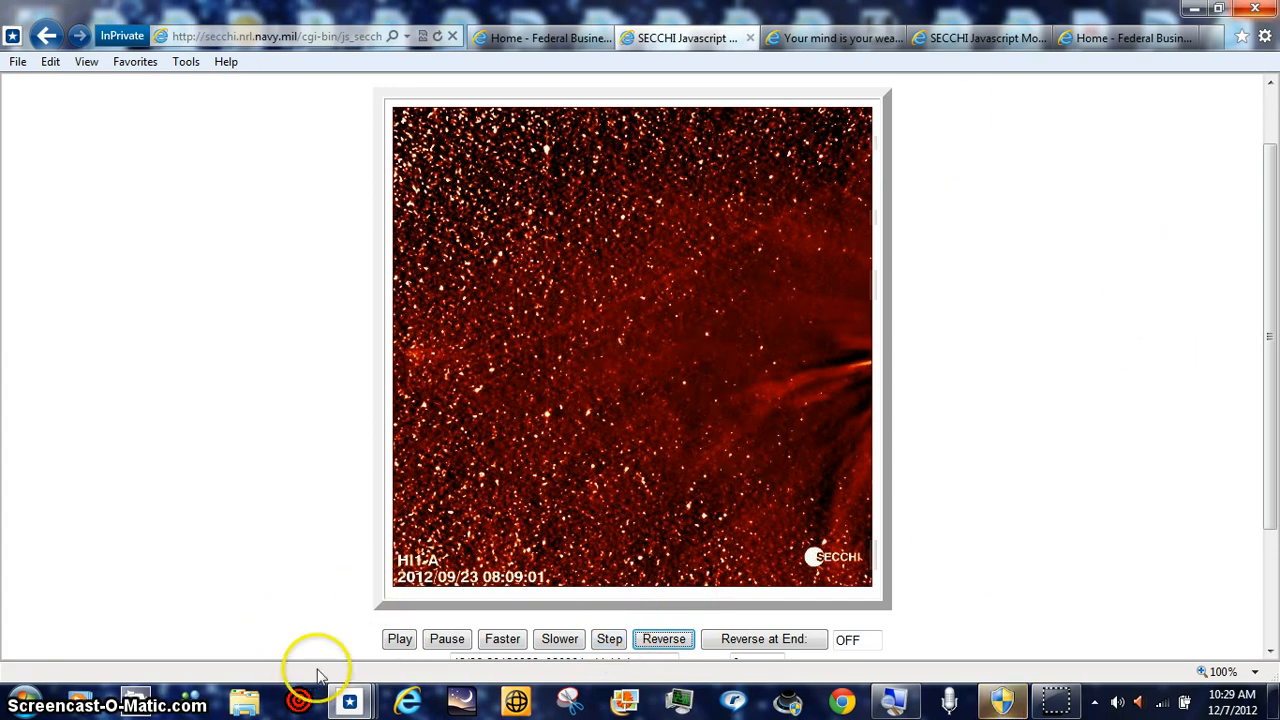
Bring another open window to the front to capture the CFHT gallery page.
left_click(399, 639)
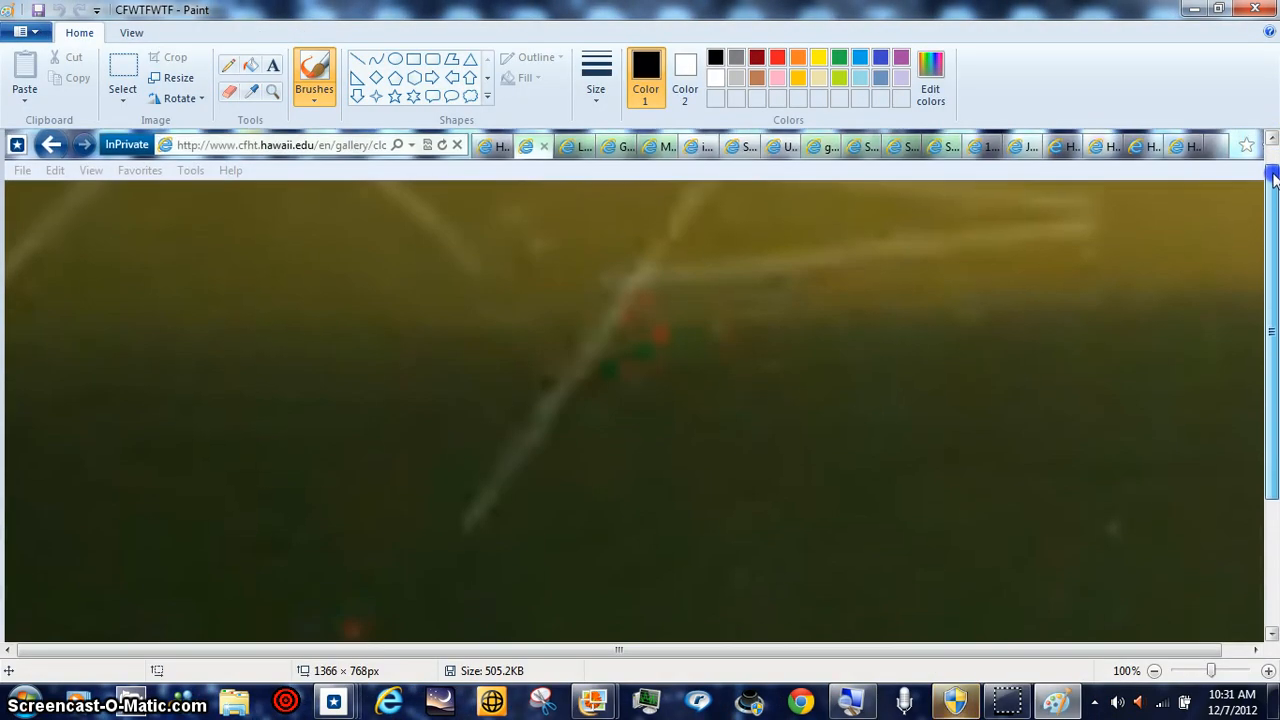
Zoom into the Paint screenshot and scroll to the streak with red and green dots.
scroll("down", 3)
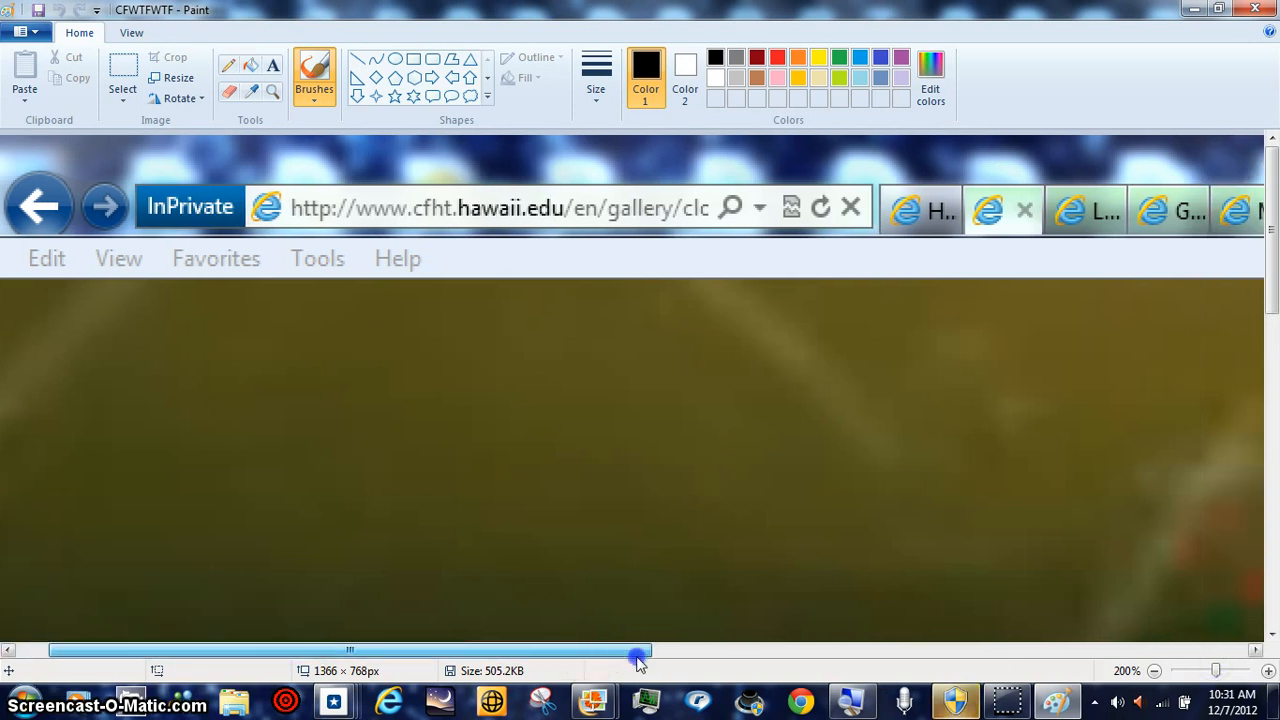
left_click_drag(640, 655, 825, 655)
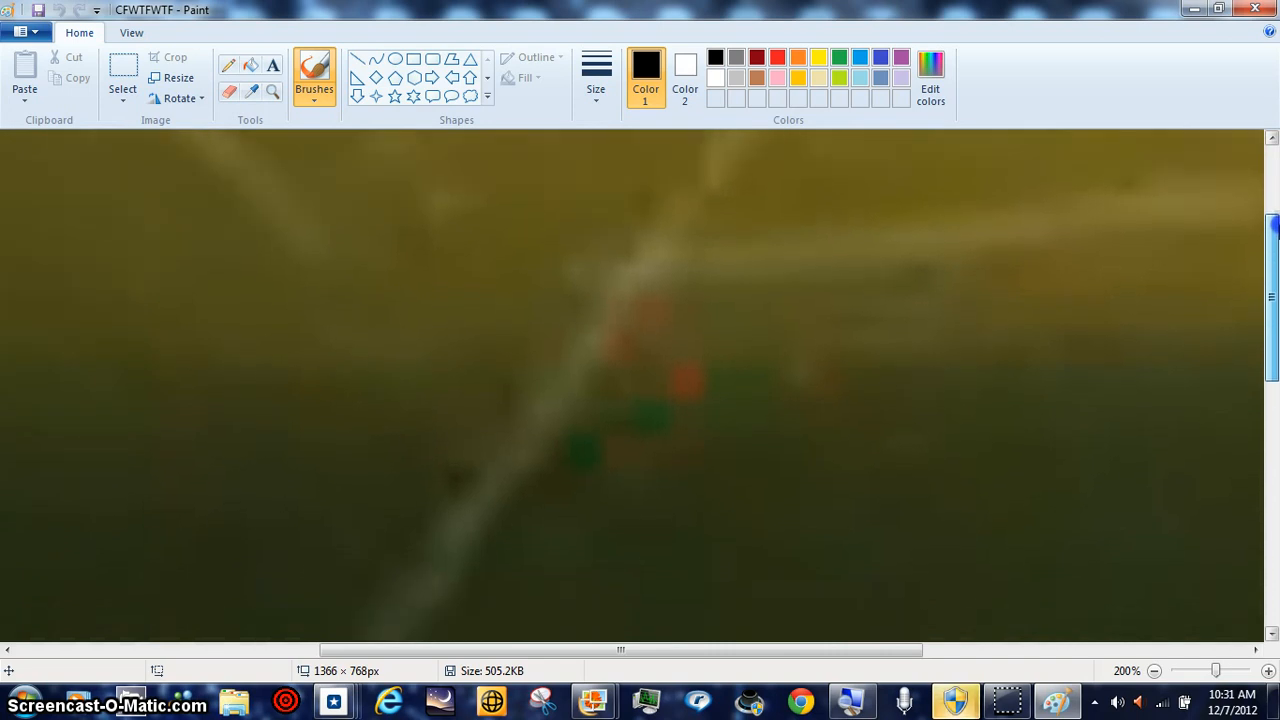
mouse_move(1046, 557)
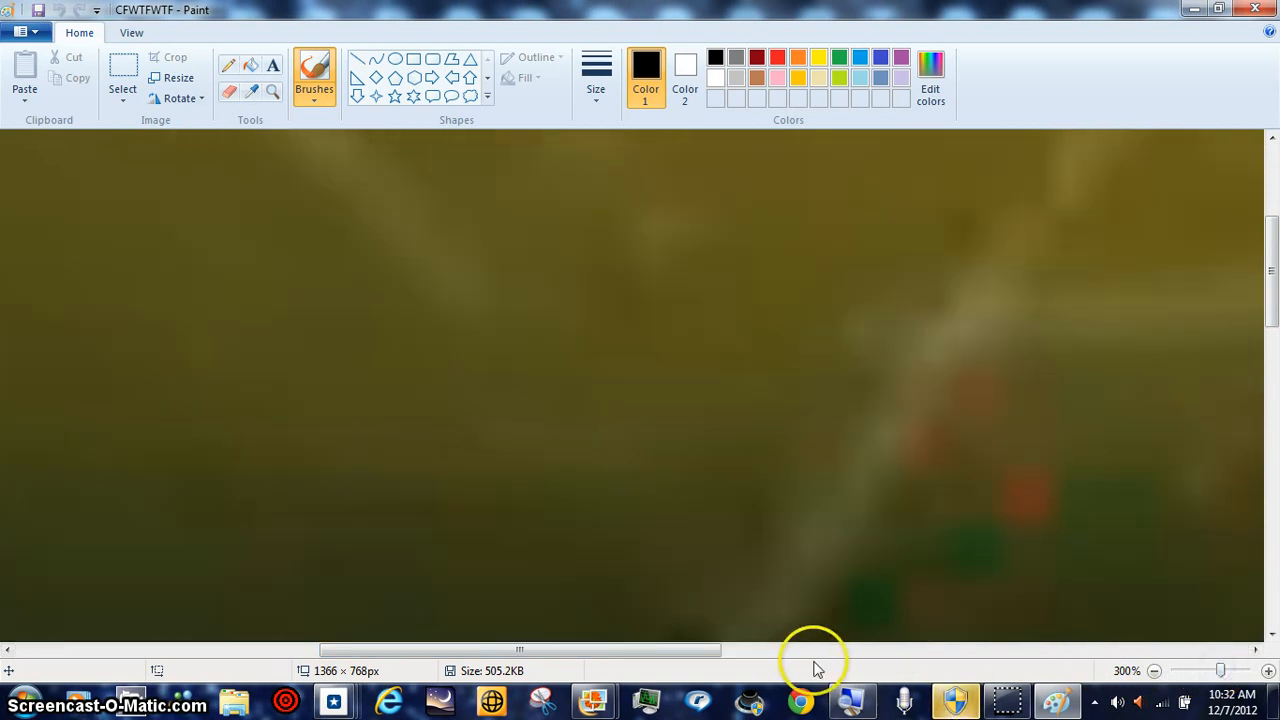
left_click_drag(815, 649, 760, 656)
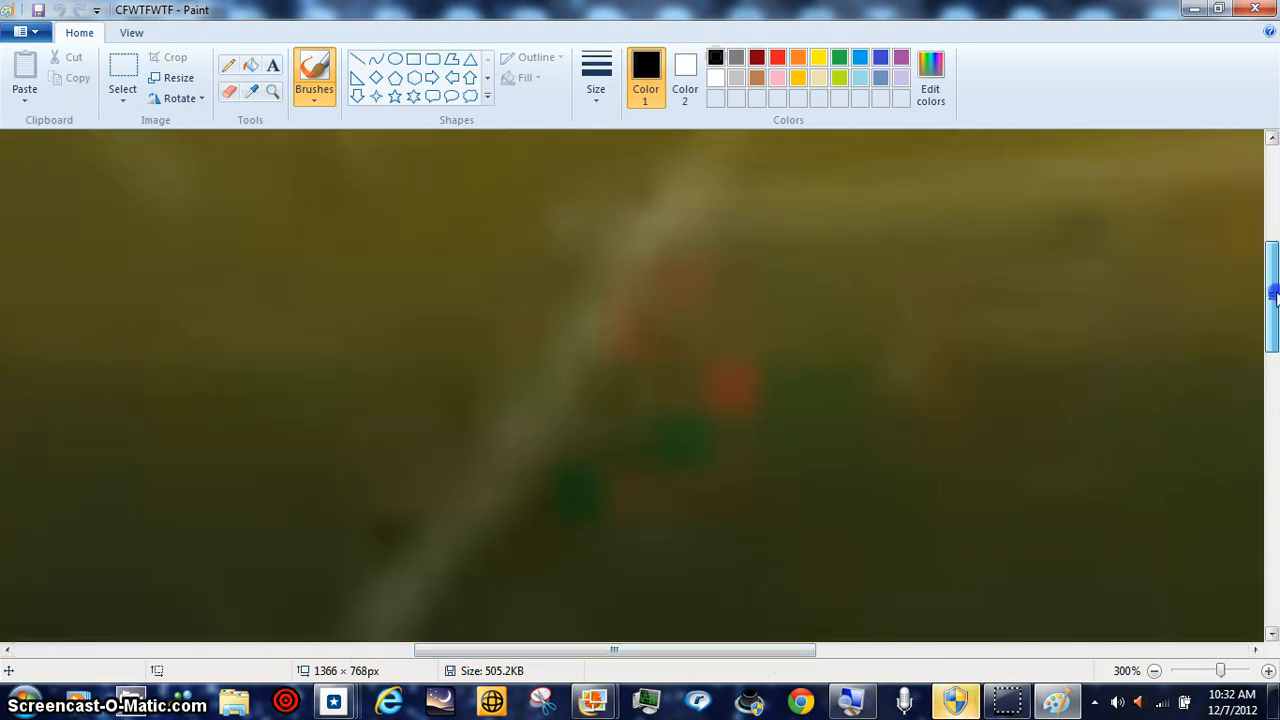
scroll("down", 3)
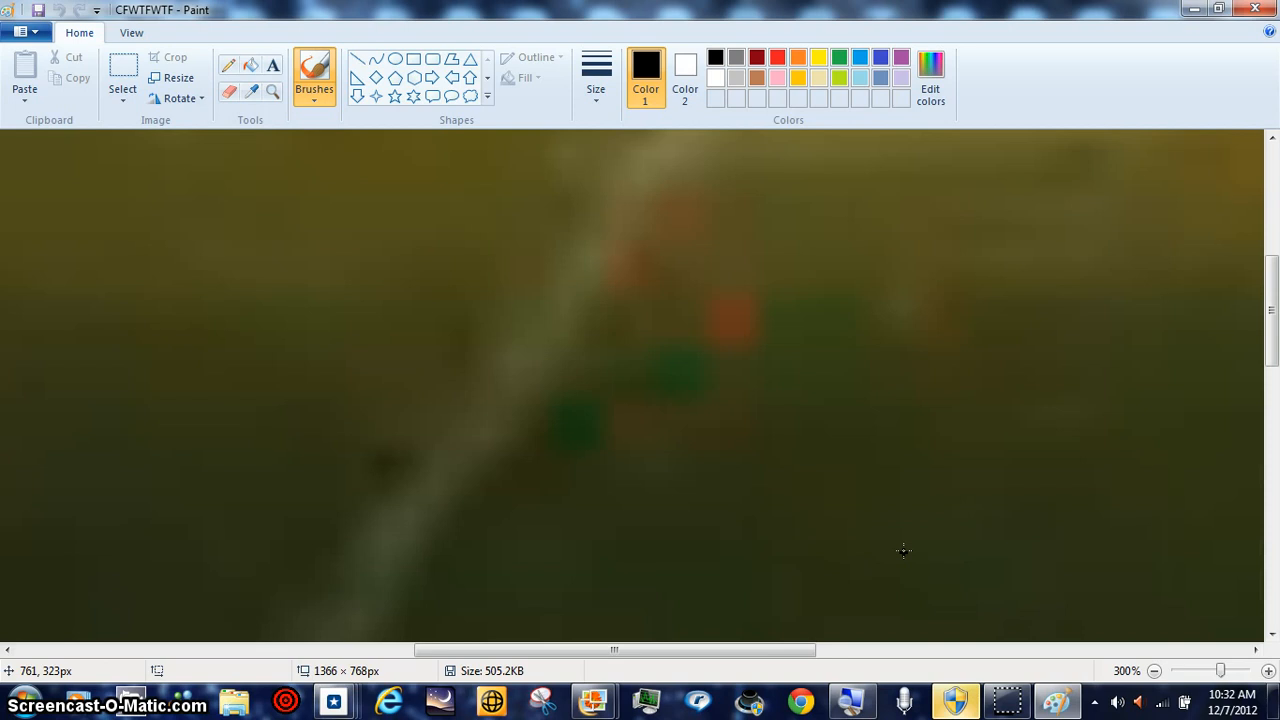
mouse_move(747, 333)
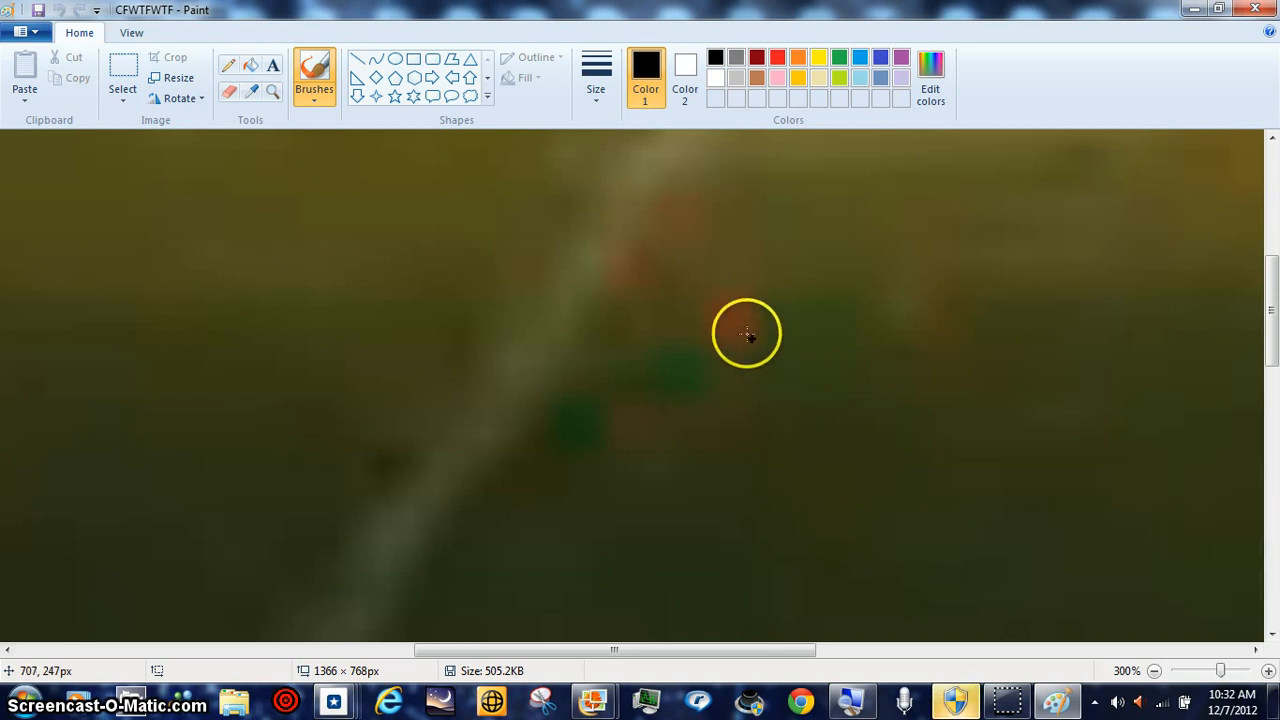
mouse_move(698, 352)
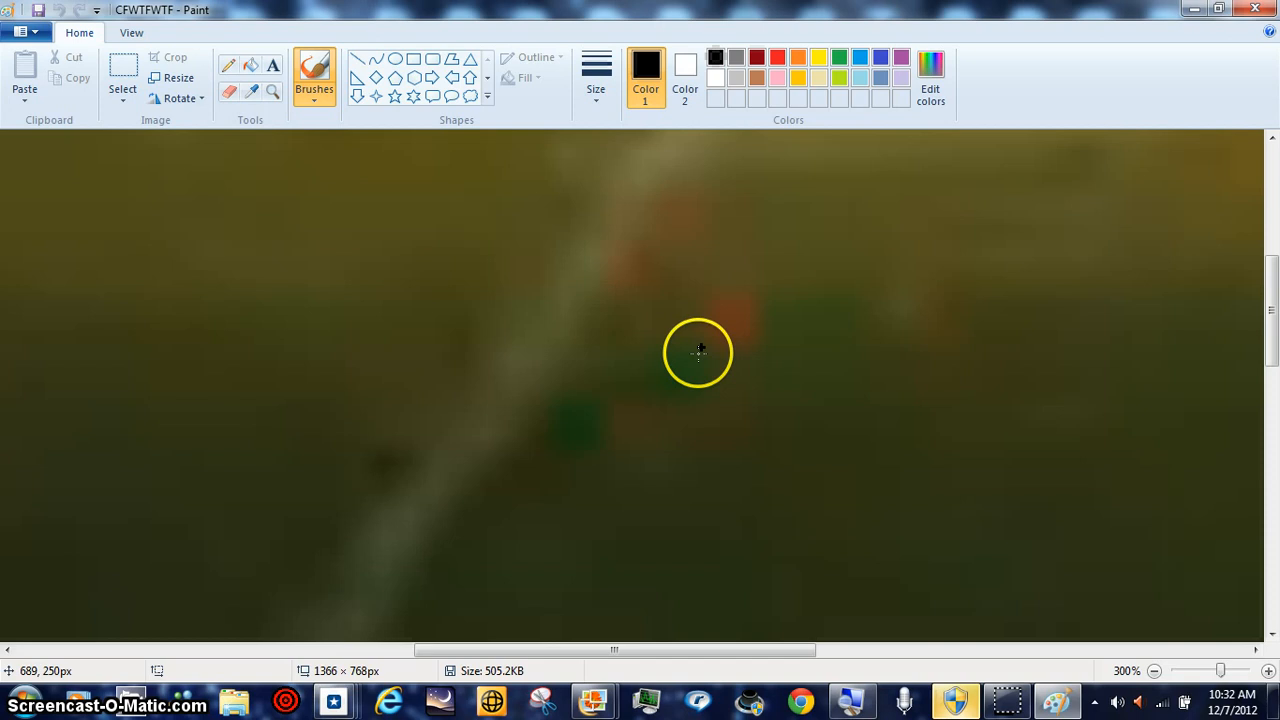
mouse_move(582, 474)
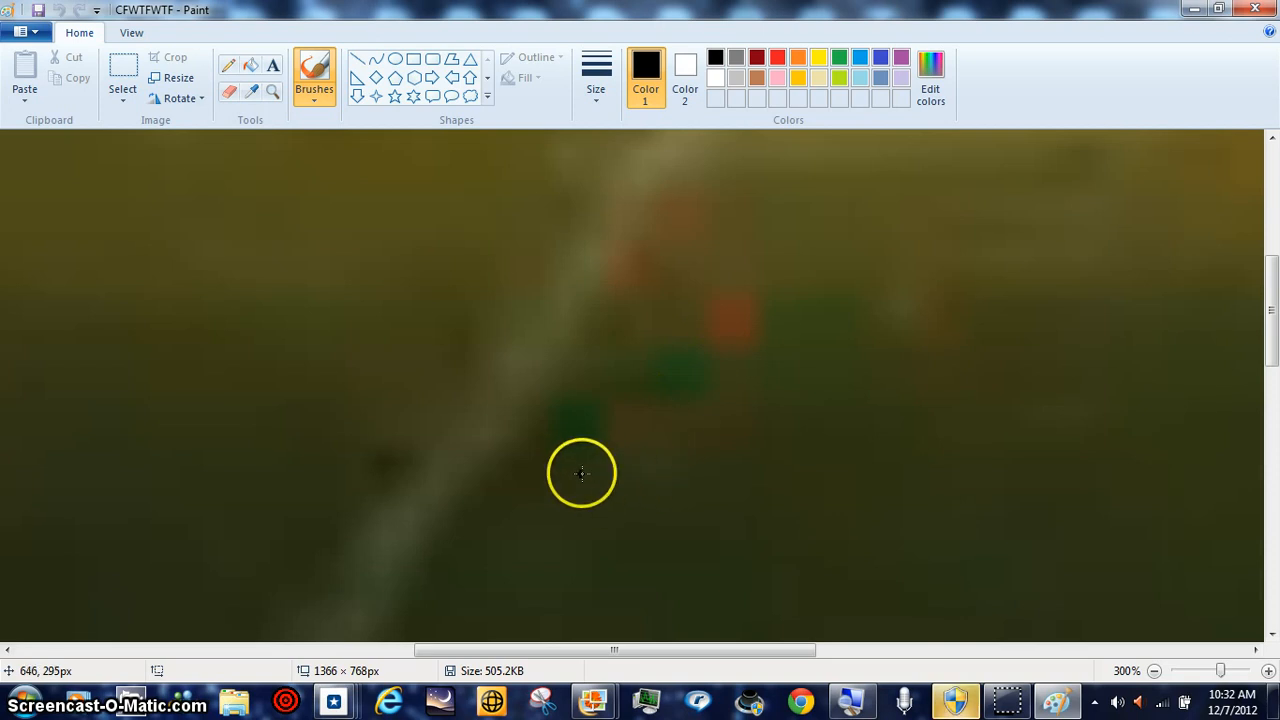
mouse_move(690, 386)
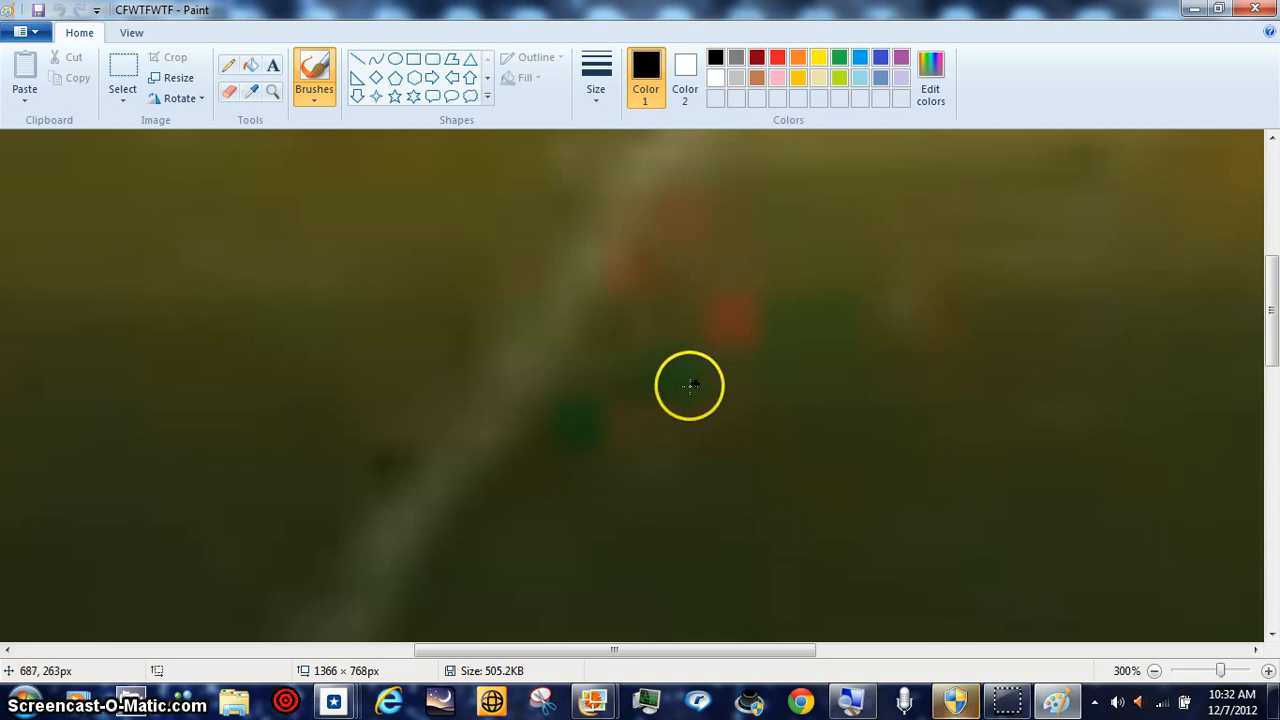
mouse_move(586, 458)
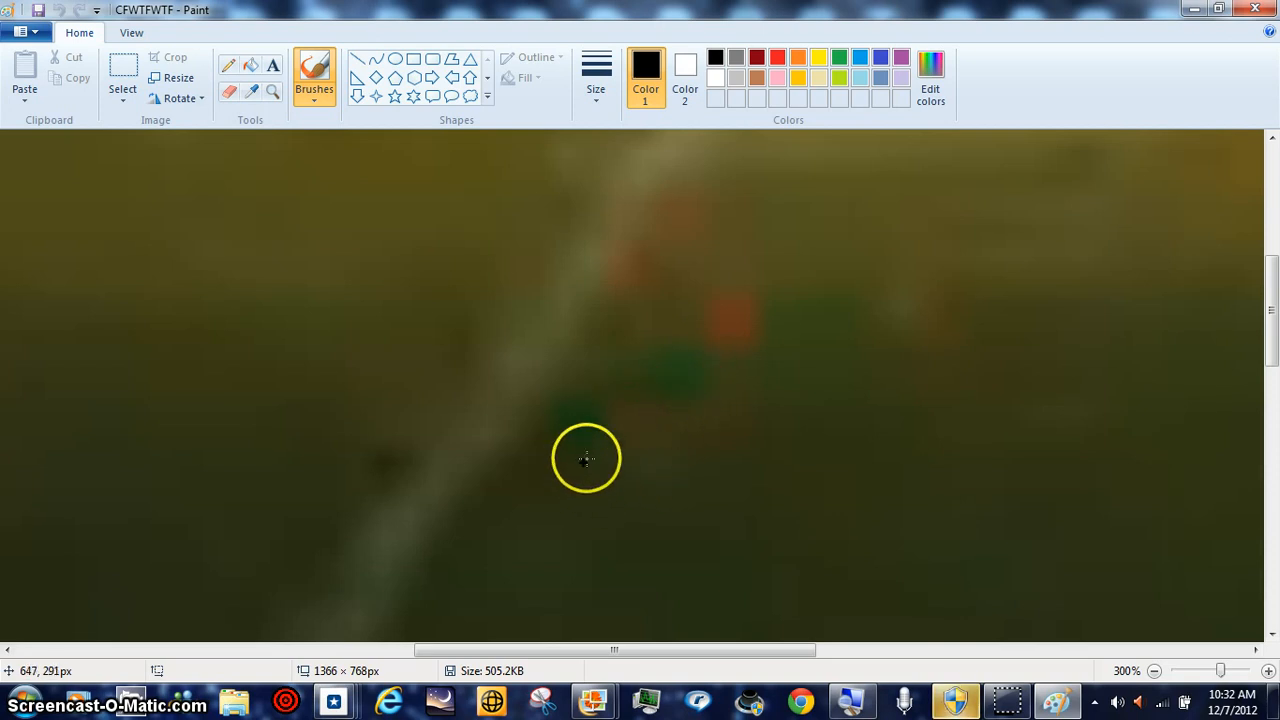
mouse_move(700, 378)
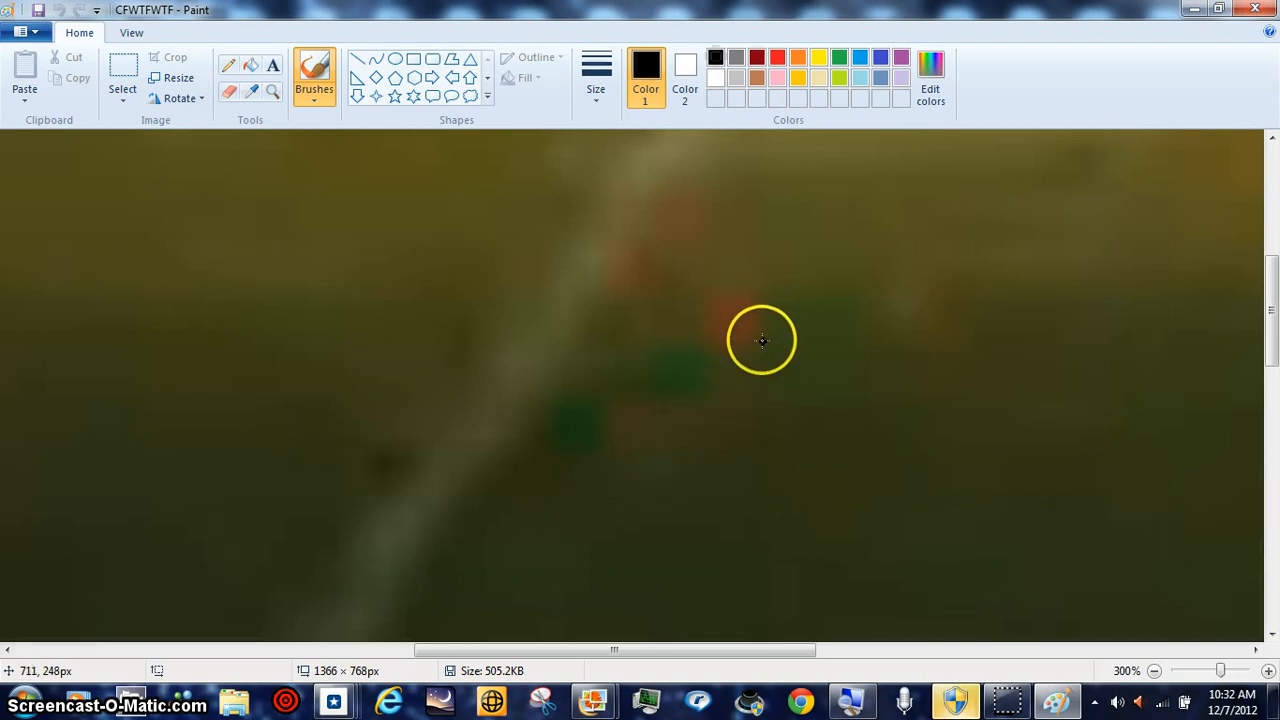
mouse_move(1032, 594)
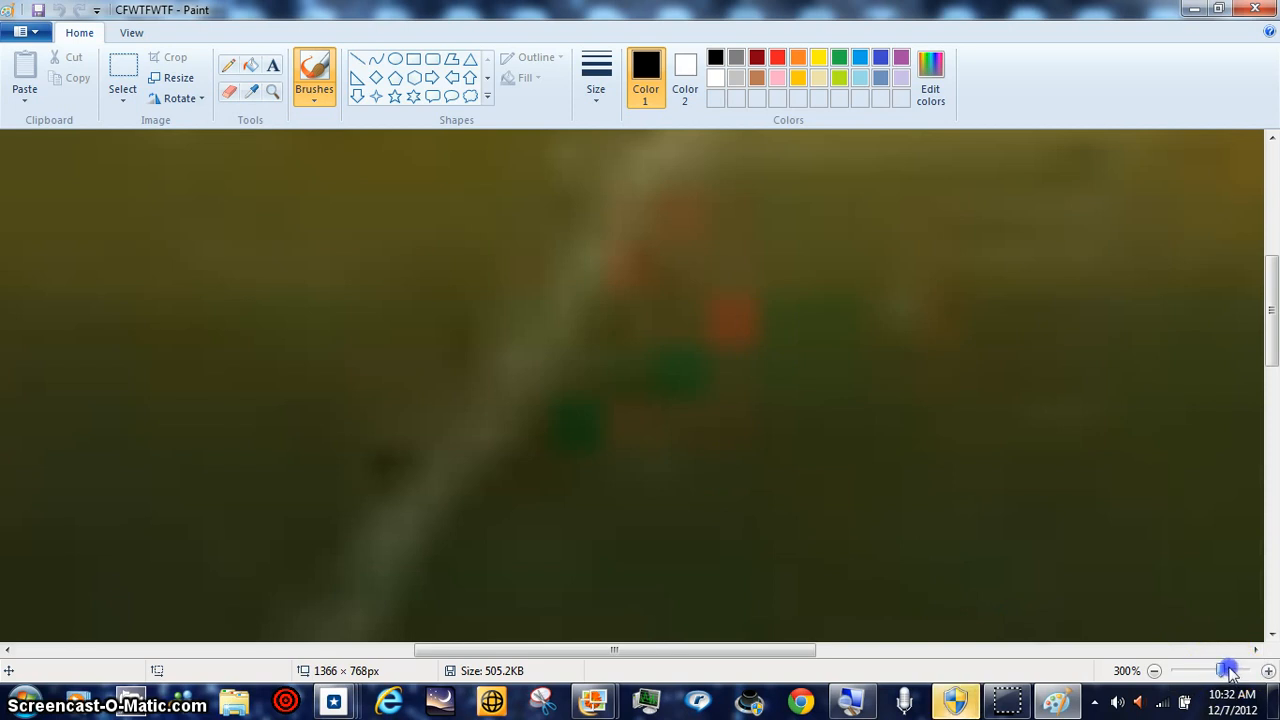
left_click(1227, 670)
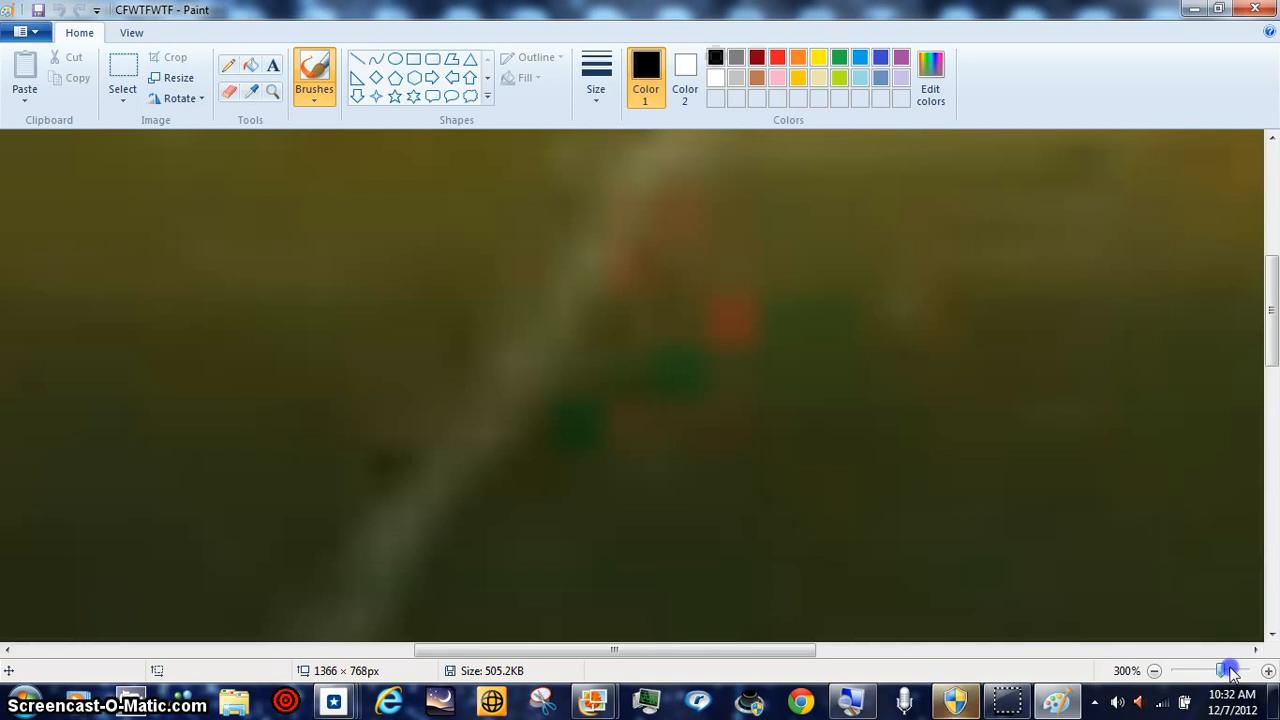
left_click(1229, 670)
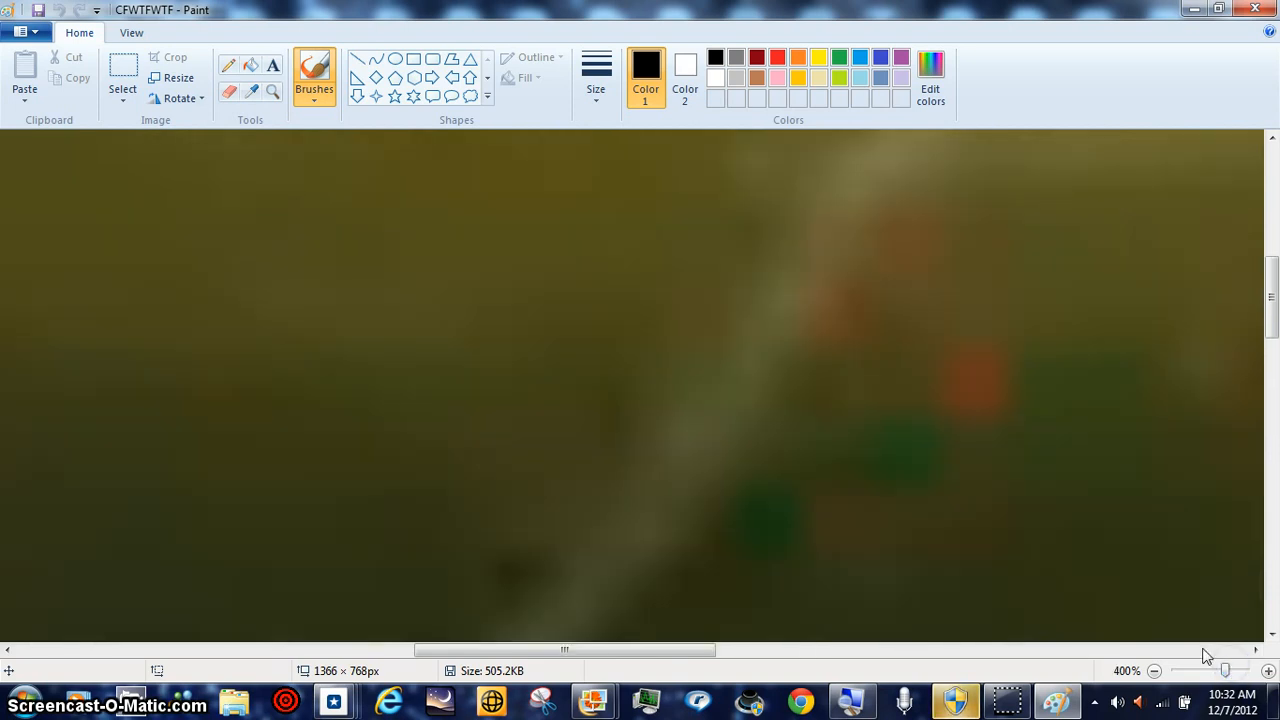
mouse_move(969, 322)
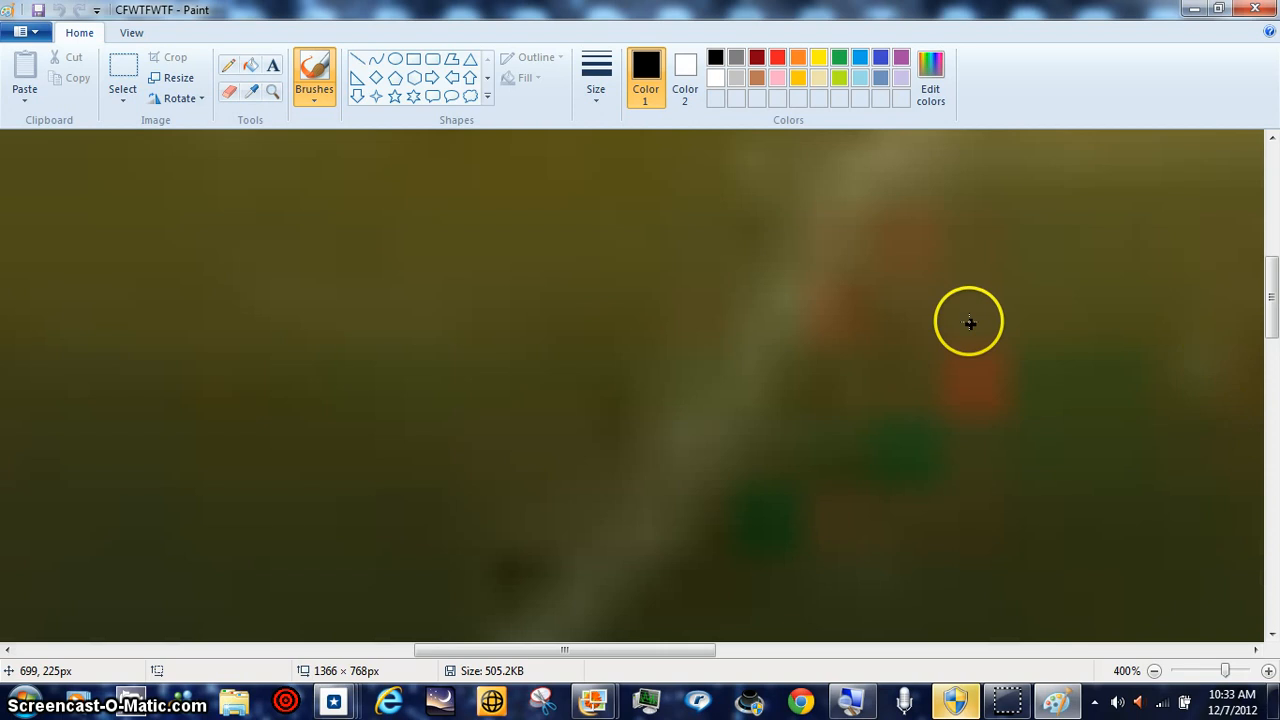
mouse_move(790, 308)
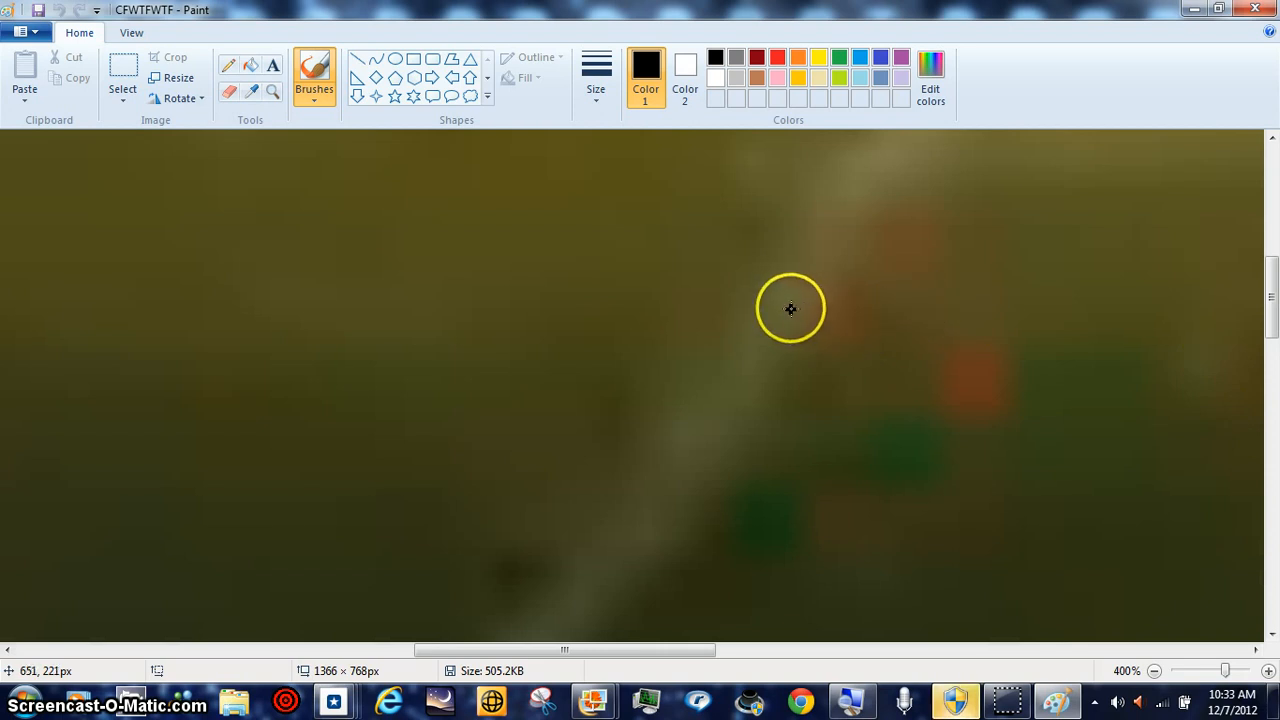
mouse_move(880, 148)
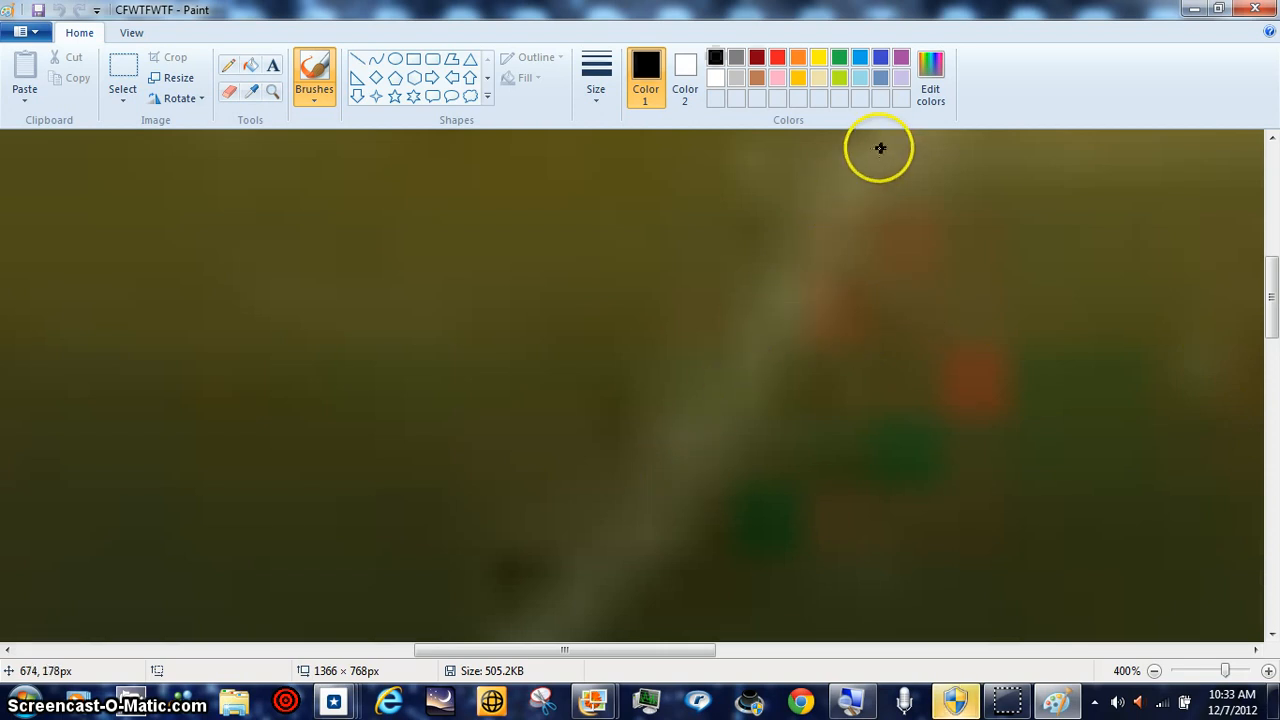
mouse_move(935, 165)
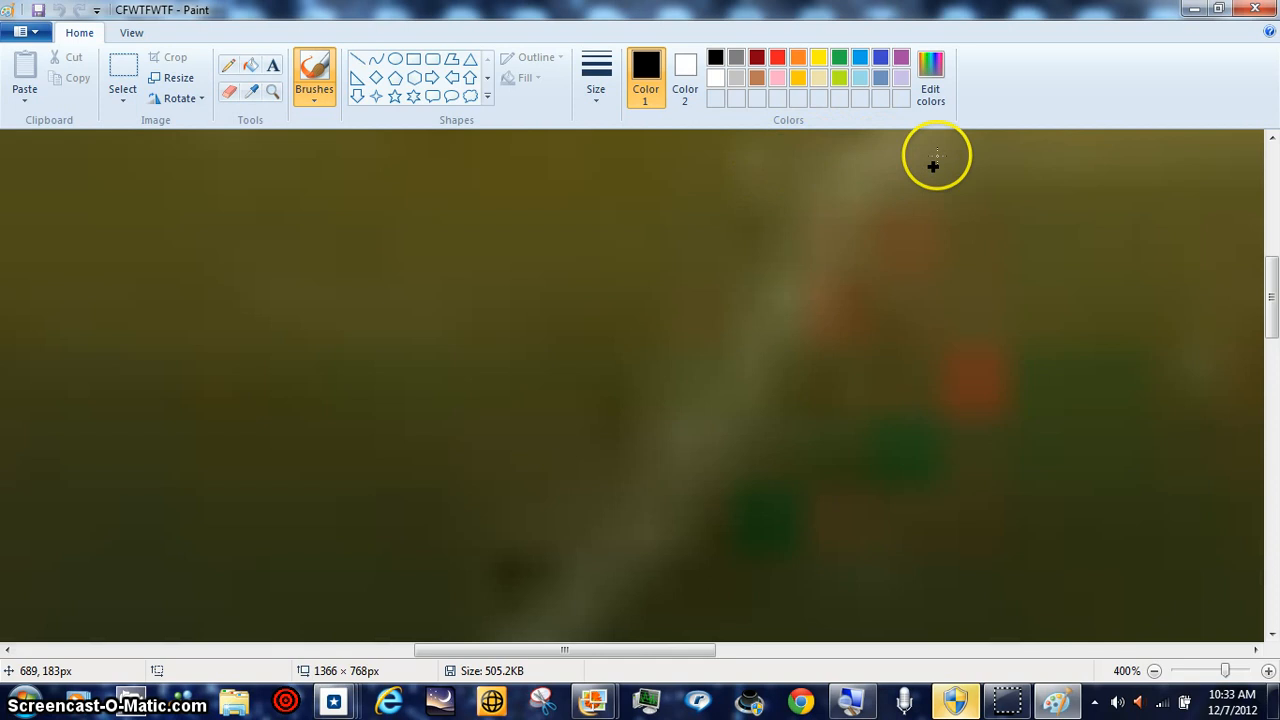
mouse_move(1051, 633)
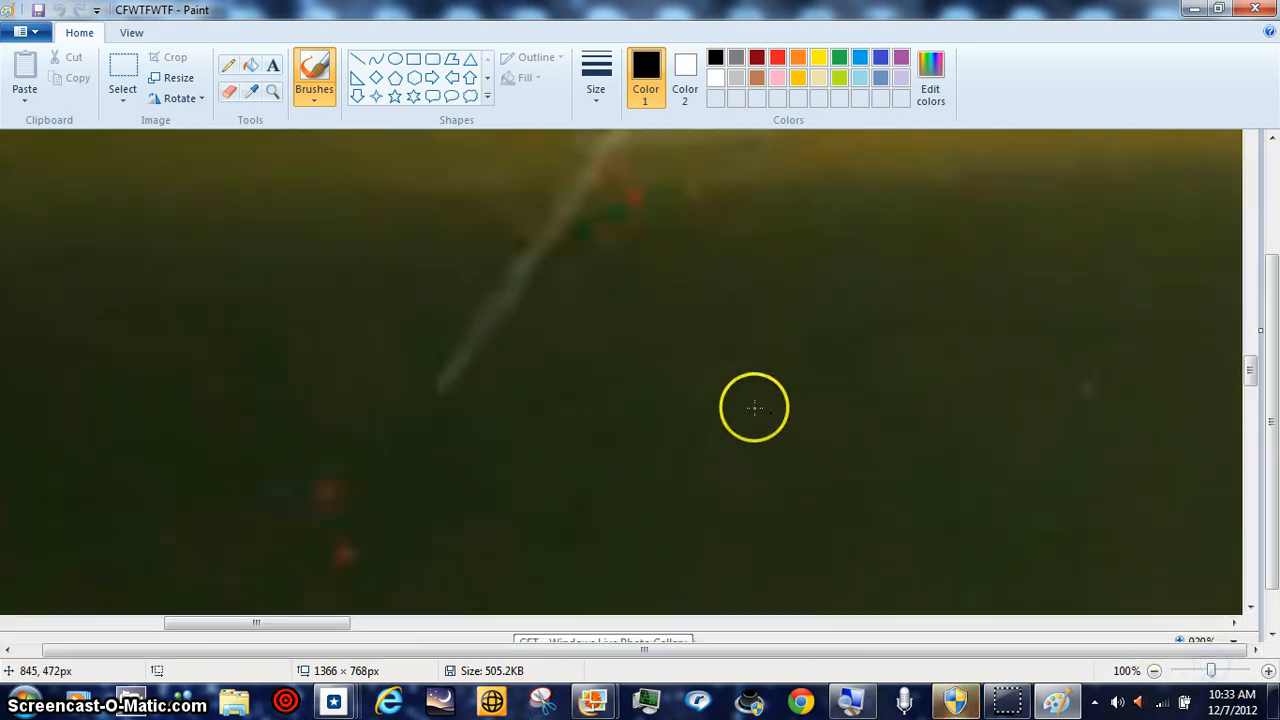
mouse_move(520, 302)
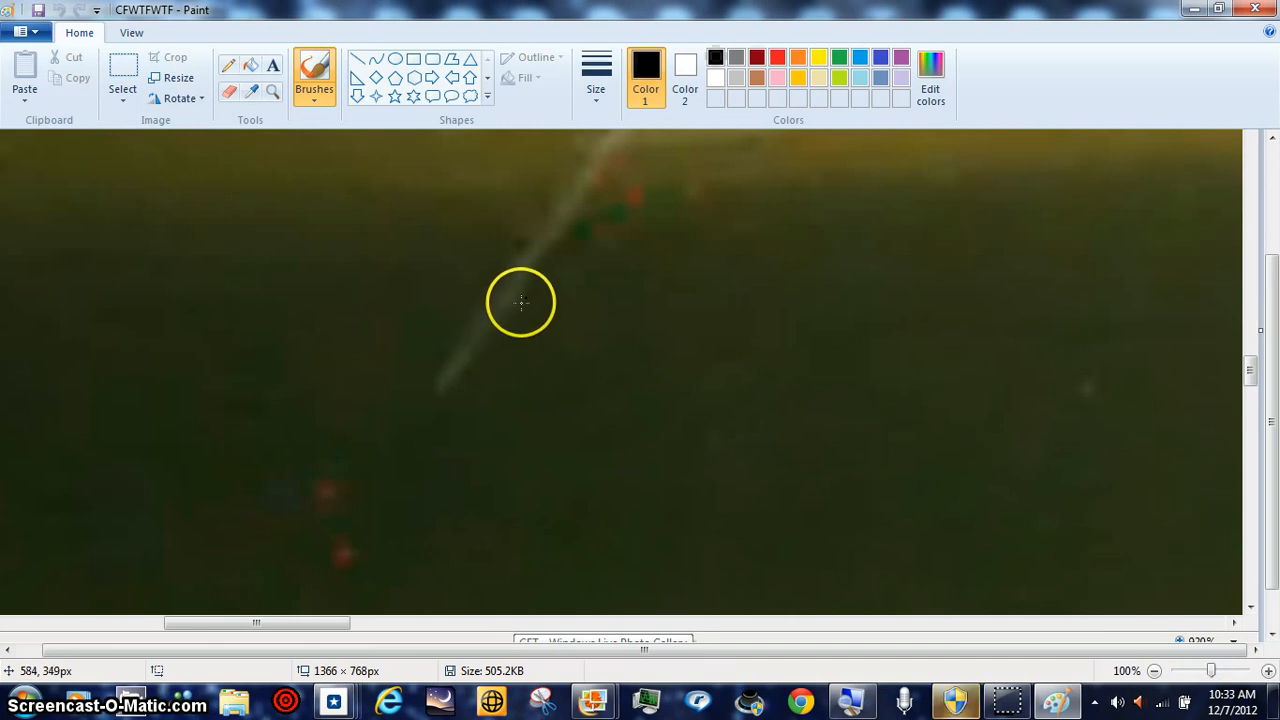
mouse_move(461, 349)
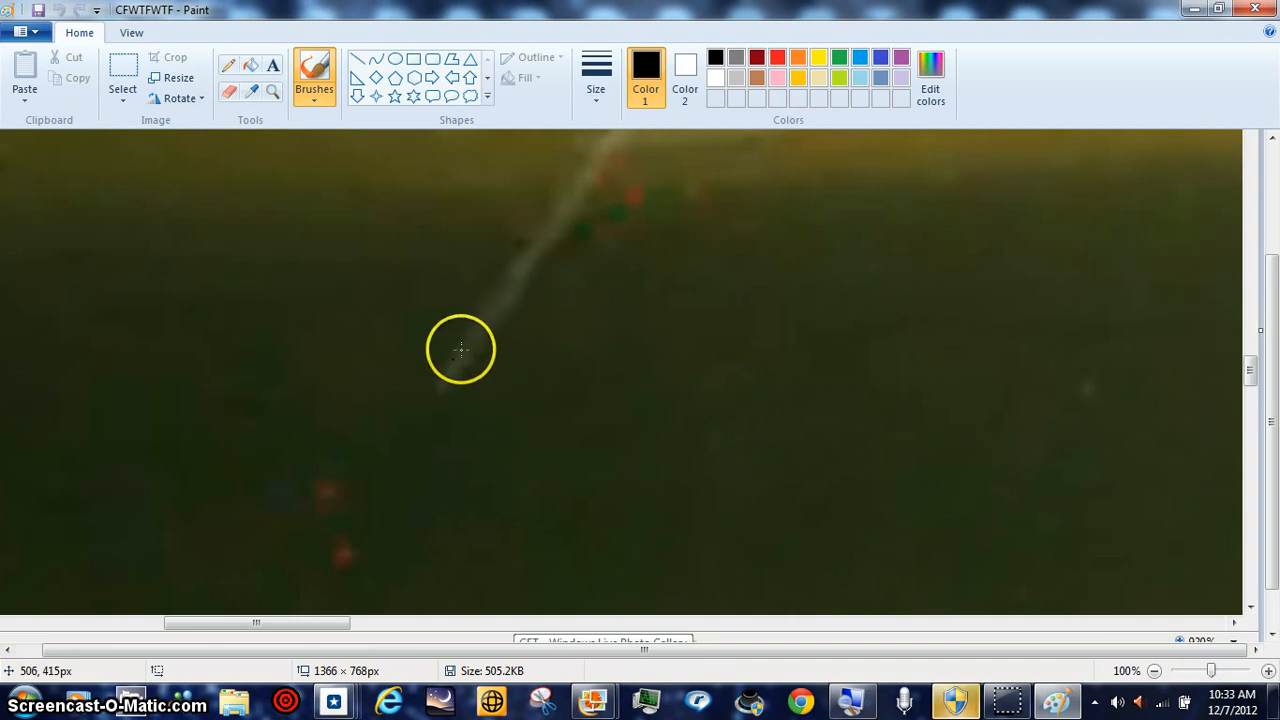
mouse_move(795, 353)
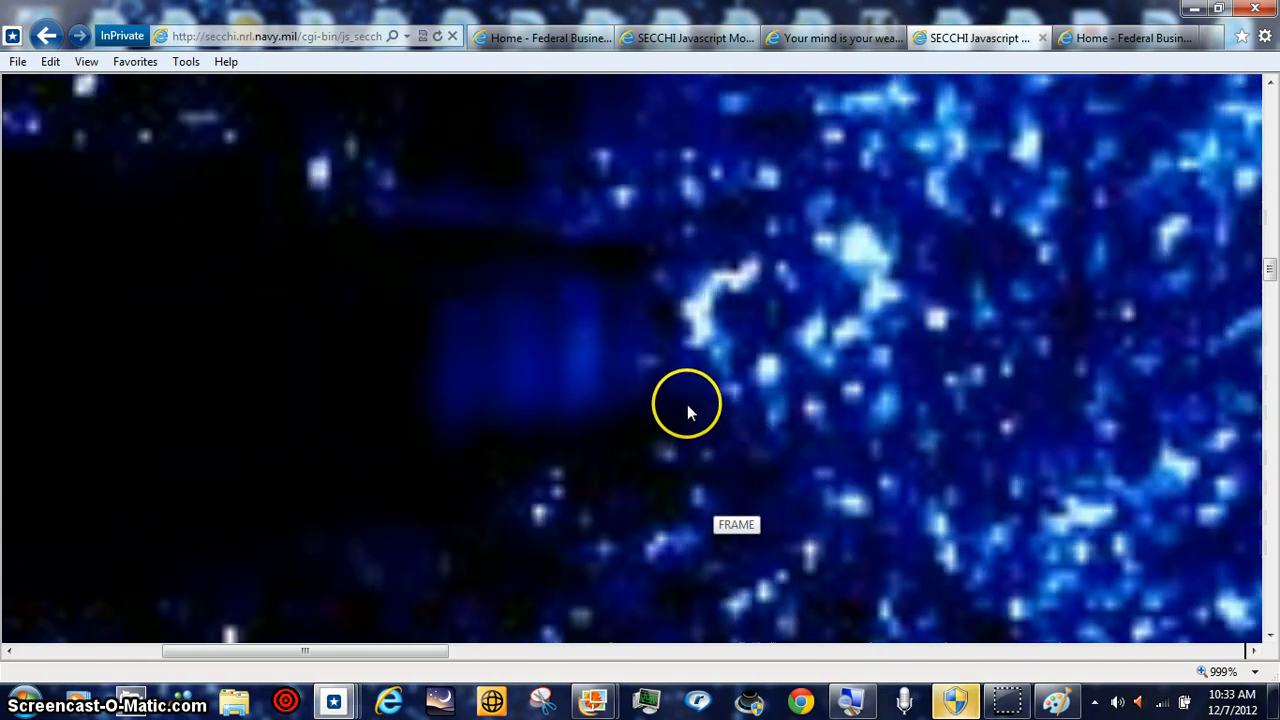
mouse_move(665, 375)
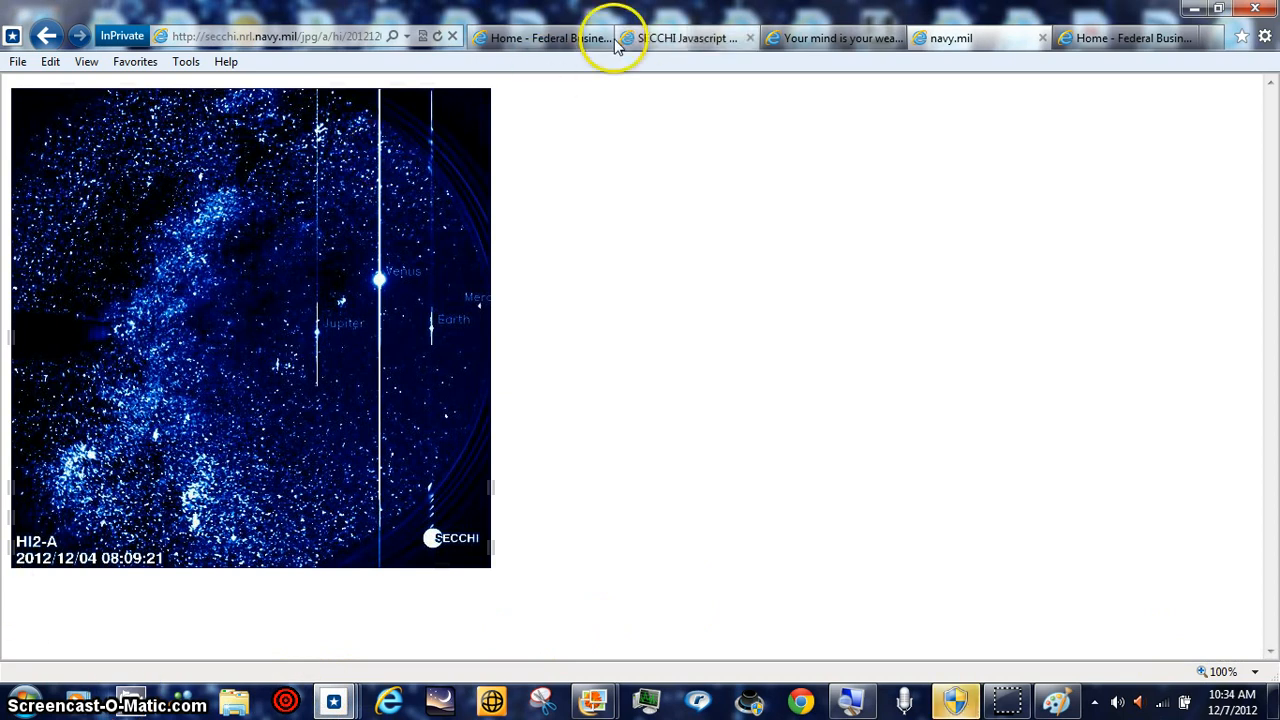
left_click(685, 38)
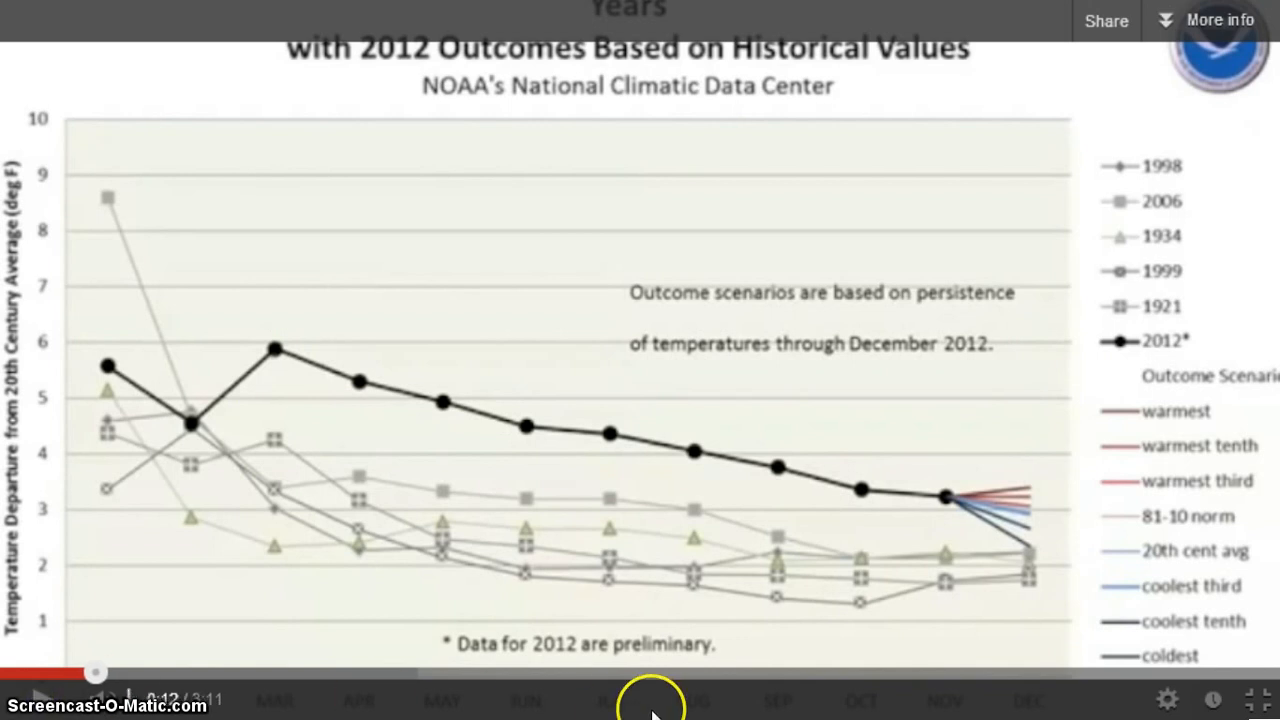
mouse_move(988, 545)
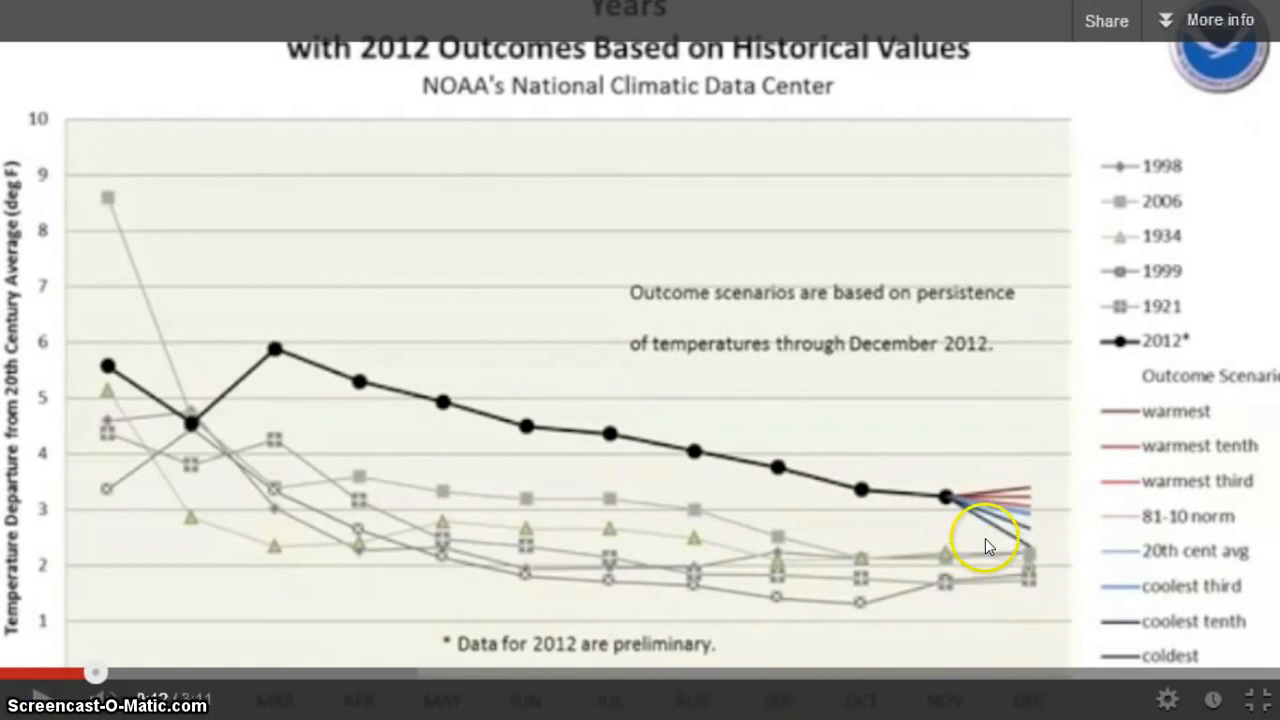
mouse_move(155, 413)
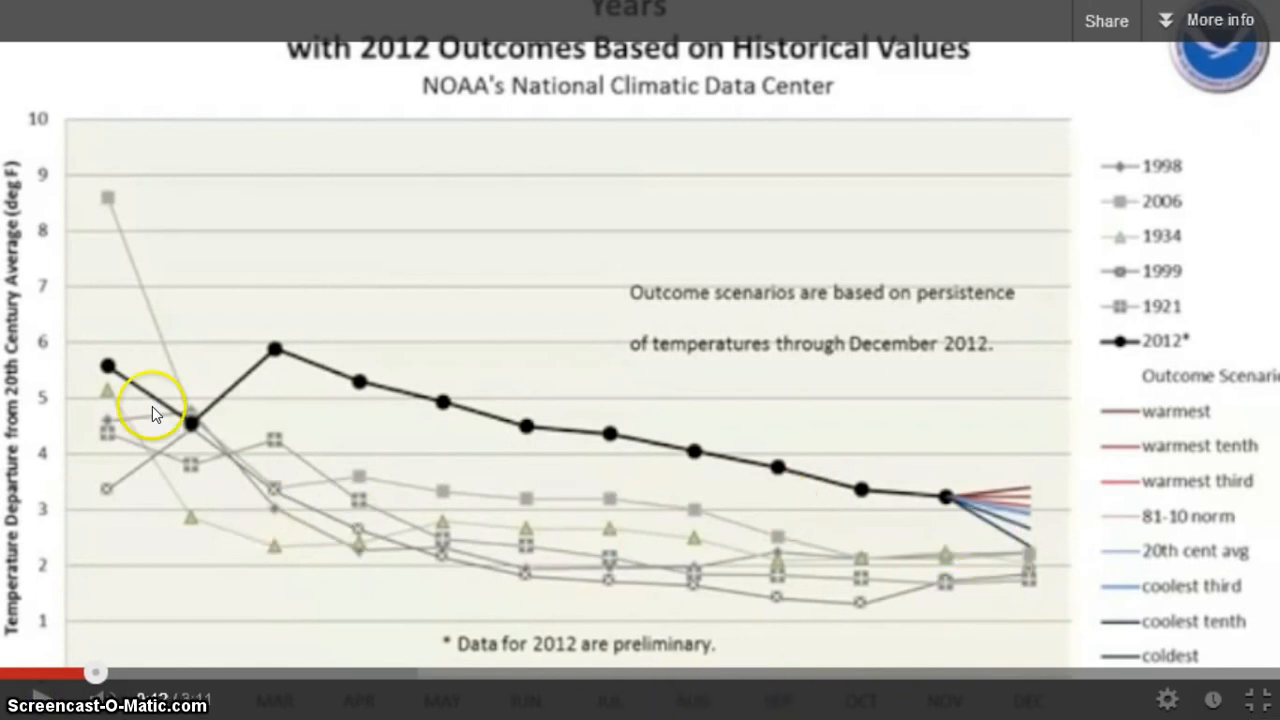
mouse_move(100, 515)
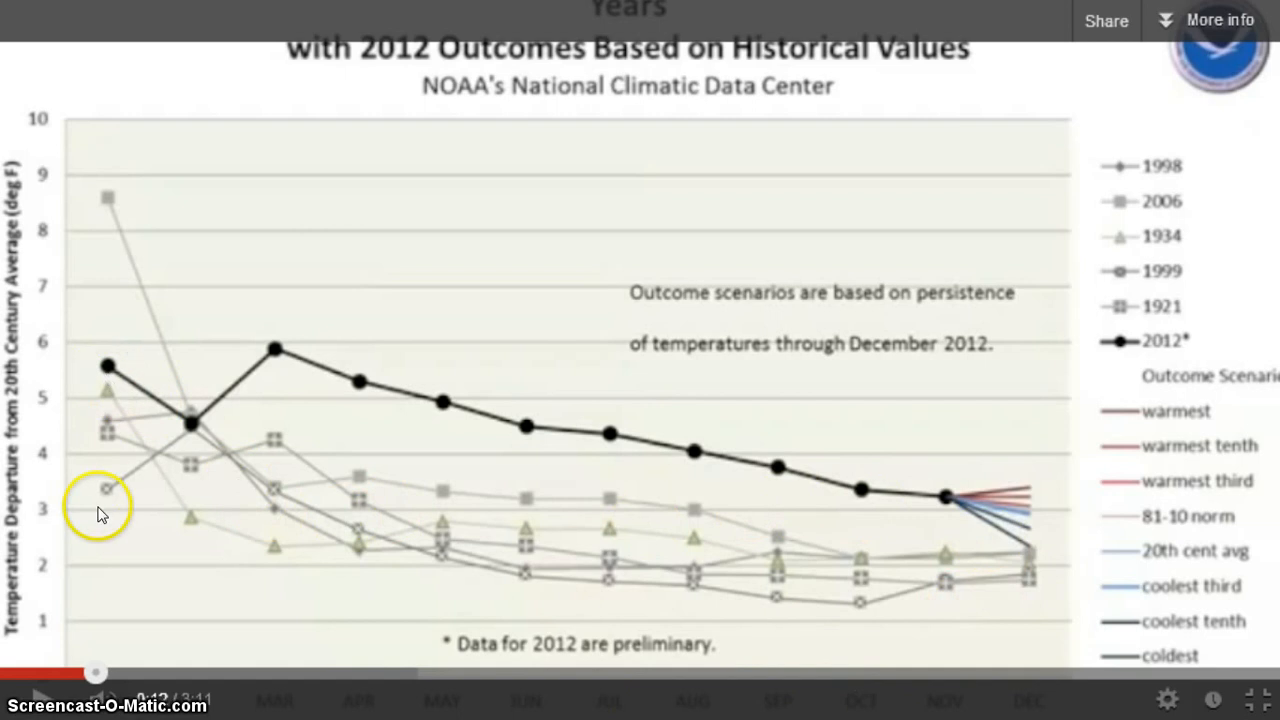
mouse_move(225, 500)
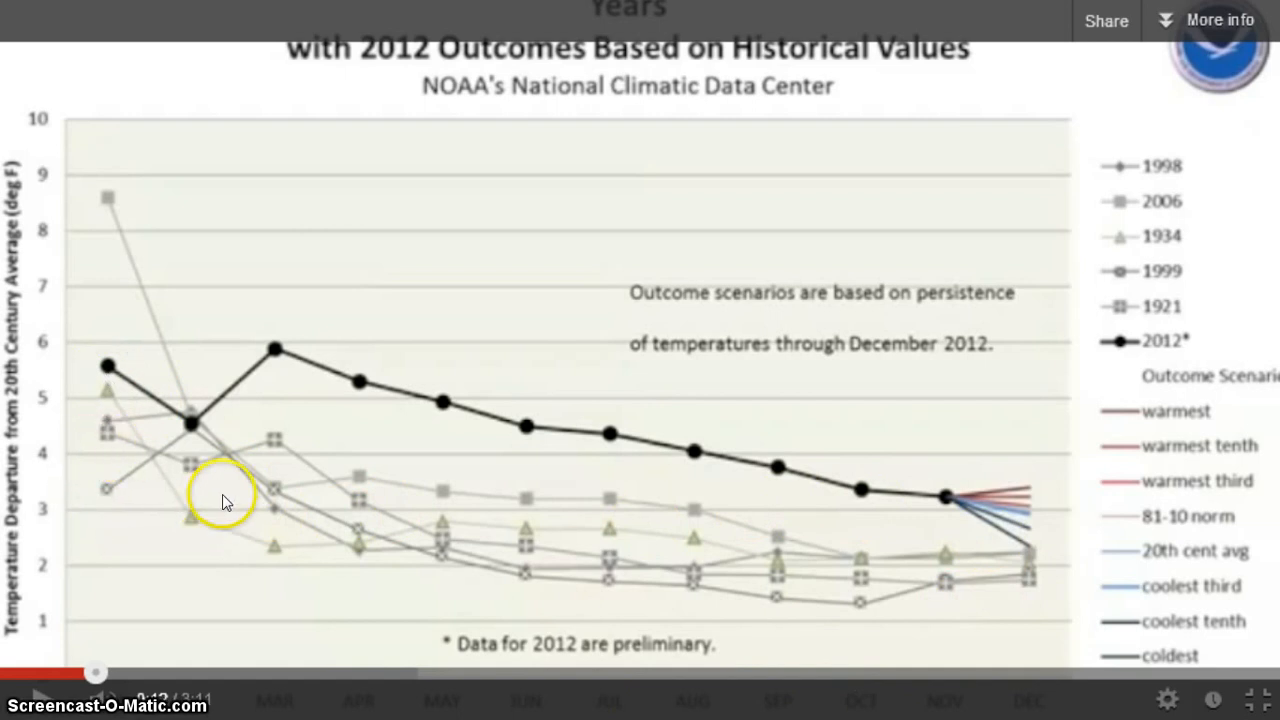
mouse_move(237, 530)
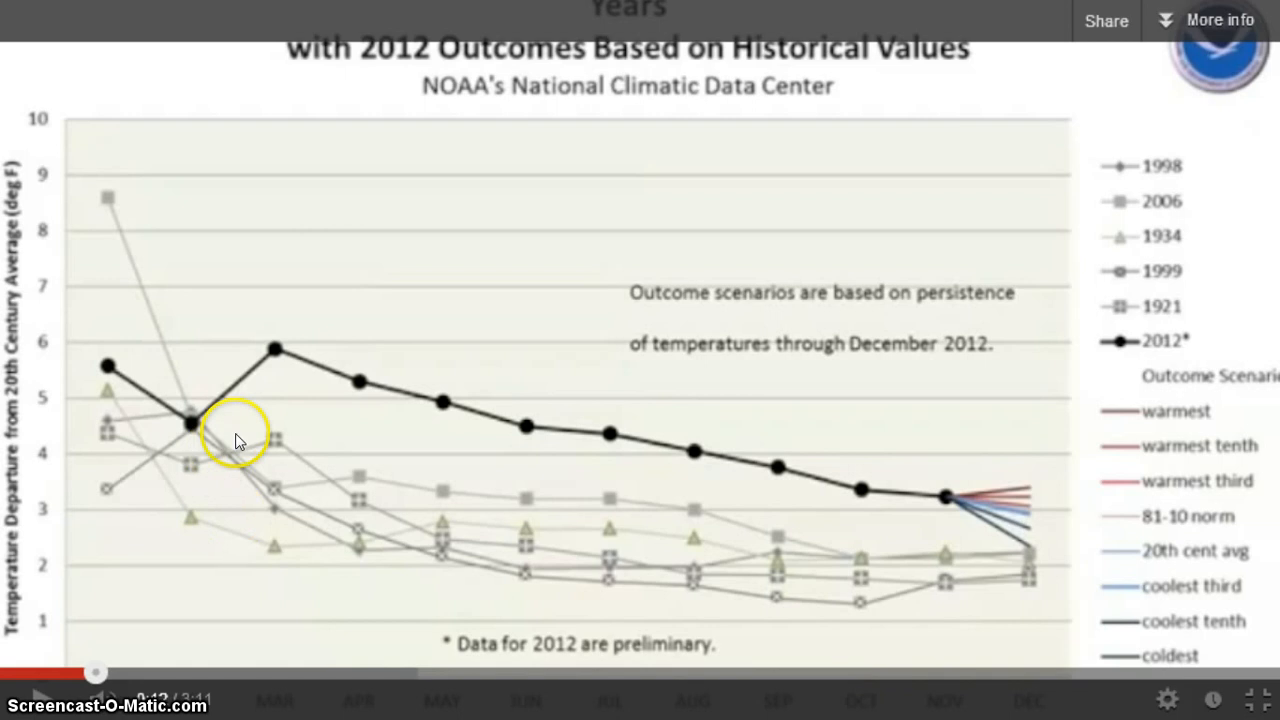
mouse_move(865, 592)
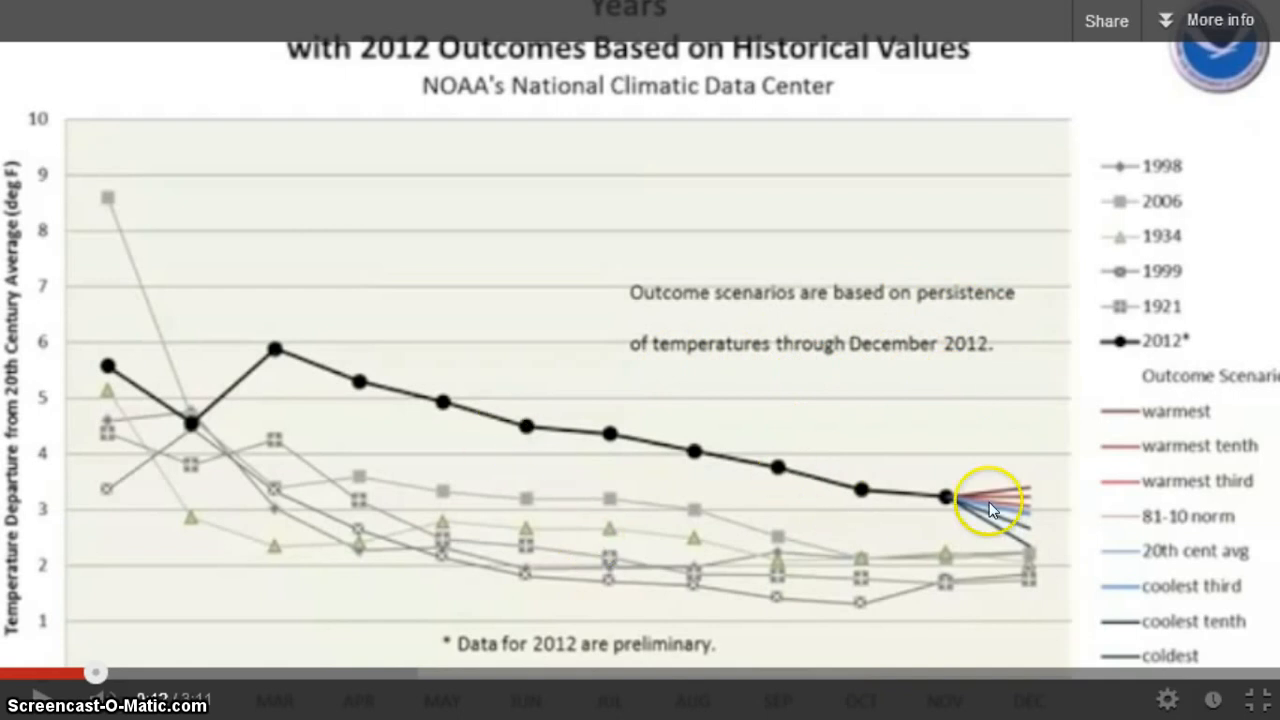
mouse_move(155, 710)
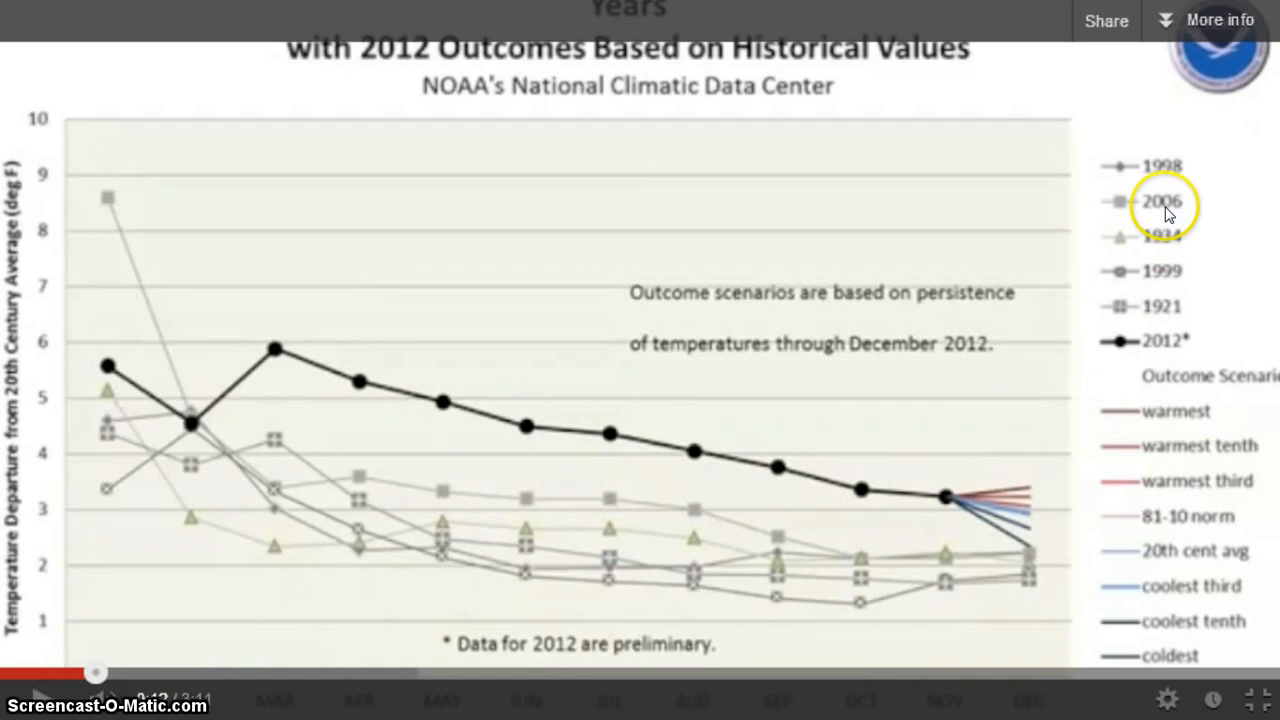
mouse_move(1148, 298)
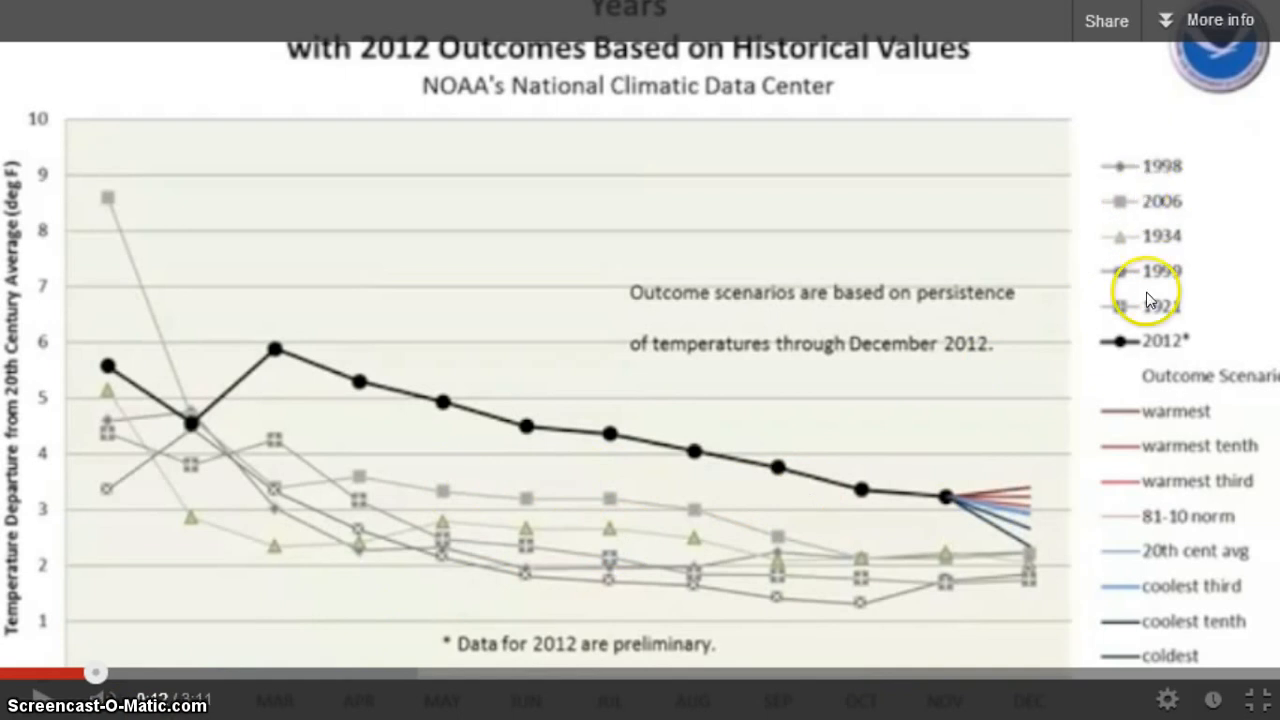
mouse_move(1152, 352)
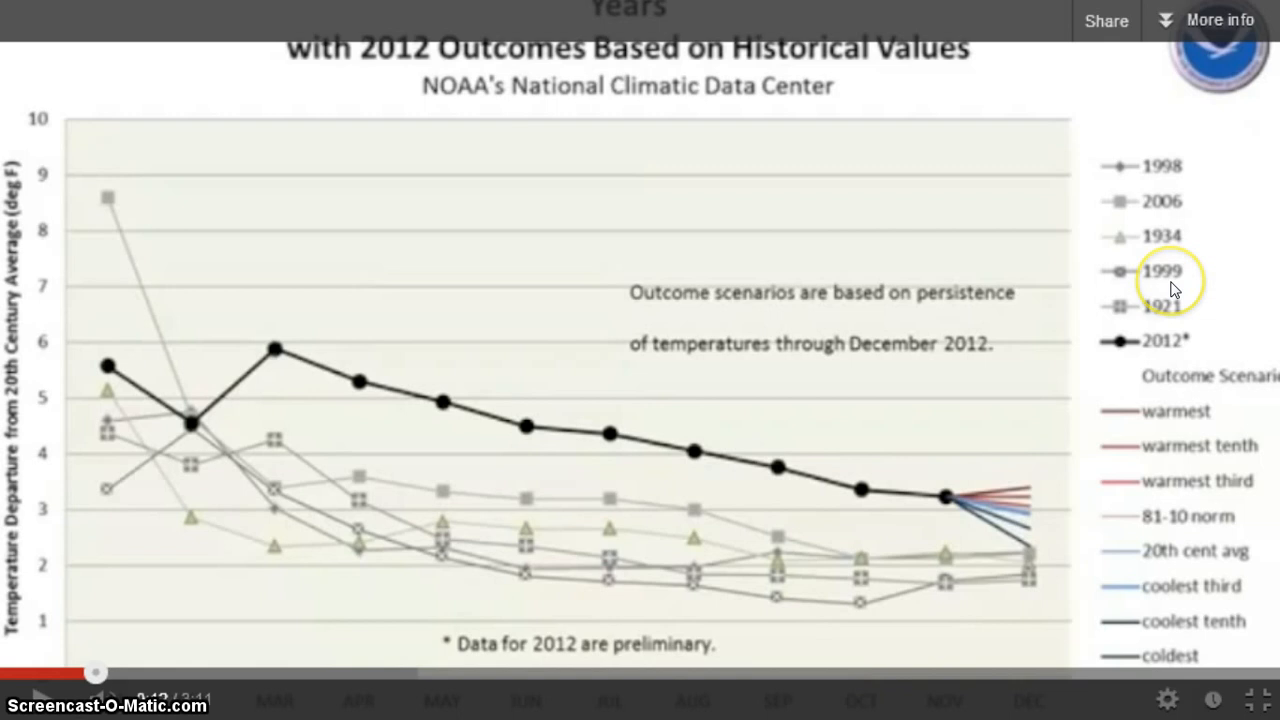
mouse_move(1185, 233)
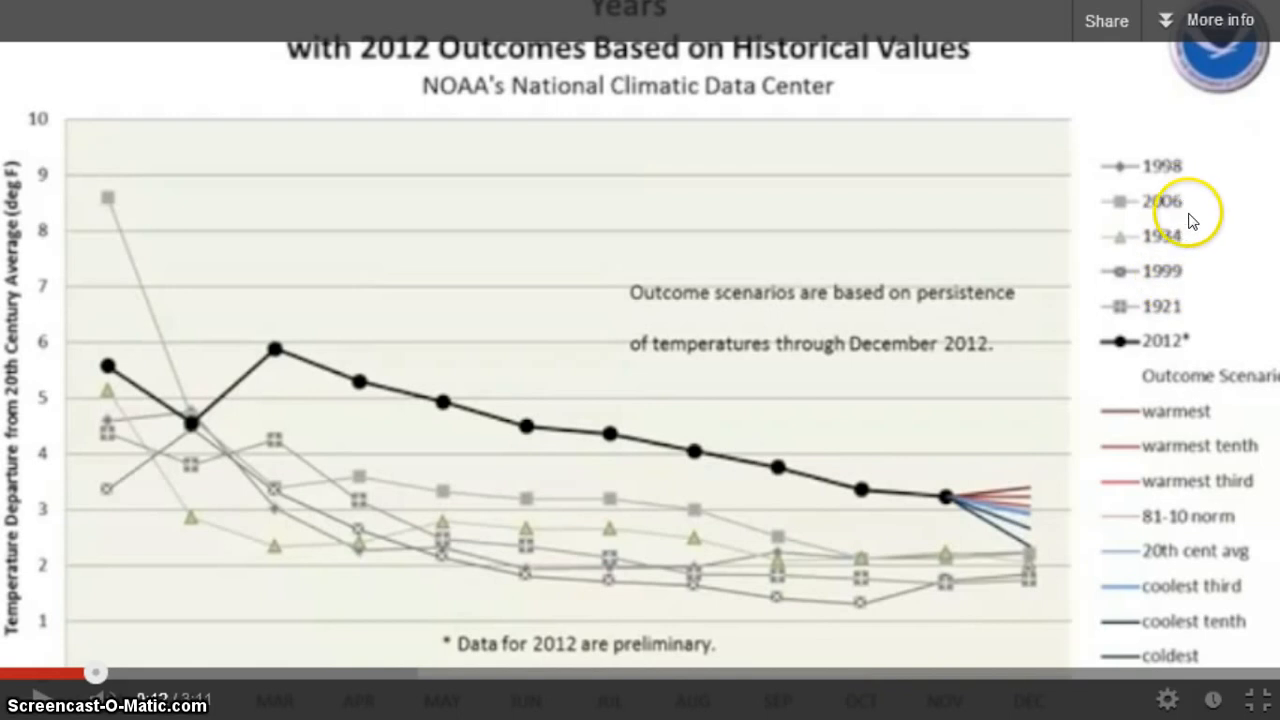
mouse_move(1175, 325)
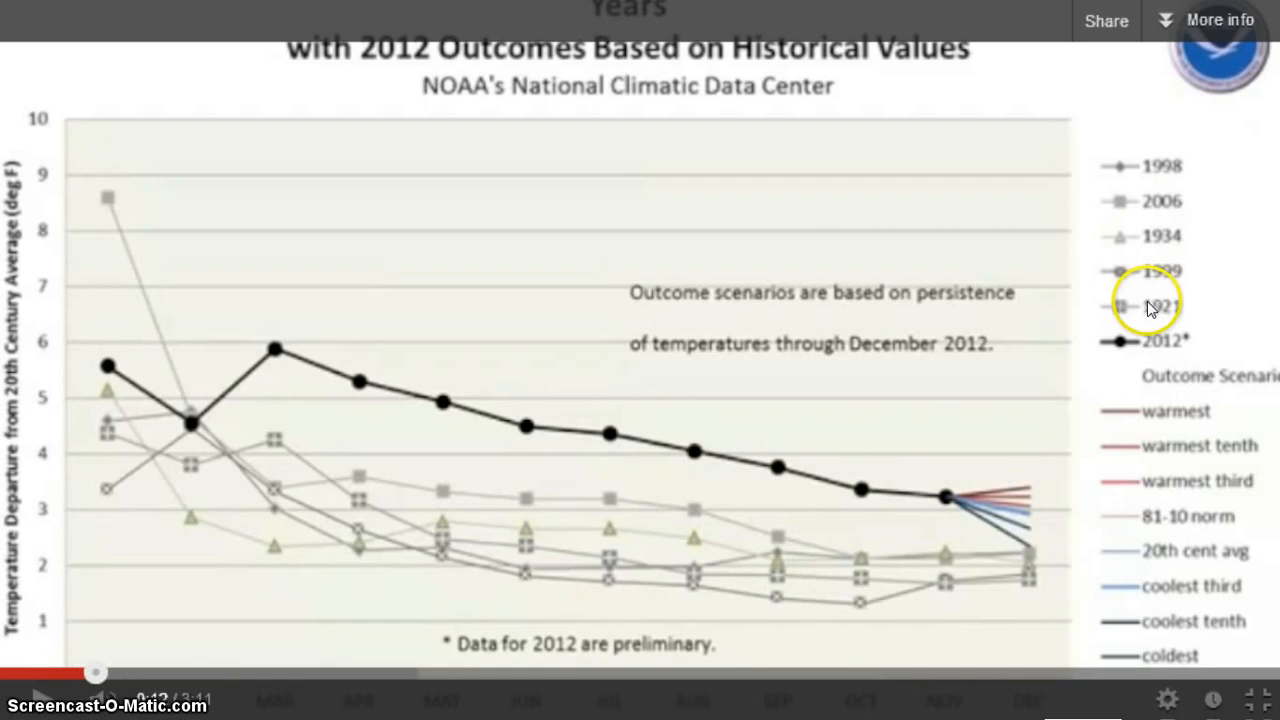
mouse_move(320, 705)
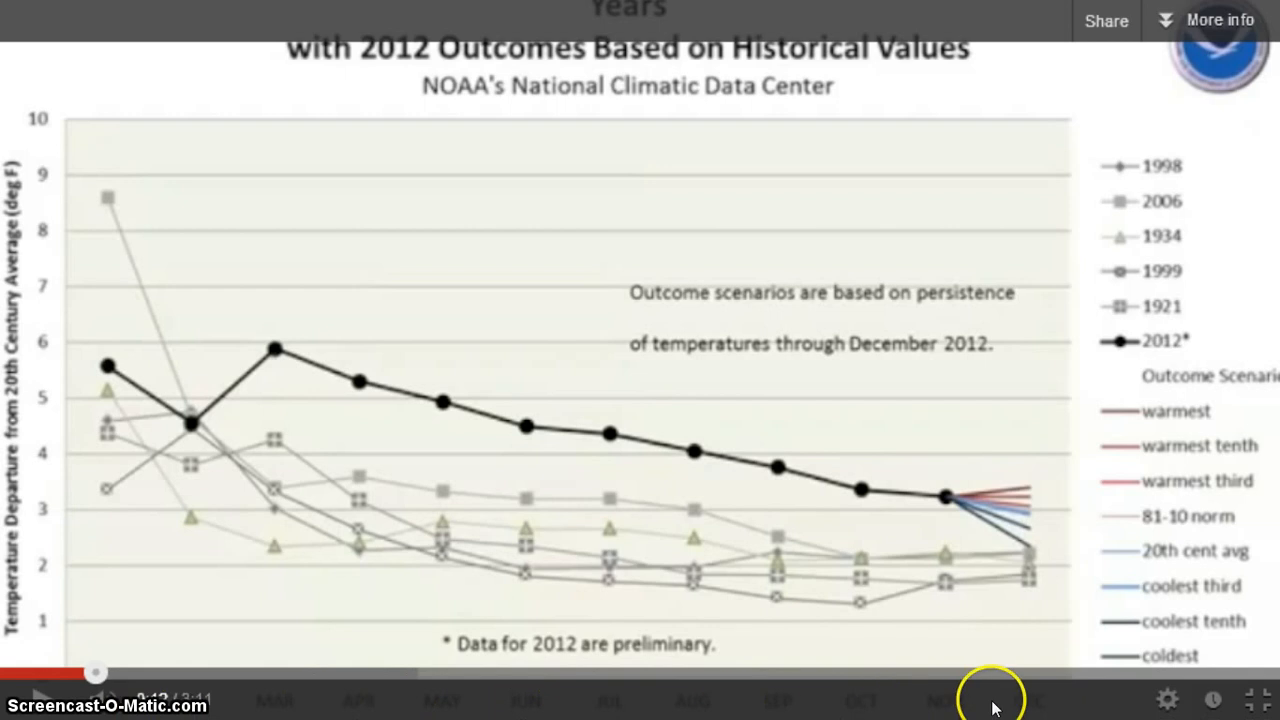
mouse_move(1213, 700)
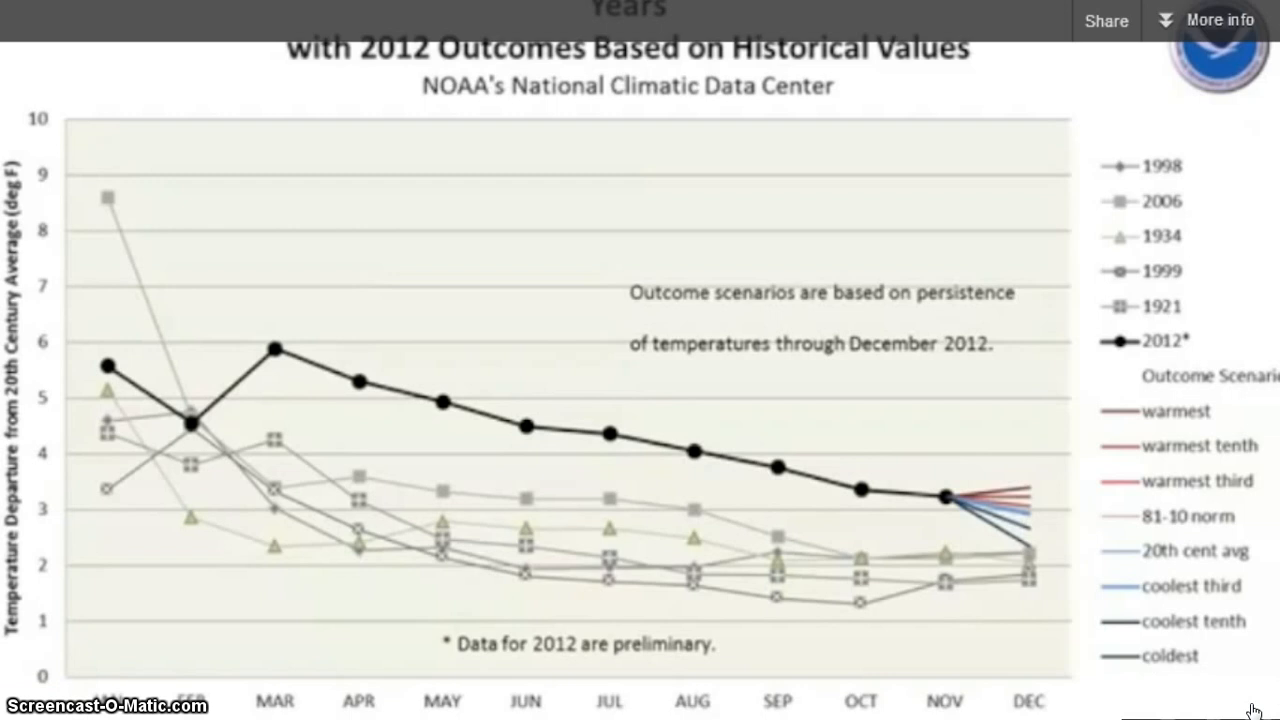
mouse_move(1265, 695)
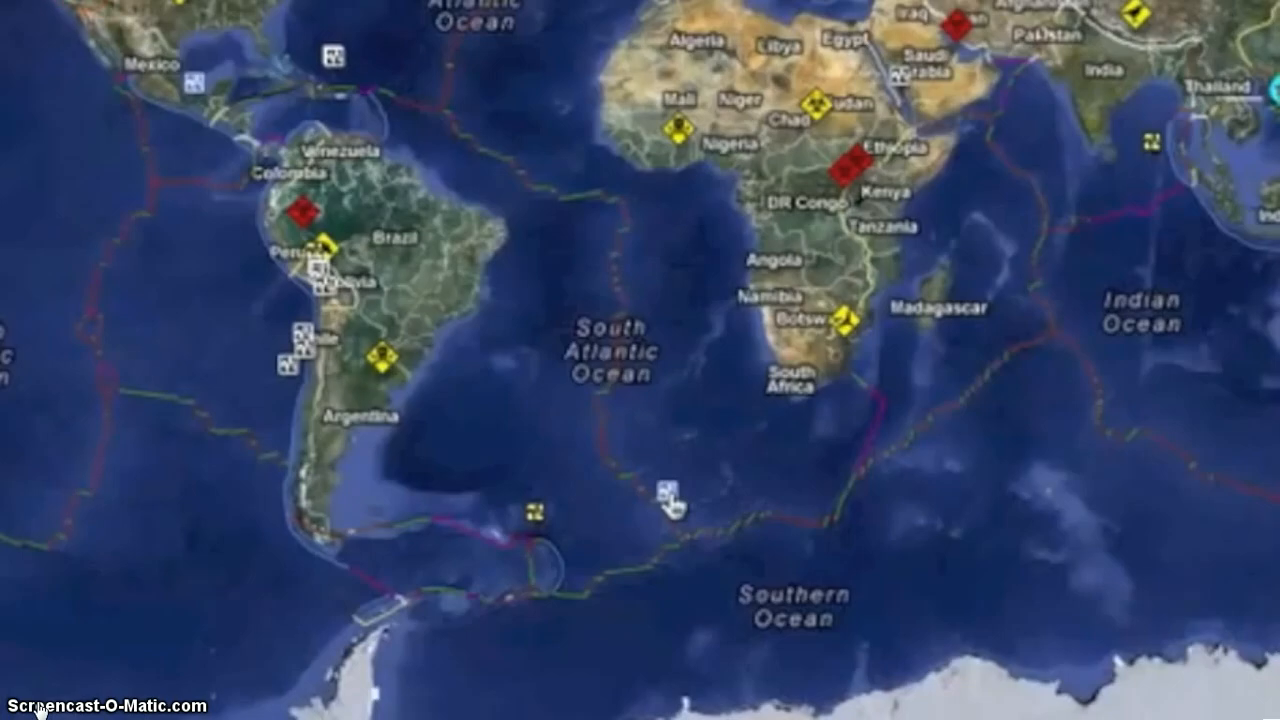
left_click(533, 522)
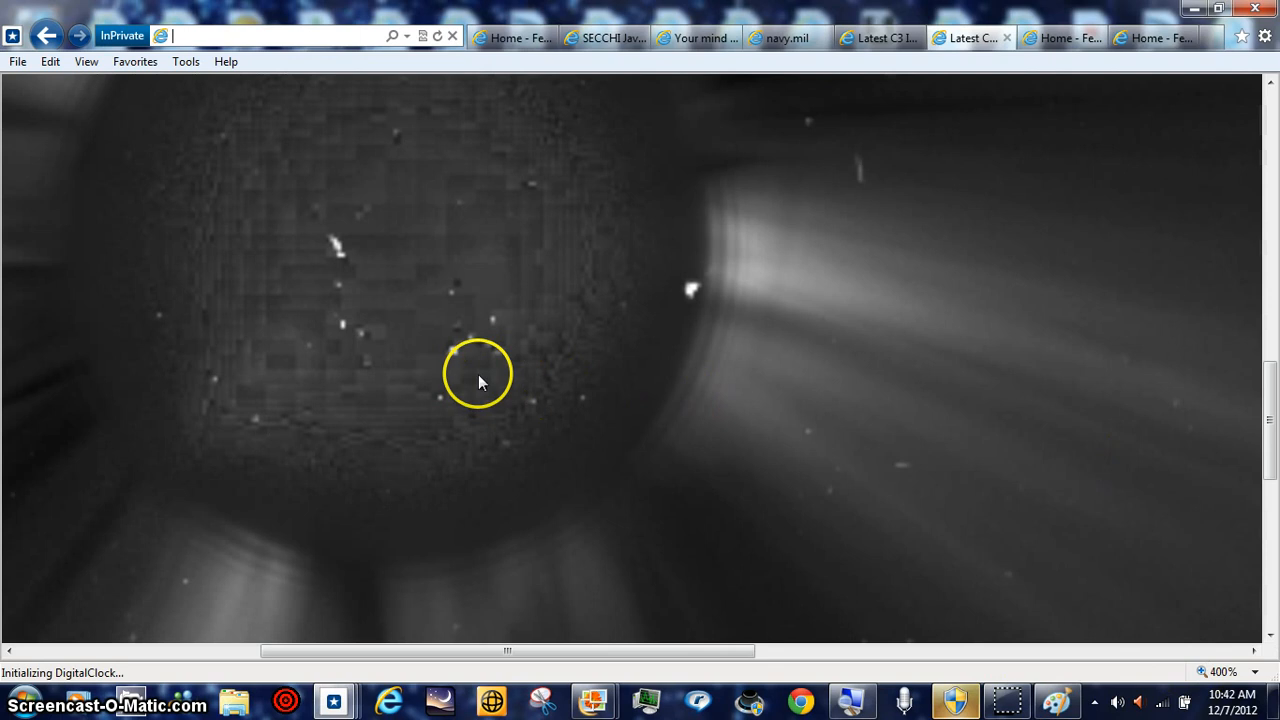
mouse_move(455, 365)
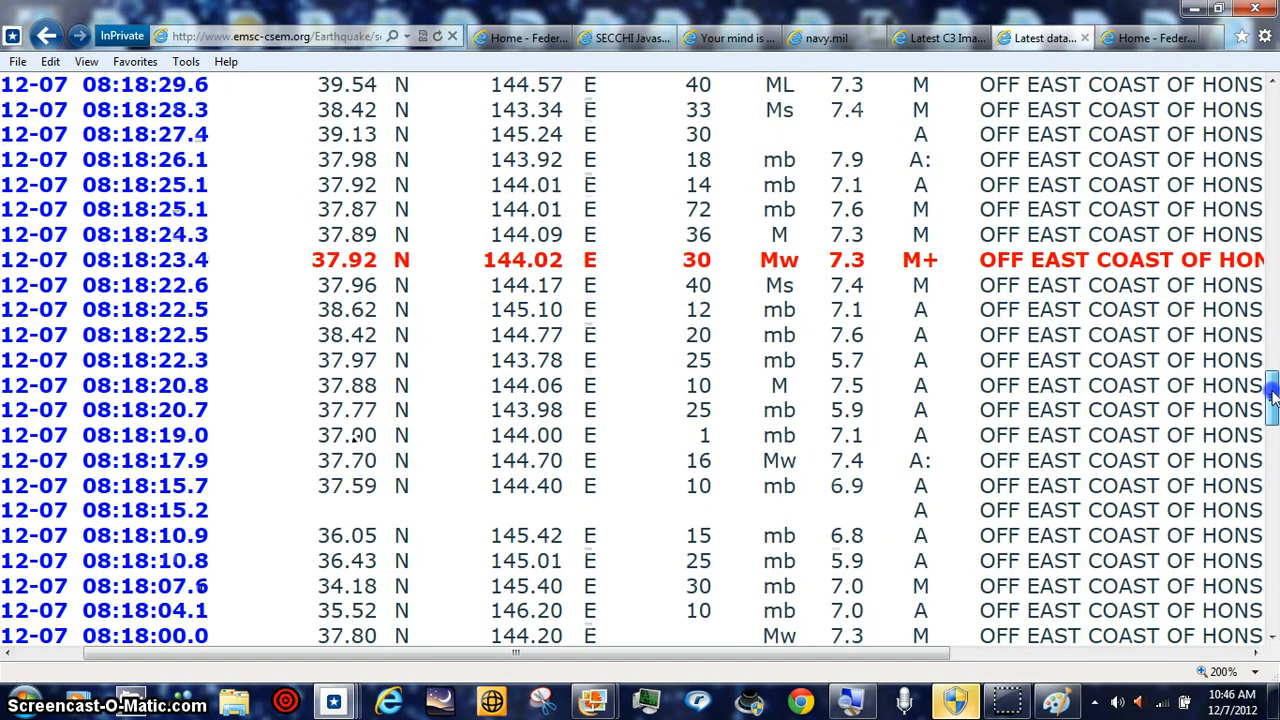
scroll("up", 3)
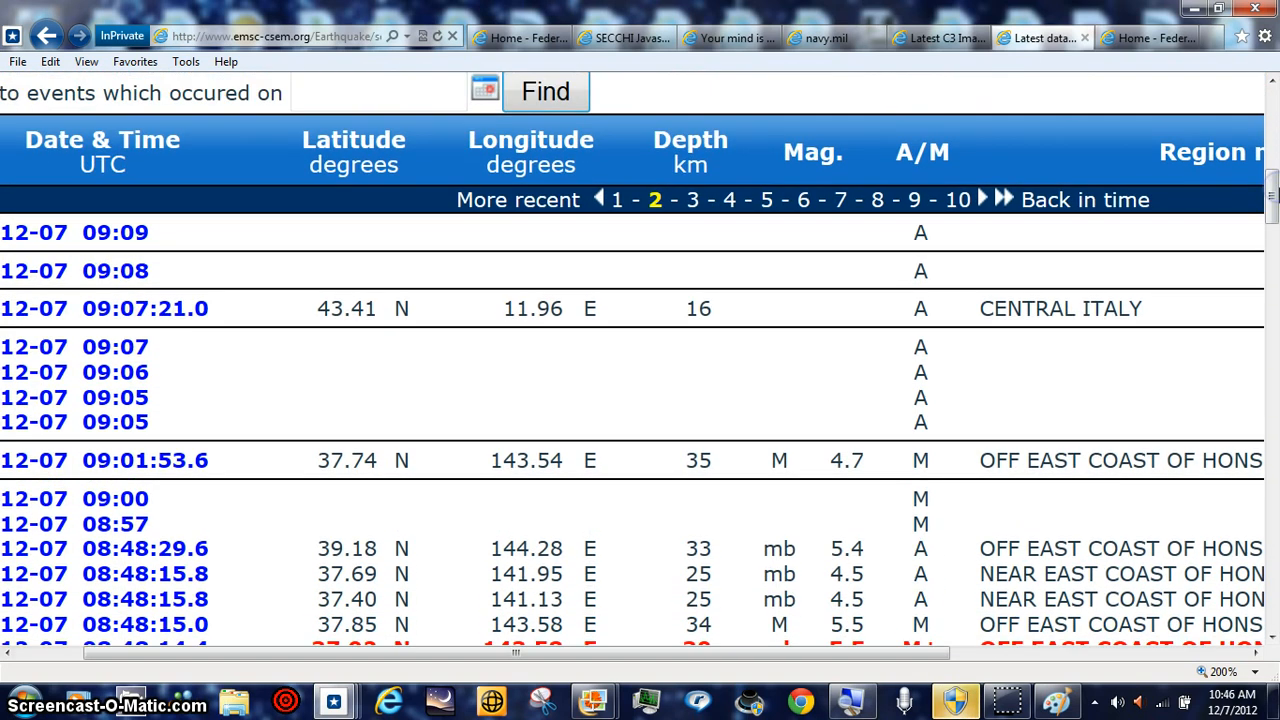
mouse_move(885, 195)
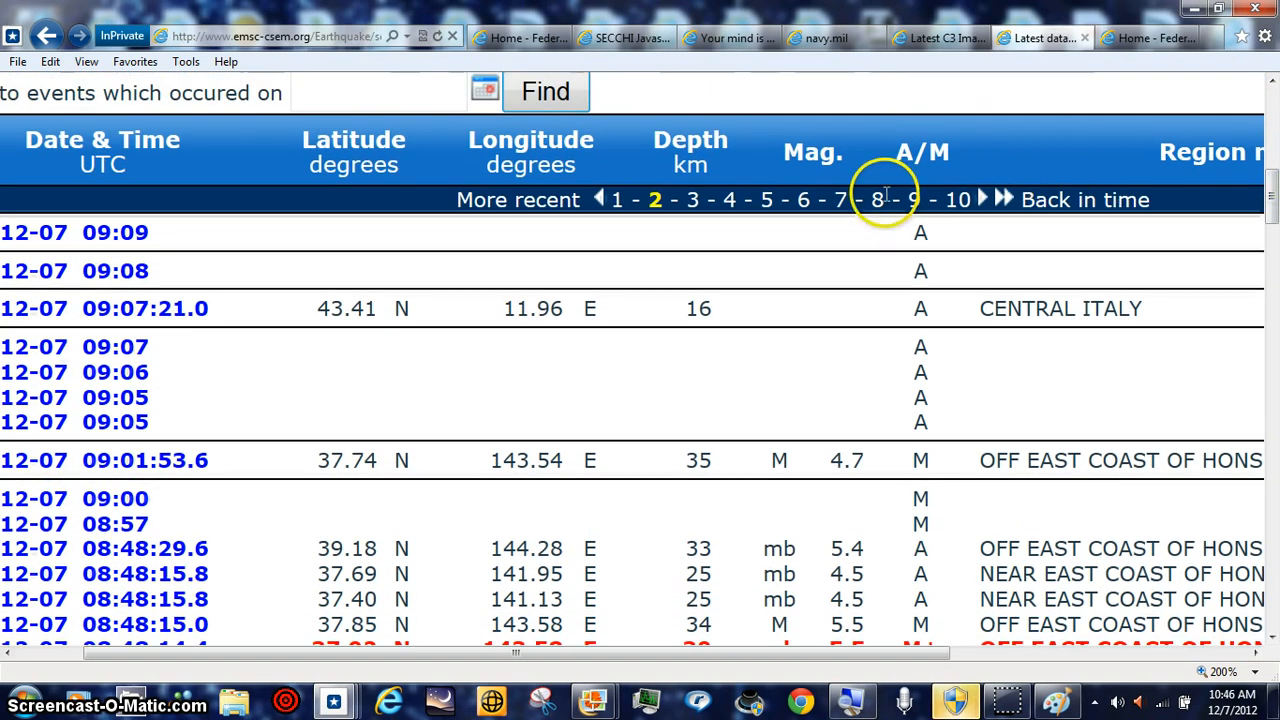